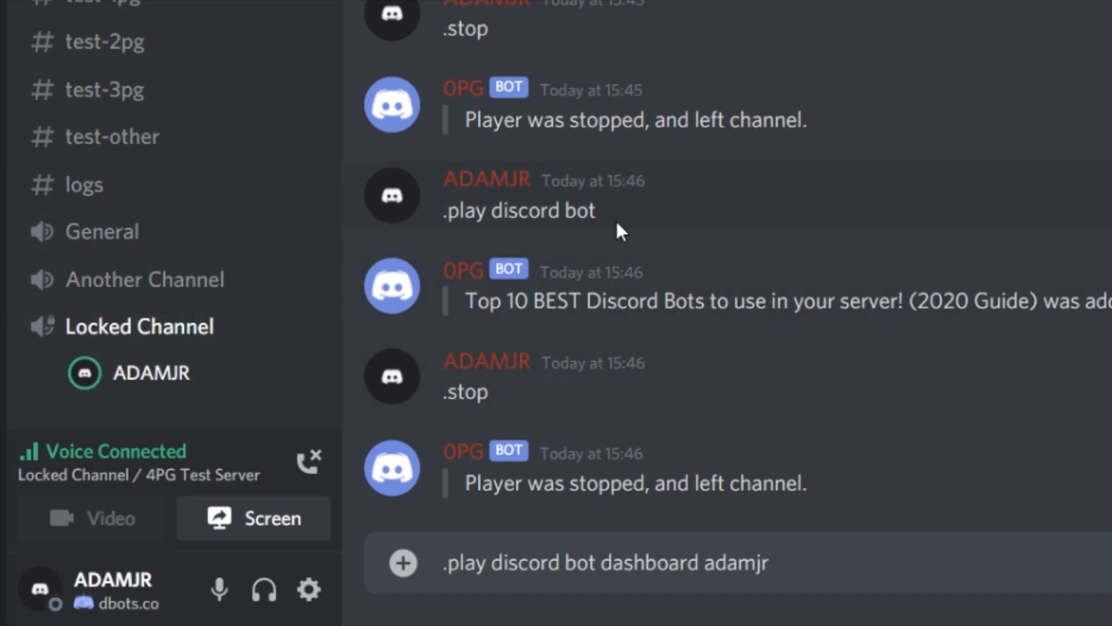
Rename the first package.json script to 'dev' running 'nodemon --exec npm start', and save
double_click(464, 392)
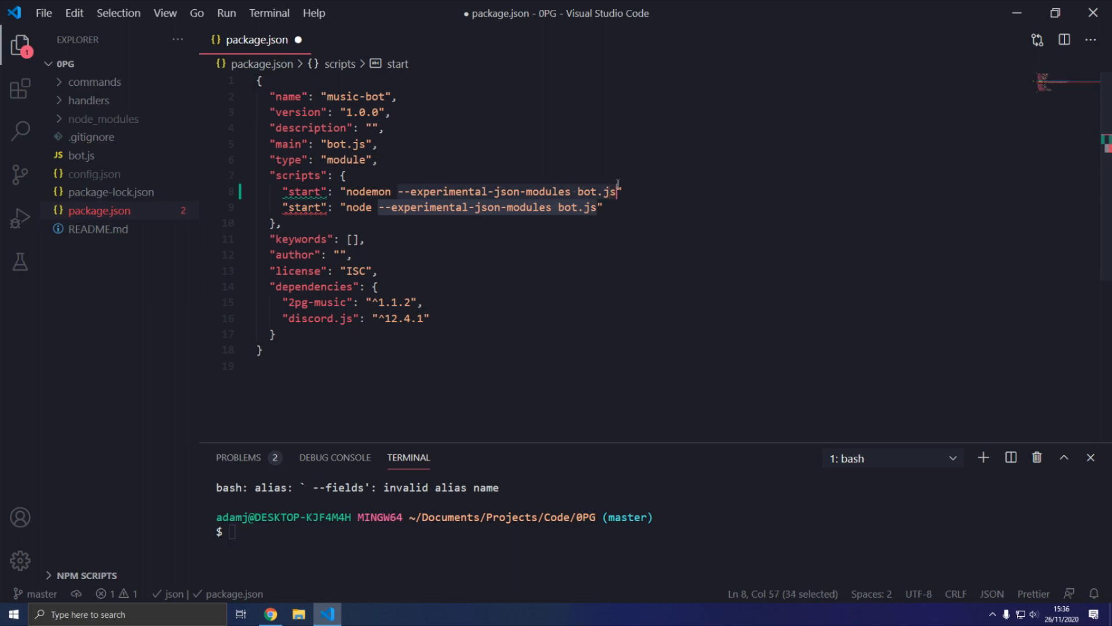
text(--exec nl")
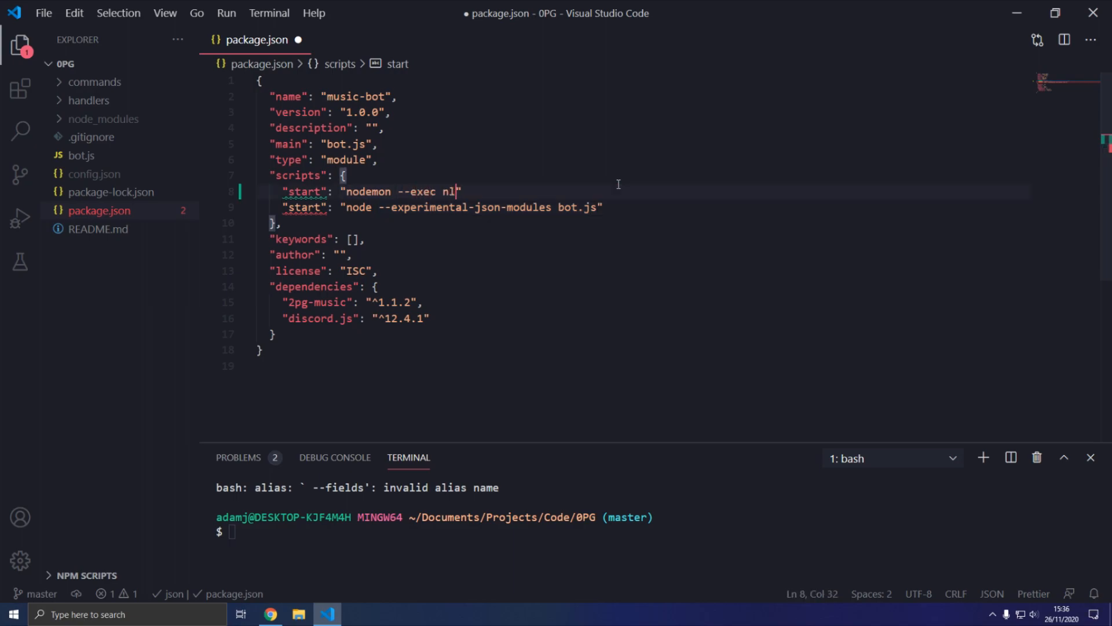
text(pm s)
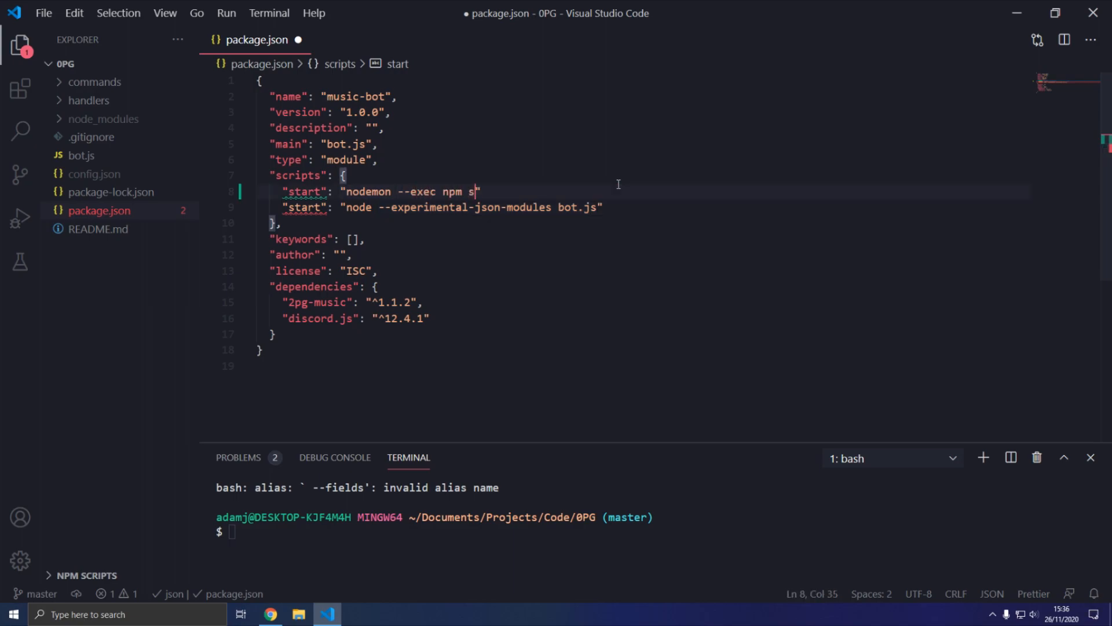
text(tart",)
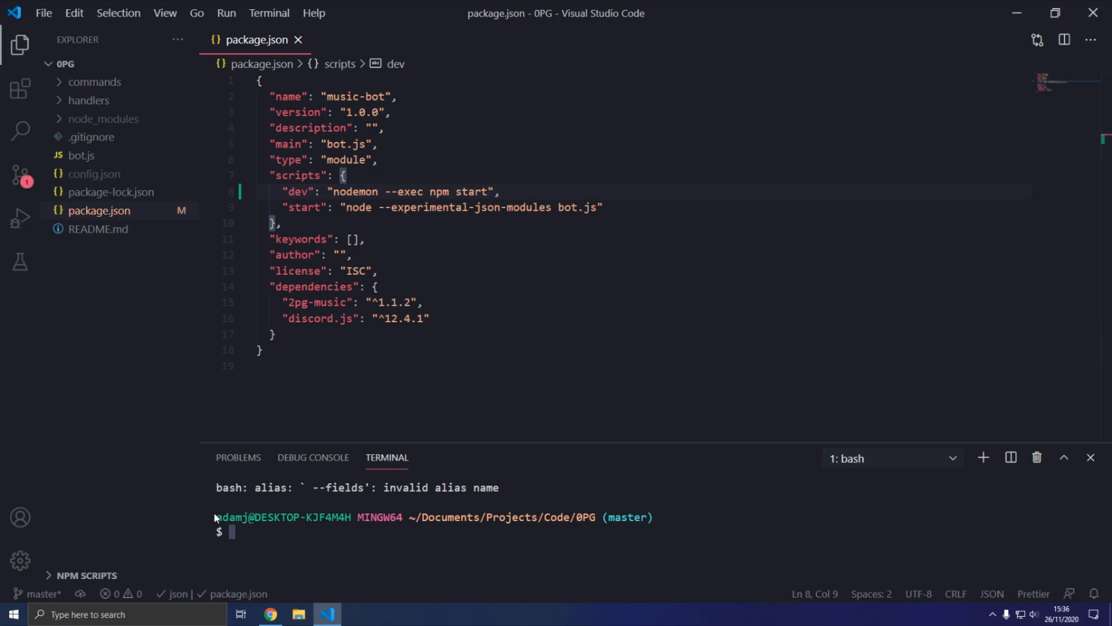
text(npm i -D)
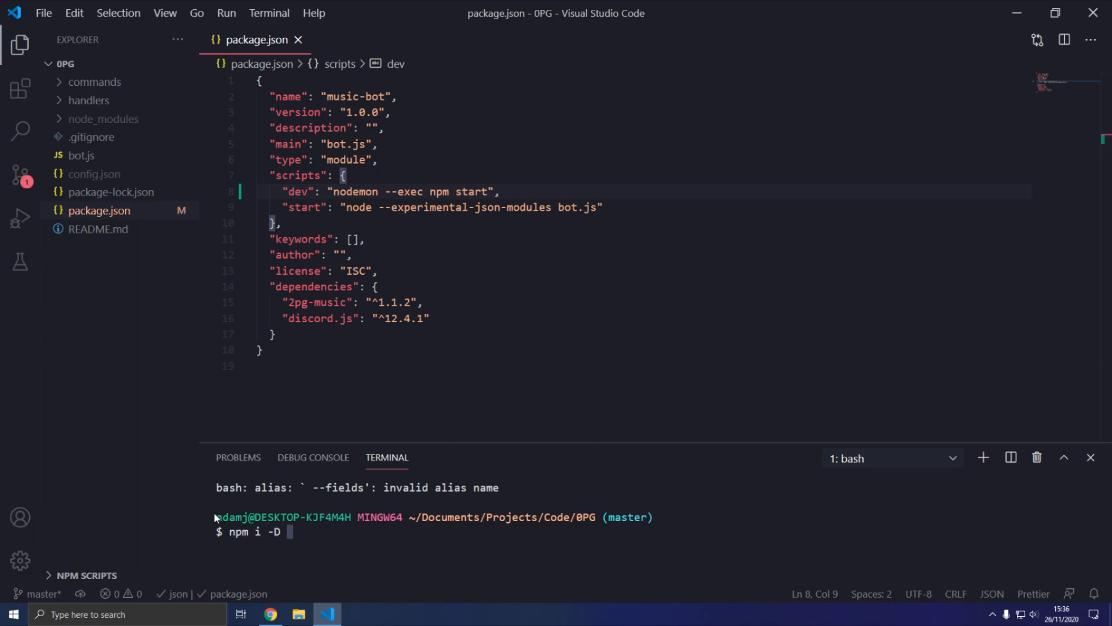
text(nodemon &&)
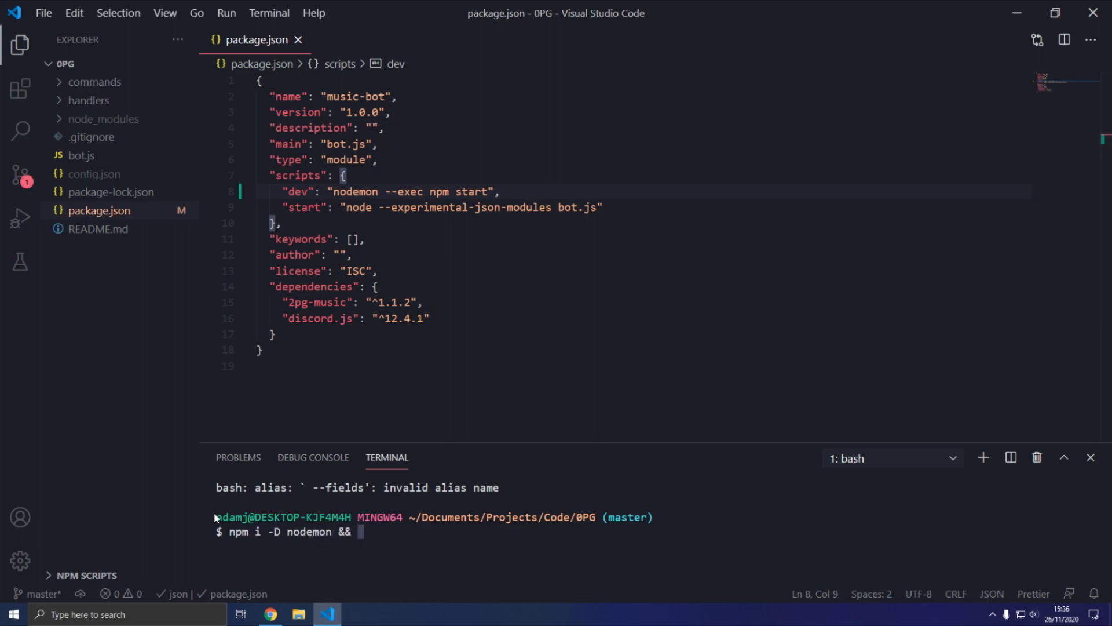
text(npm i -S)
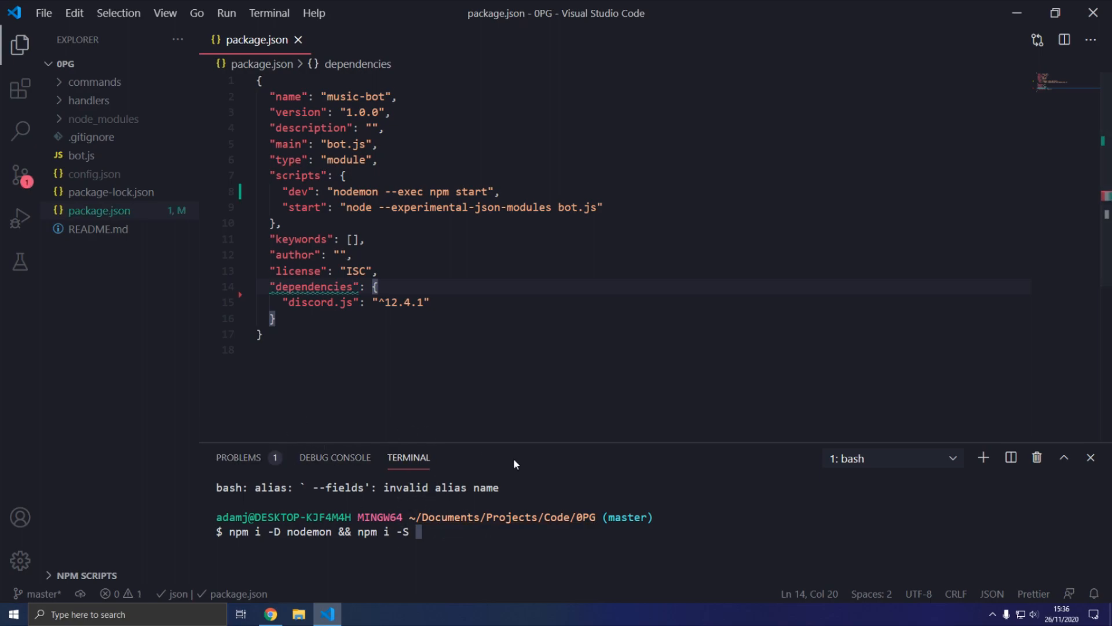
text(@2pg/)
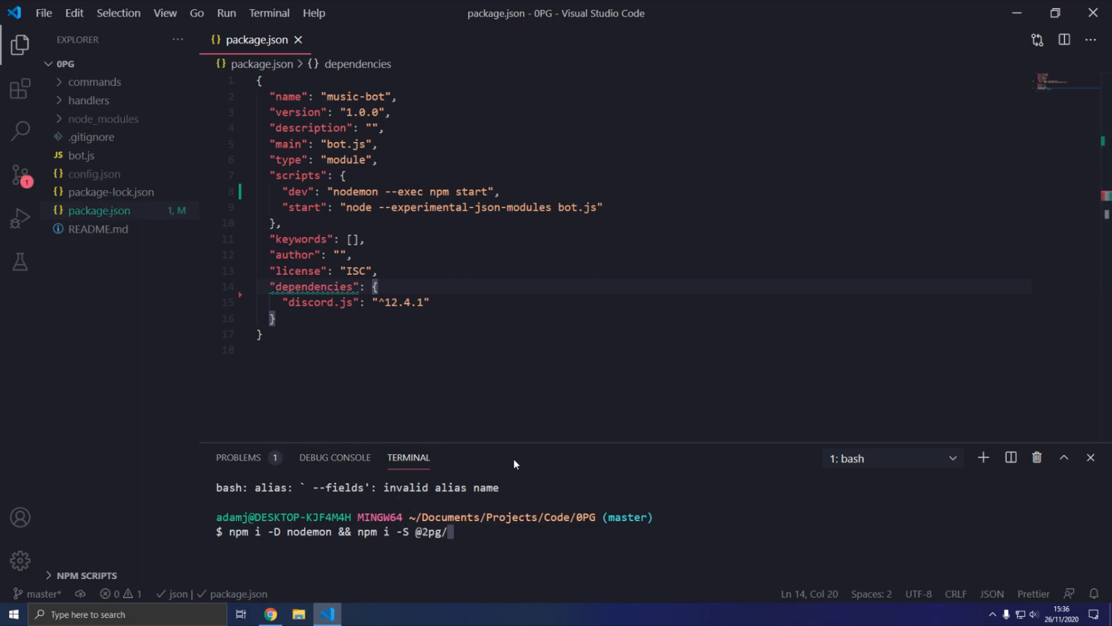
text(music)
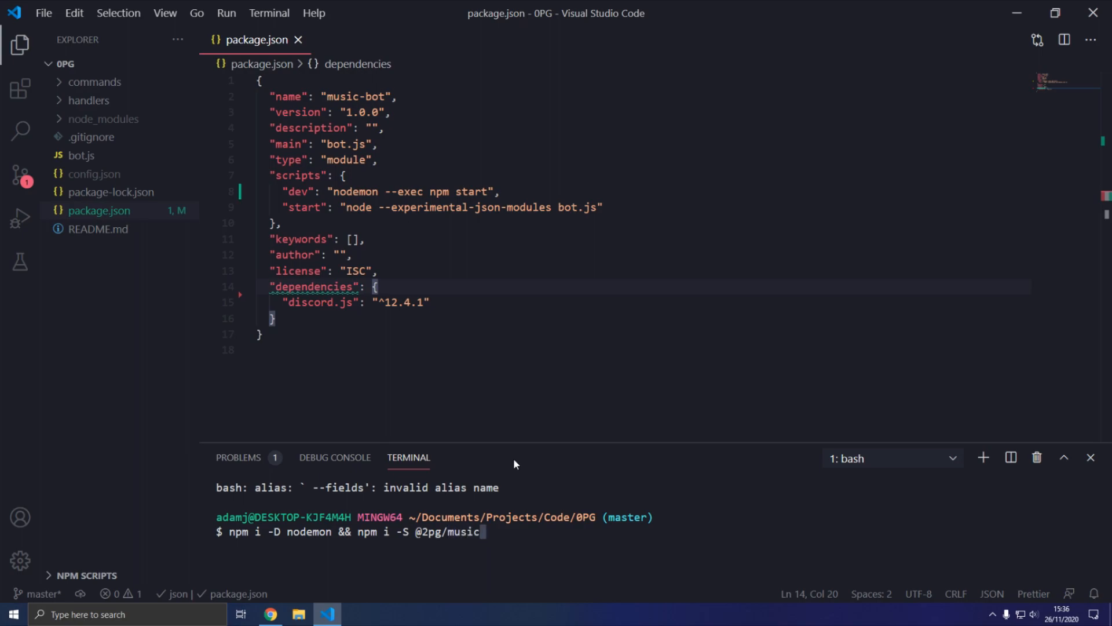
key(Enter)
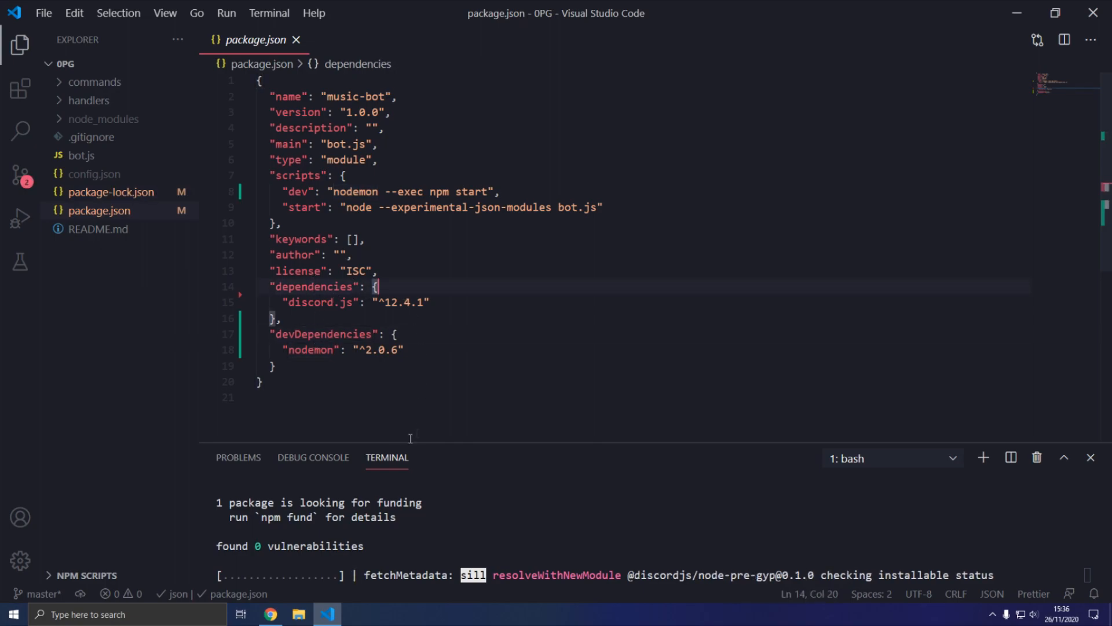
Create a new music-handler.js file in the handlers folder
click(296, 39)
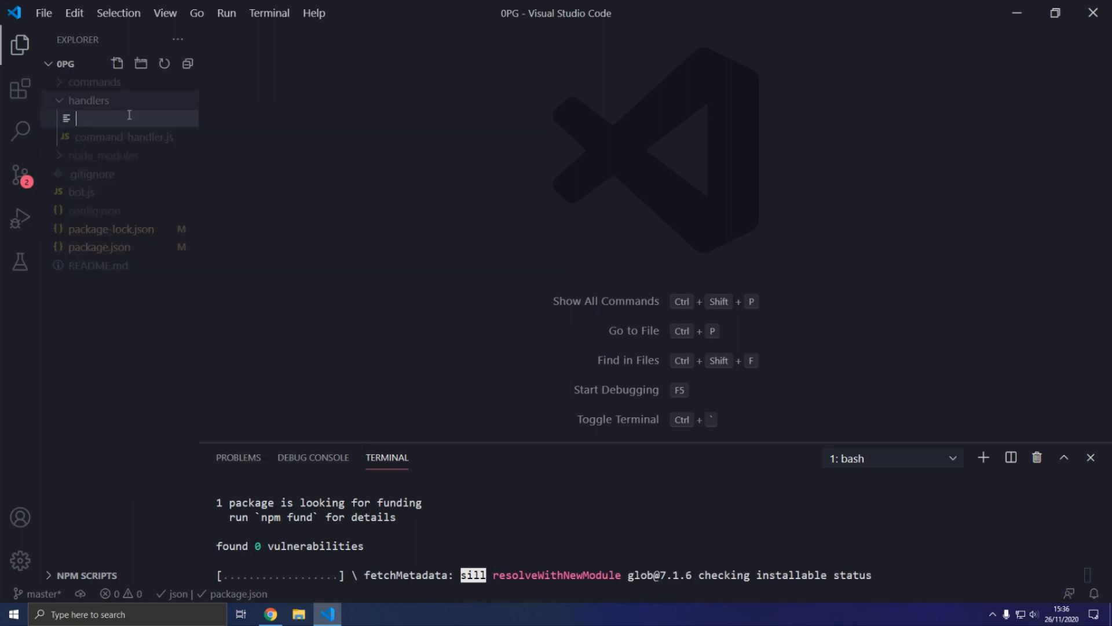
text(music-handler)
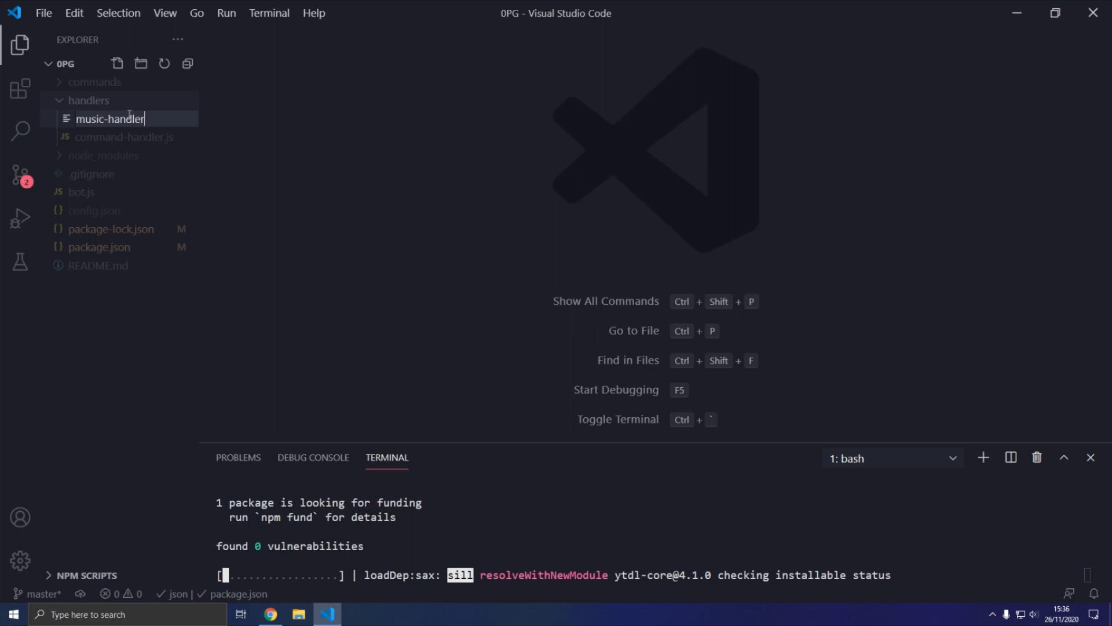
key(Enter)
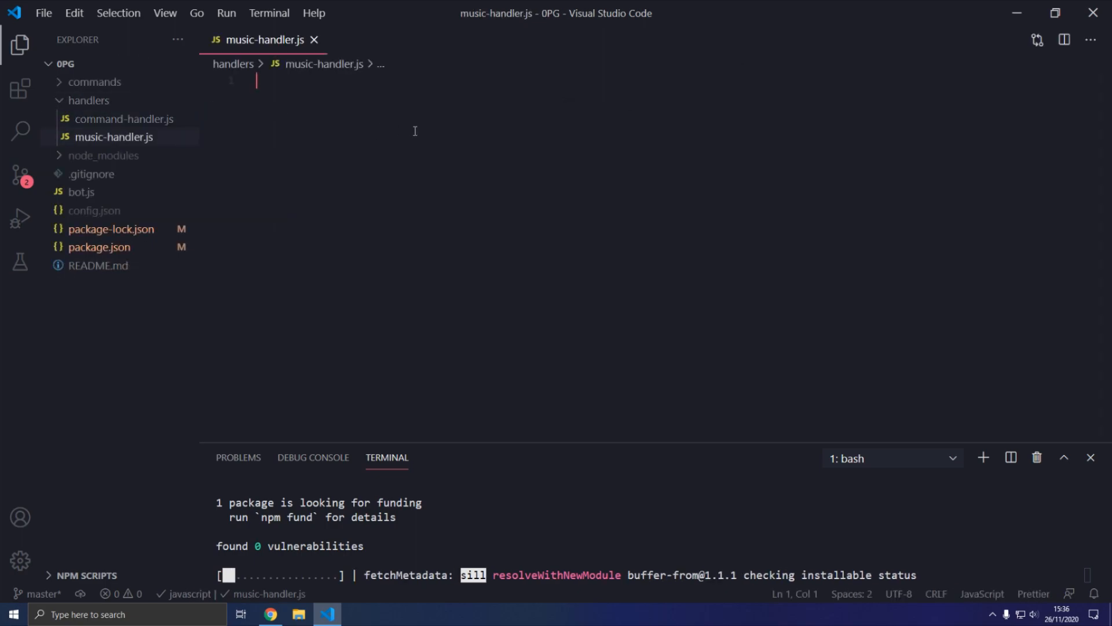
Write an exported MusicHandler class with a #client field set to new MusicClient
text(export defaul)
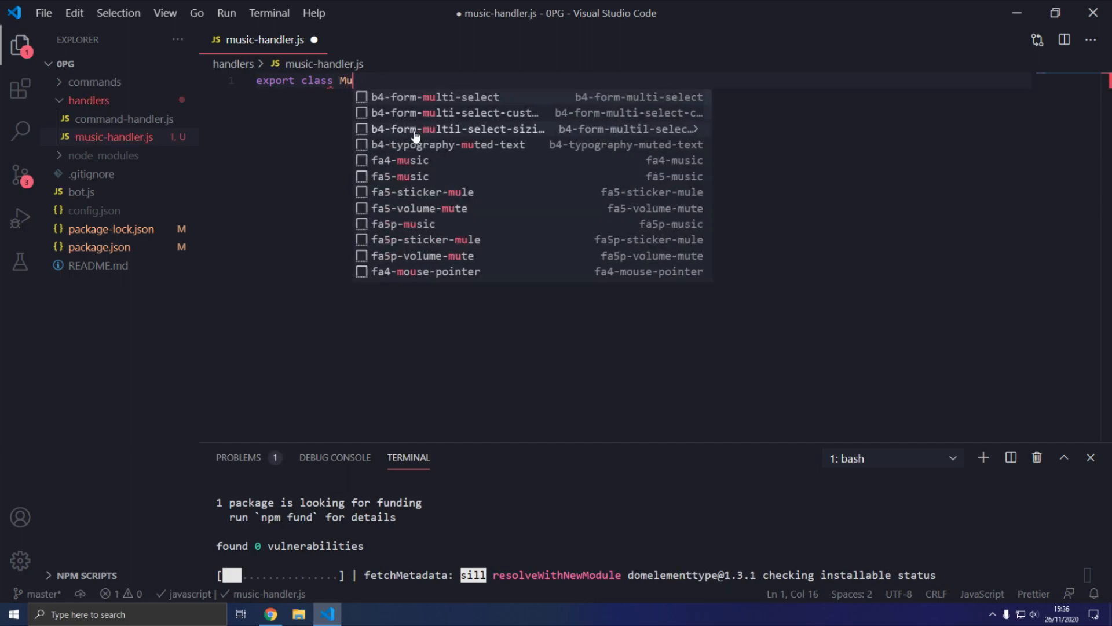
text(sicHandler {)
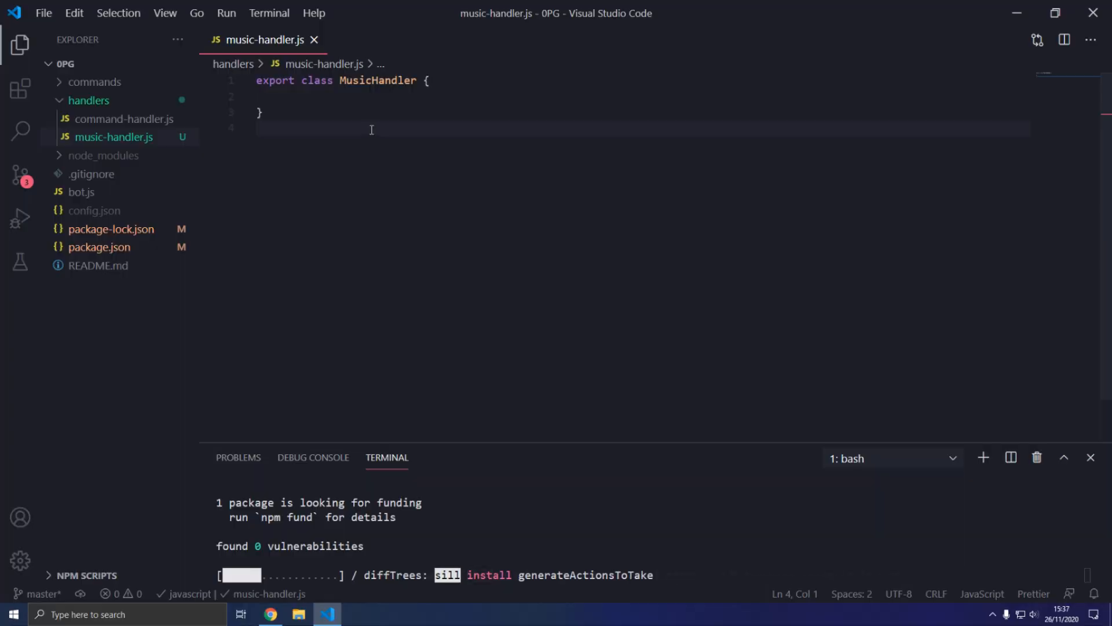
text(#client =)
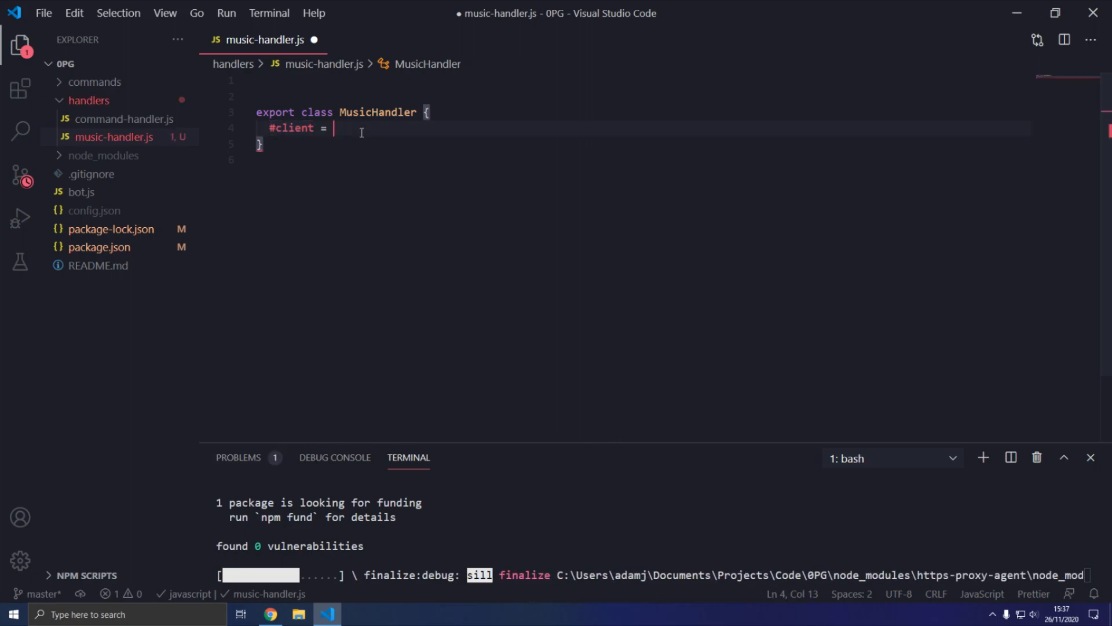
text(new Music)
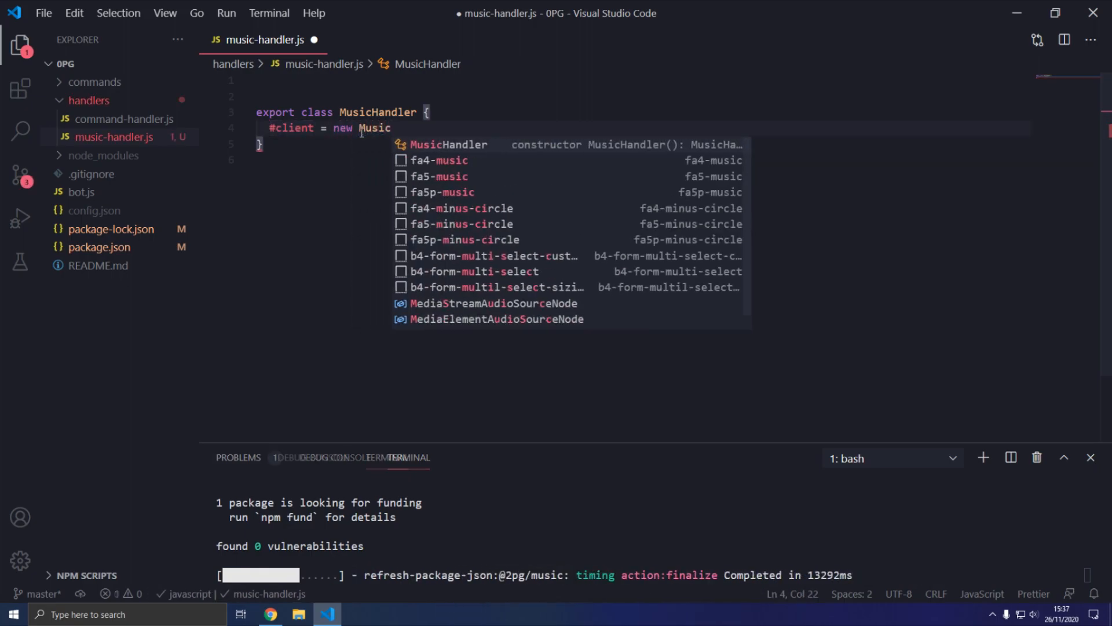
text(Cl)
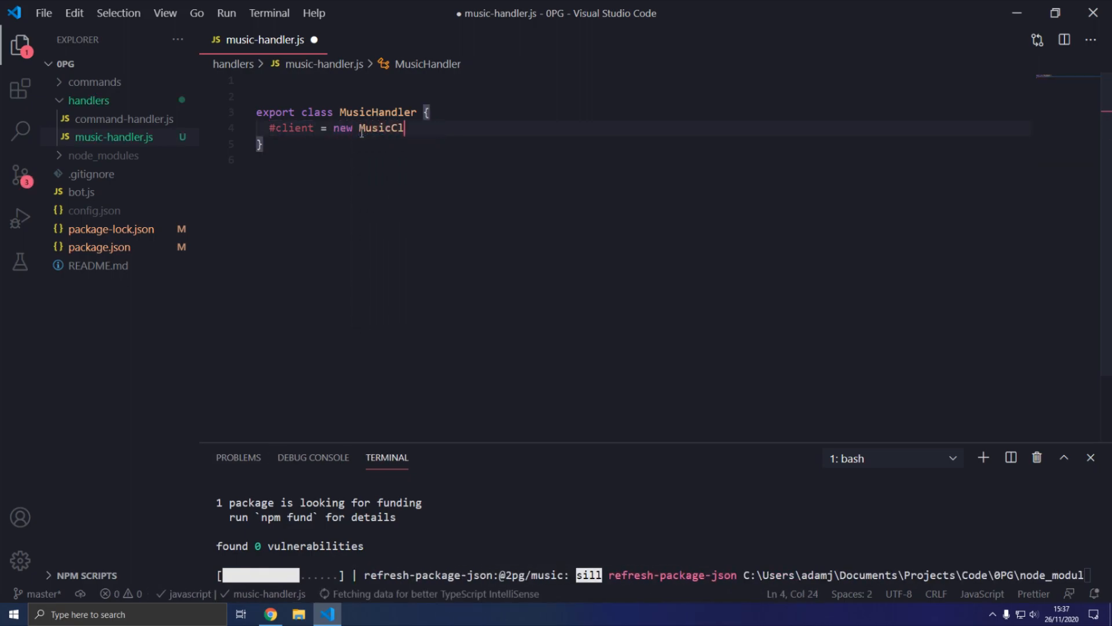
text(ient();)
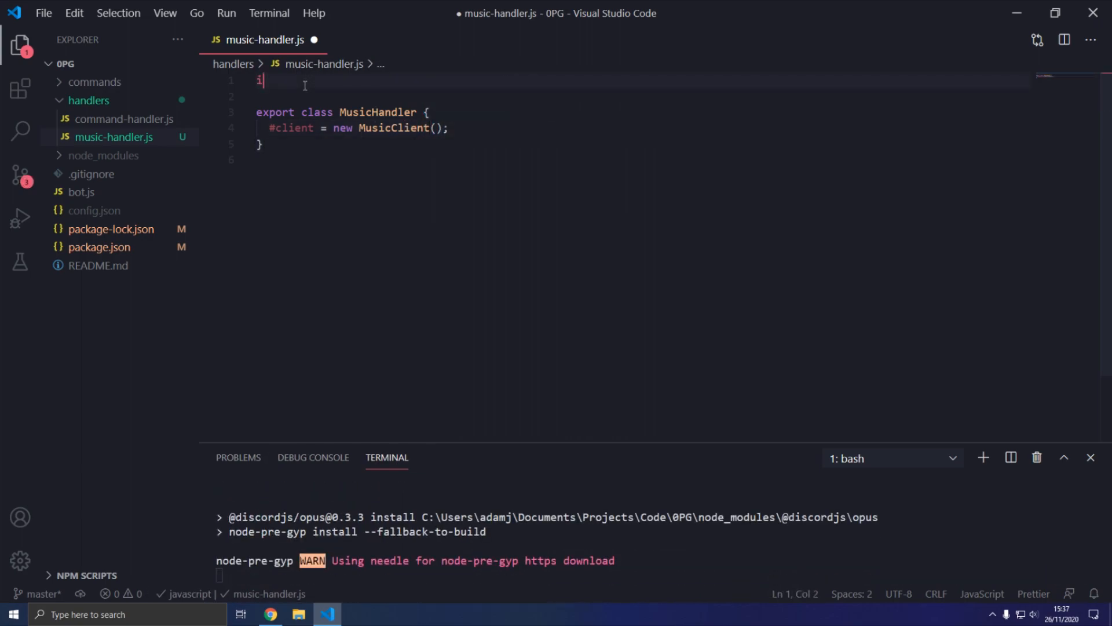
text(mport)
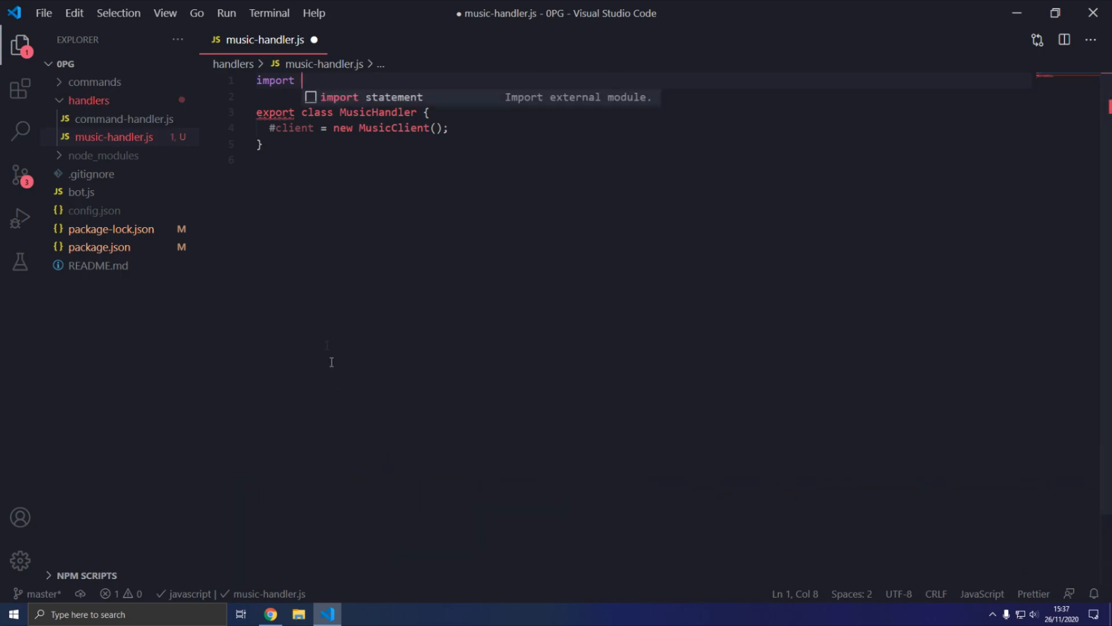
text({ 23P)
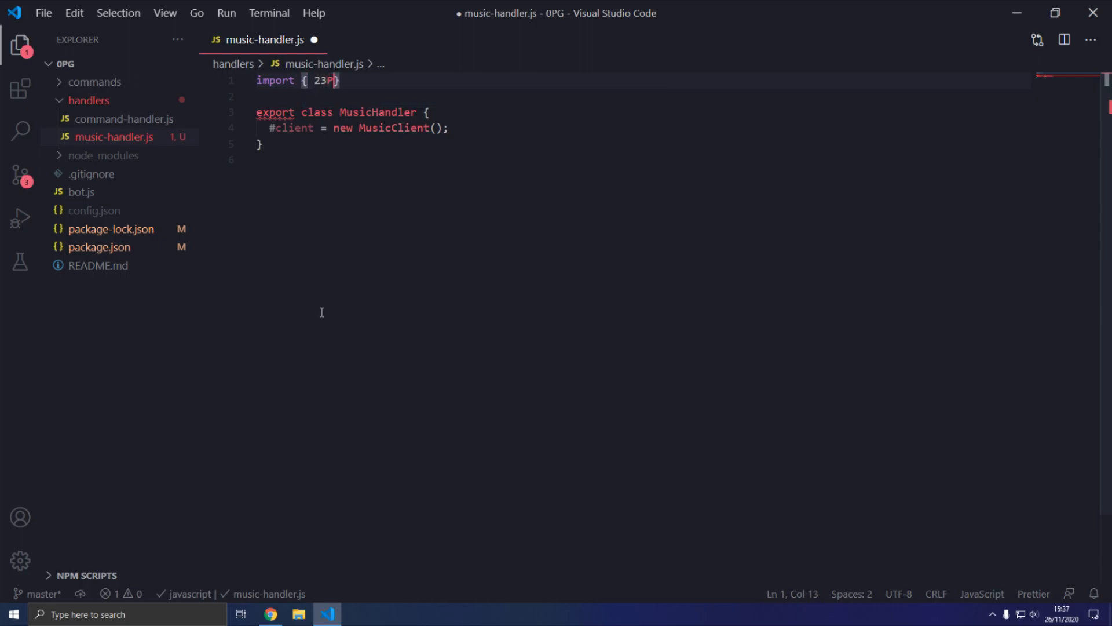
key(Backspace)
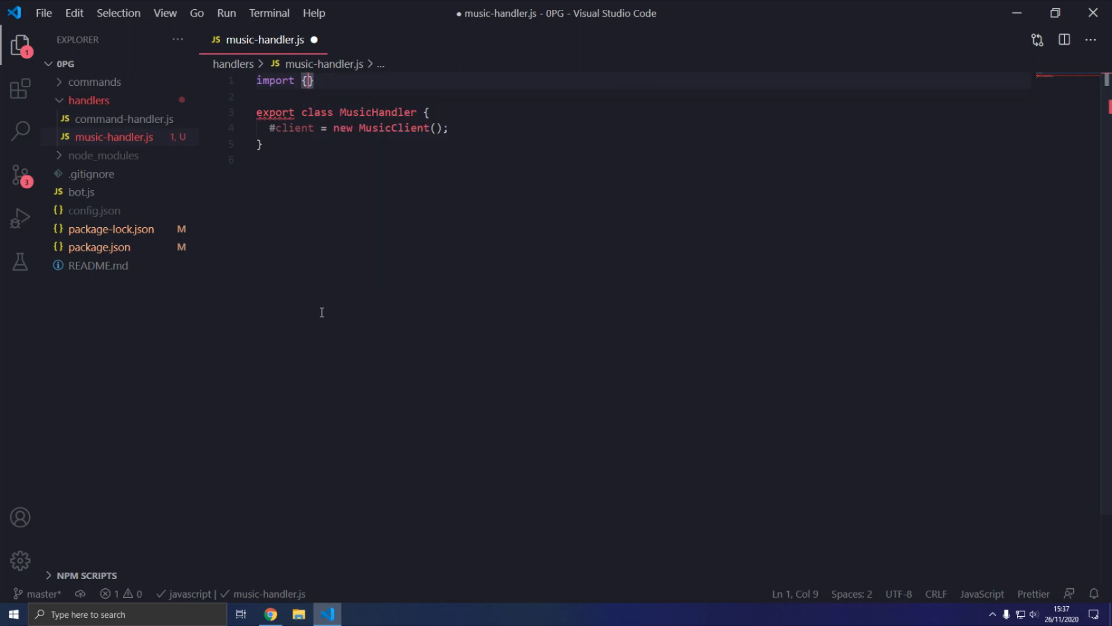
text(MusicClient)
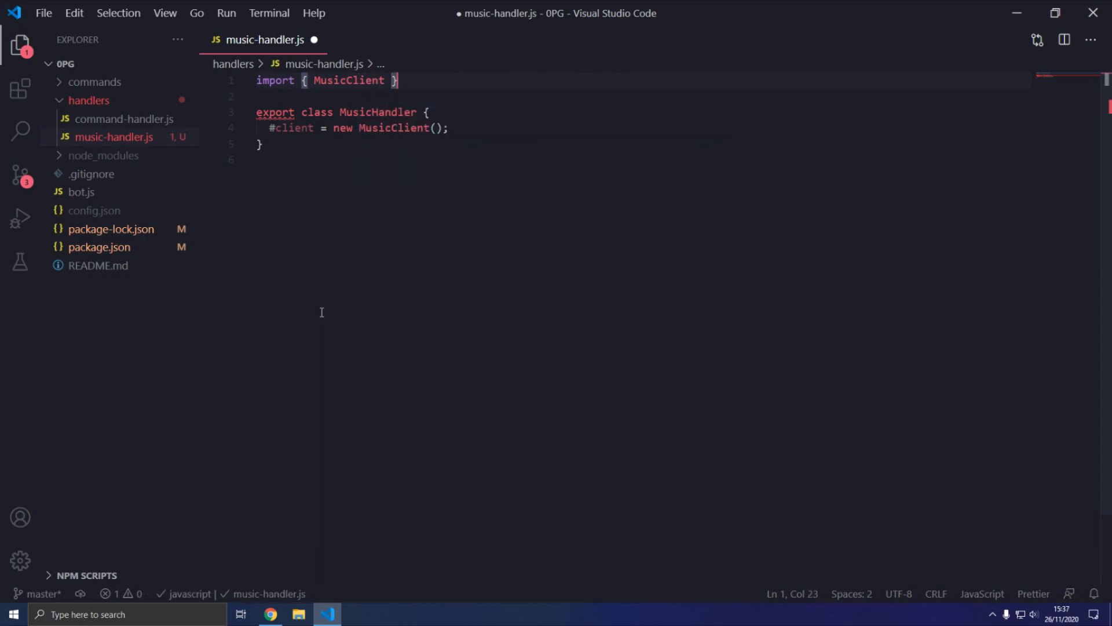
text(from ')
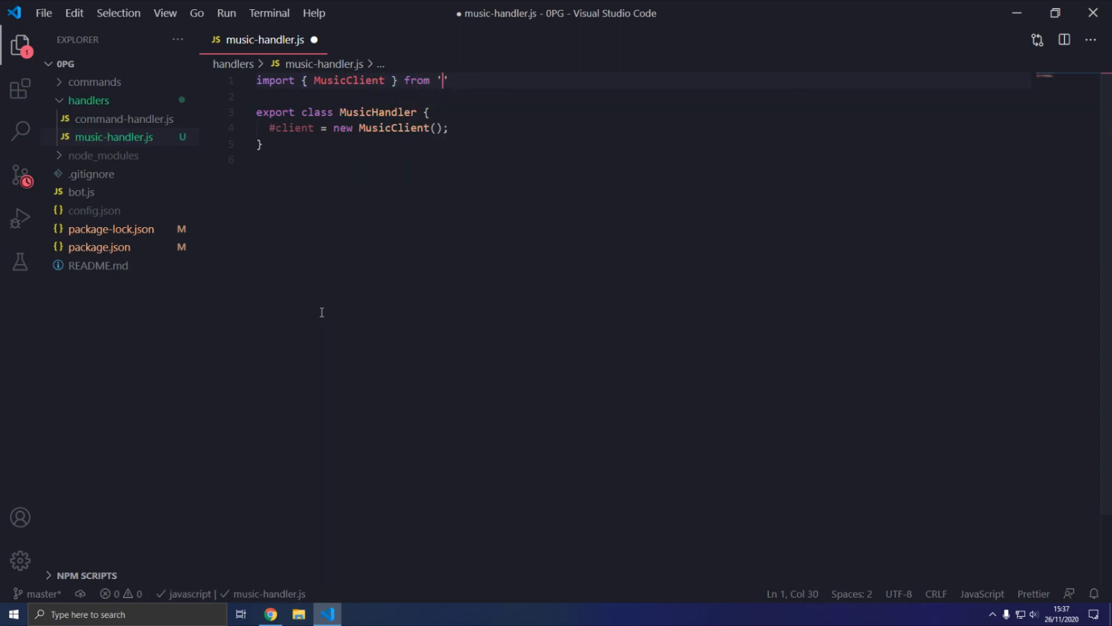
text(@2pg/music';)
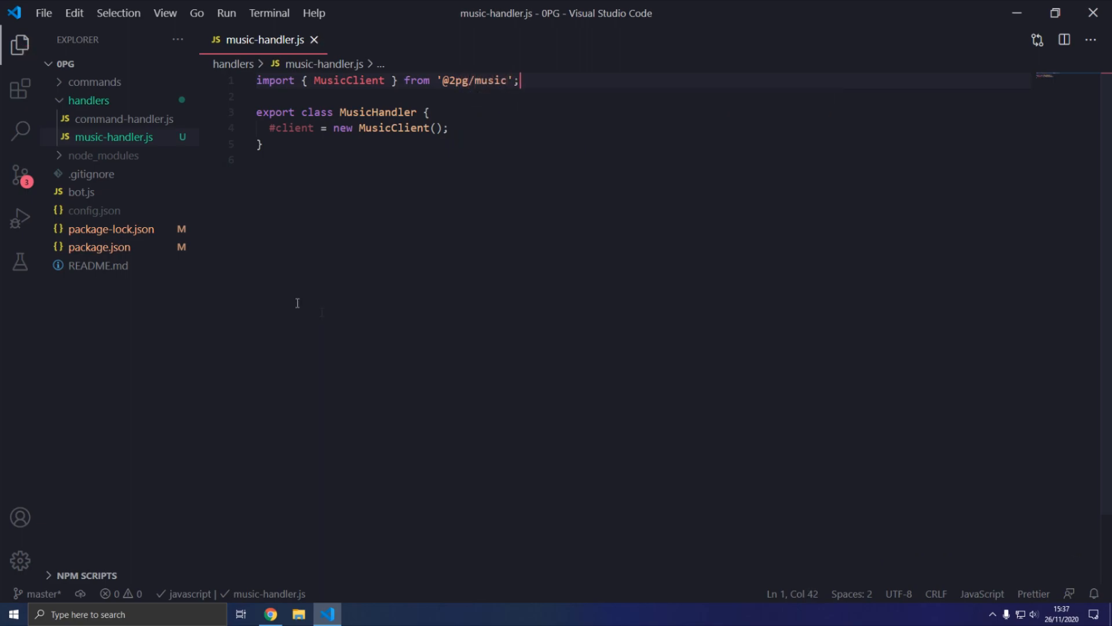
key(Enter)
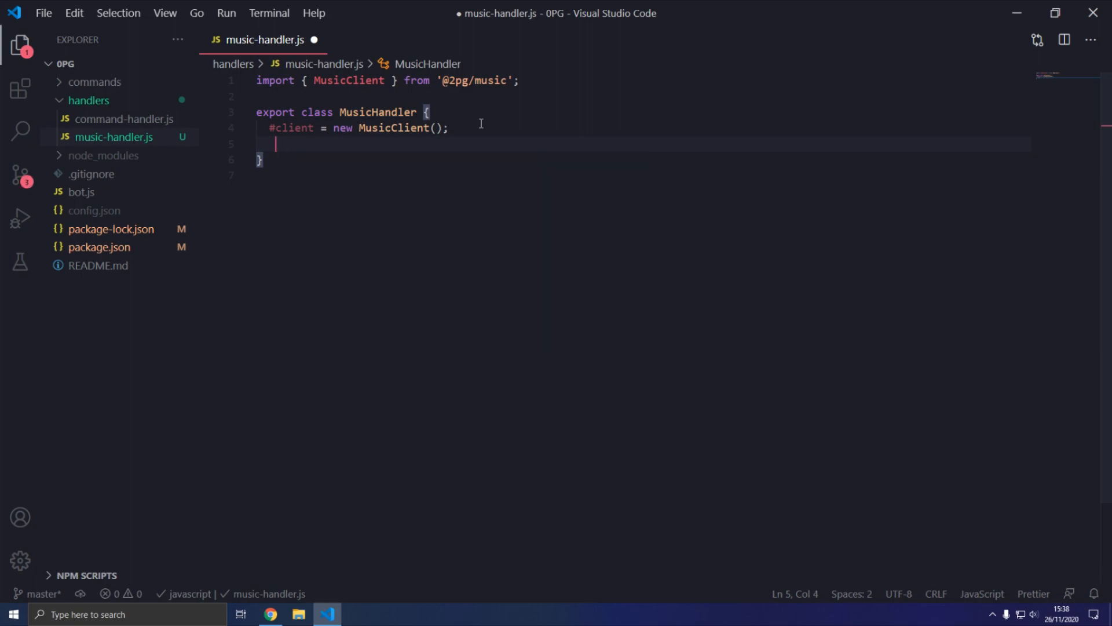
Add a constructor beginning with 'this.#client.' after checking the 2pg-music docs
text(constructor() {)
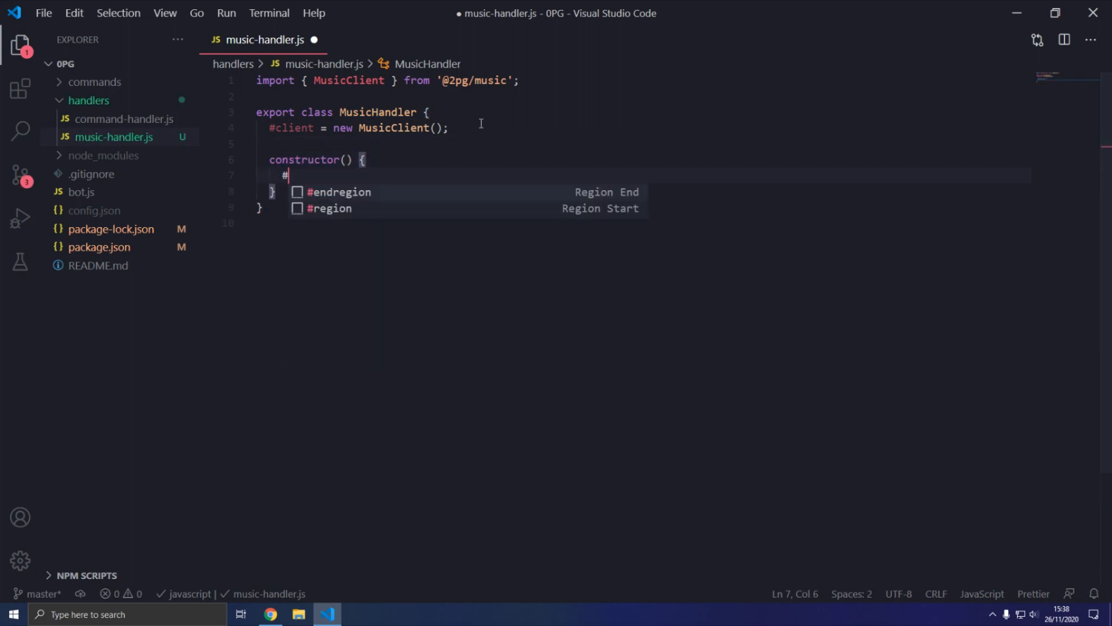
text(this.)
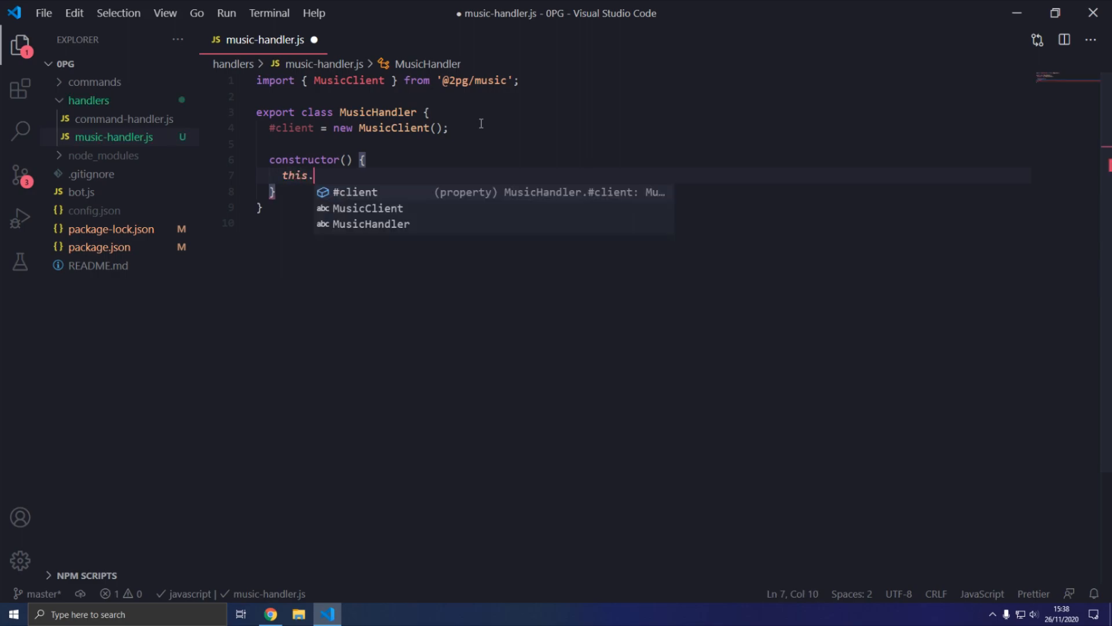
text(#client.)
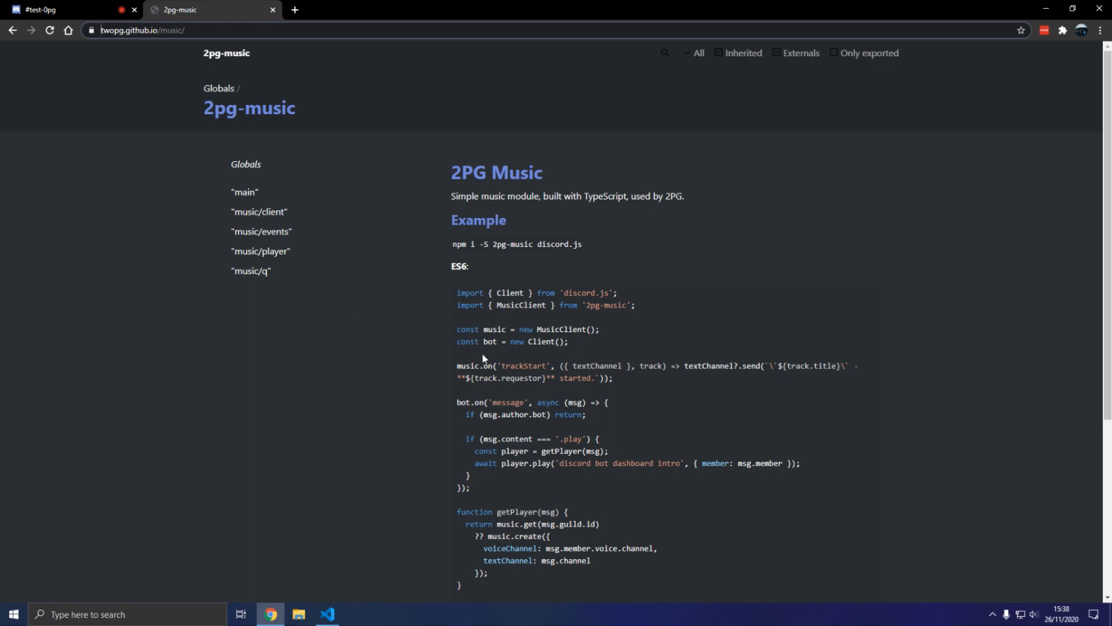
click(327, 620)
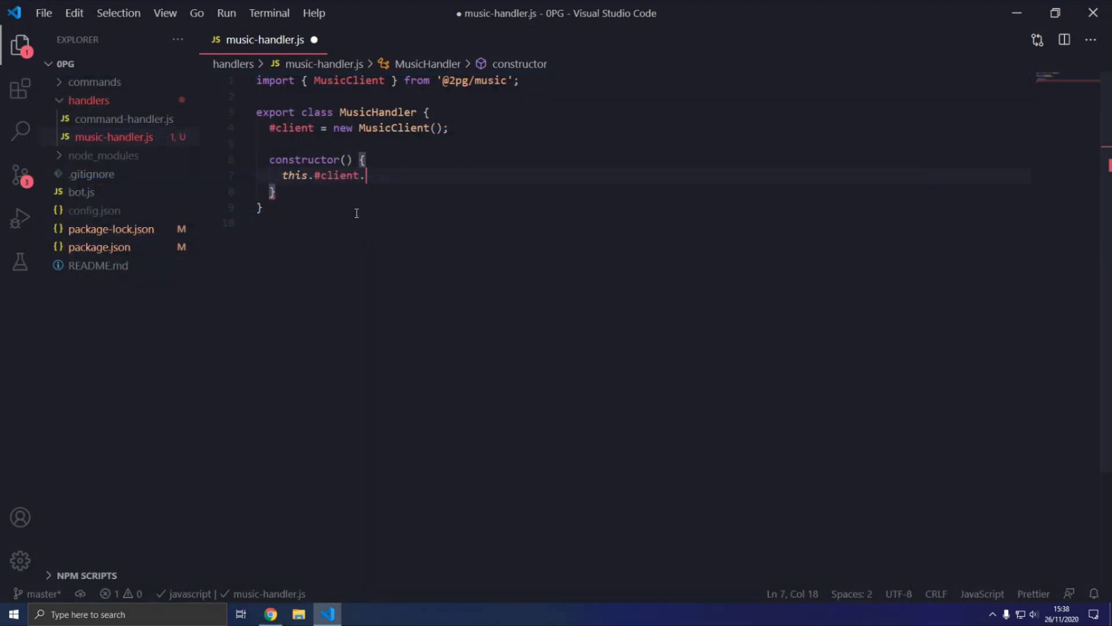
Add a this.#client trackStart listener sending the track title to player.textChannel, then duplicate it
text(('trackStart', ({ textChannel }, track) => textChannel?.send(`\`${track.title}\` - **${track.requestor}** started.`));)
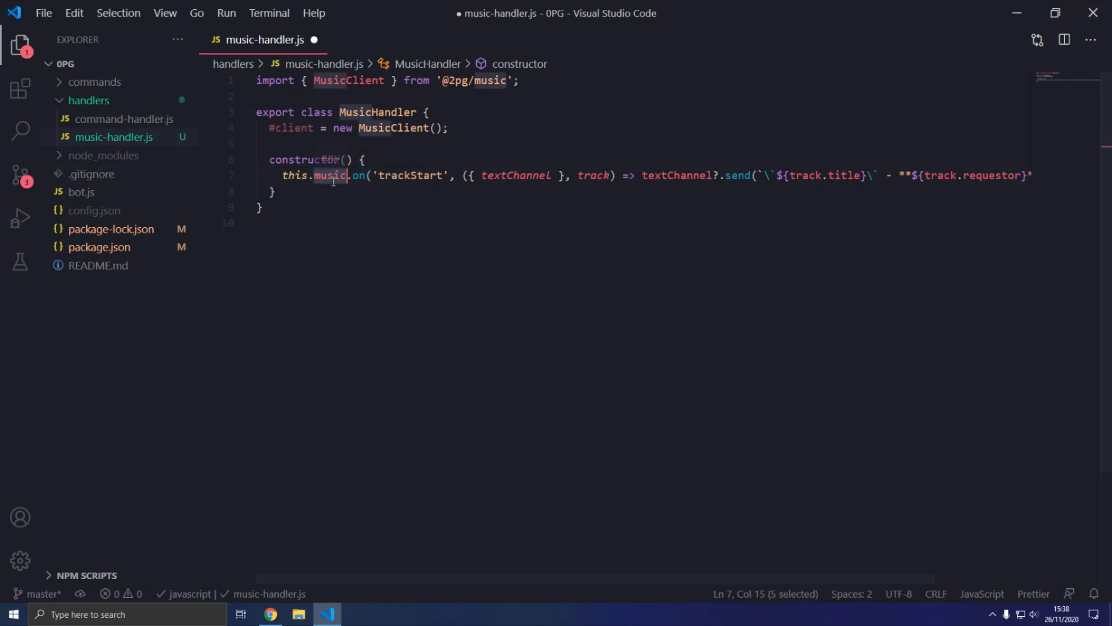
text(#client)
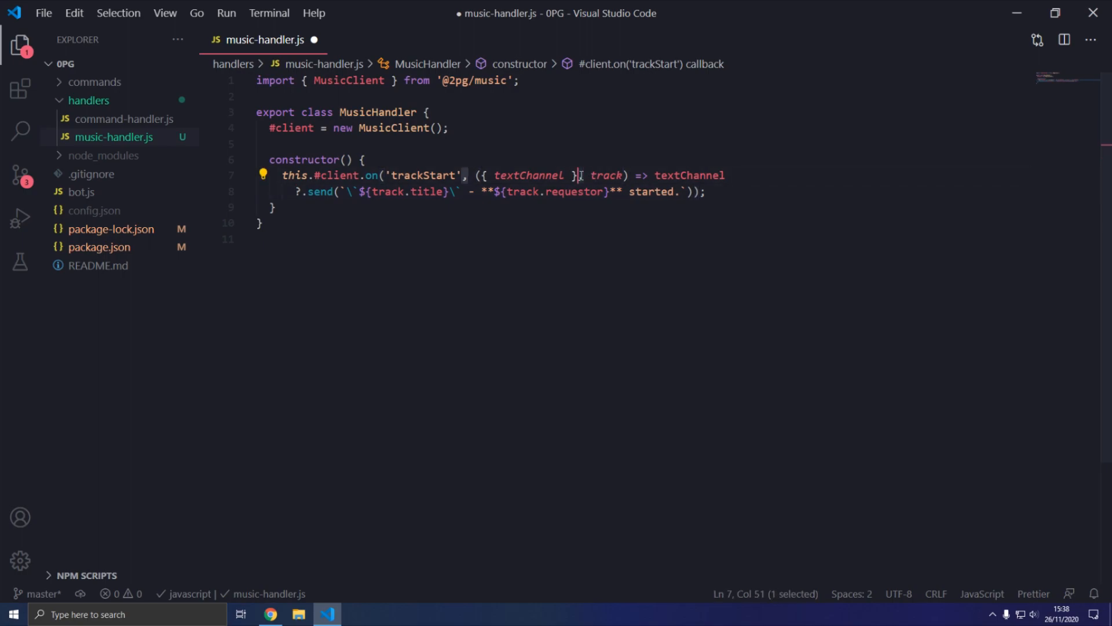
text(p)
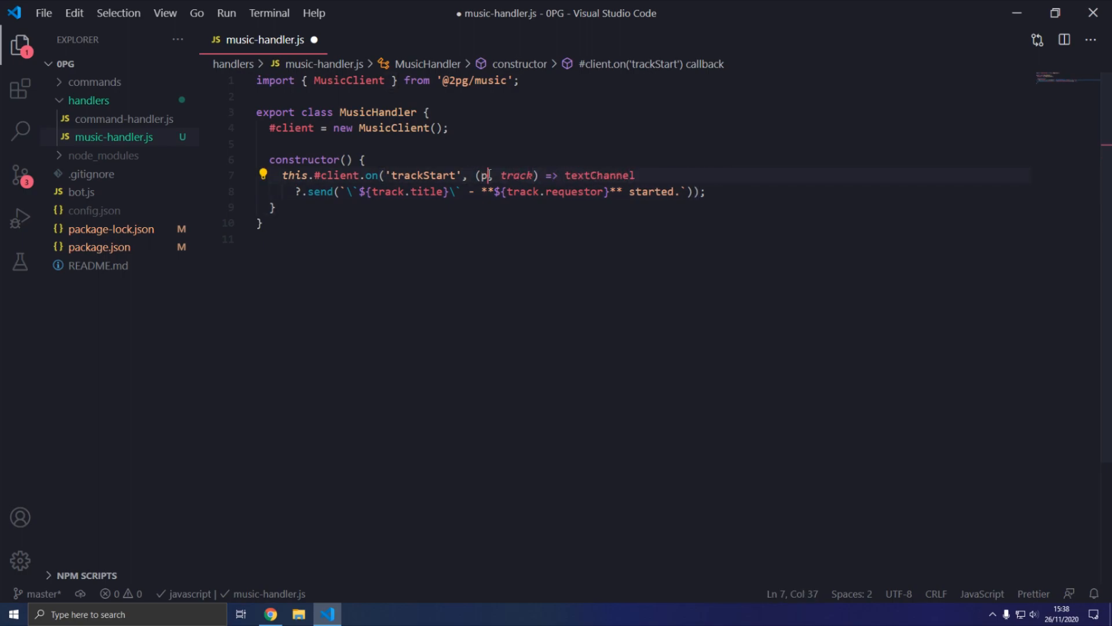
text(layer,)
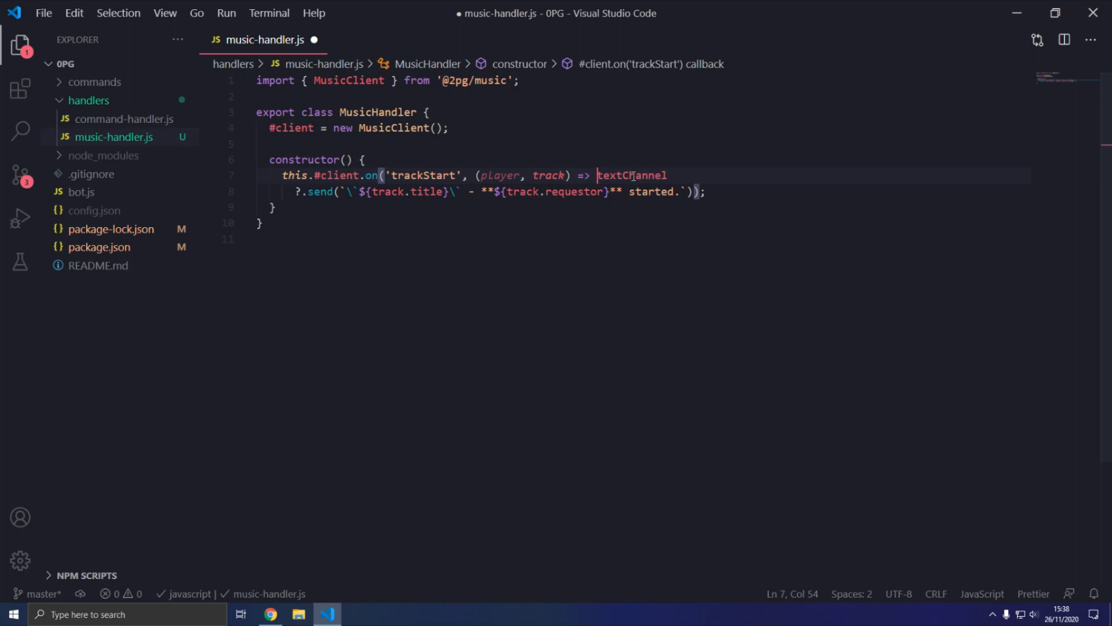
text(player.)
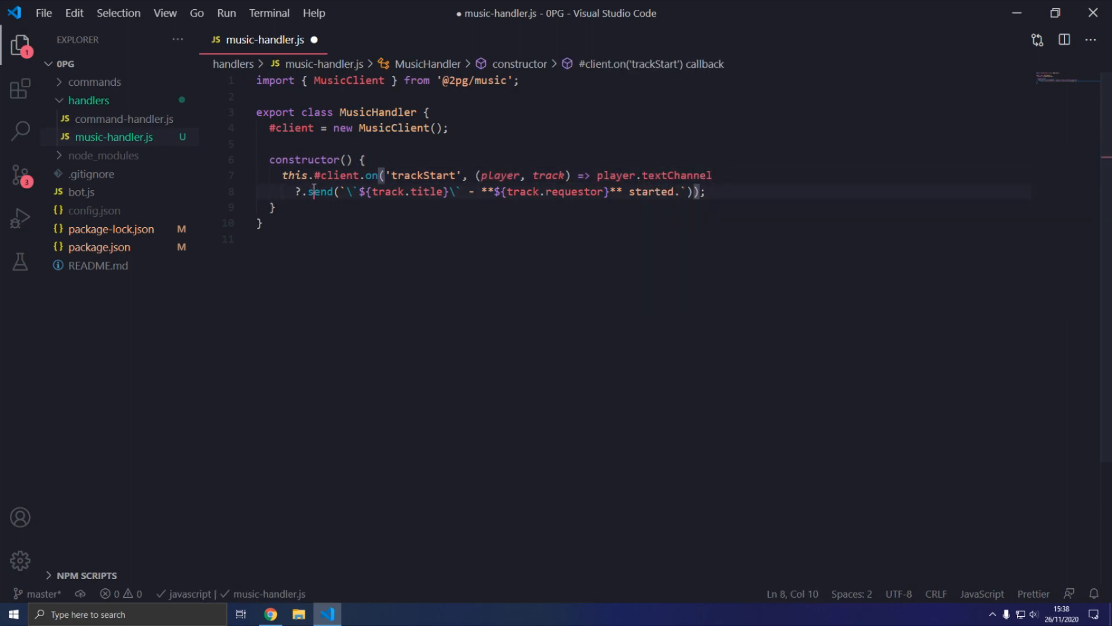
double_click(319, 192)
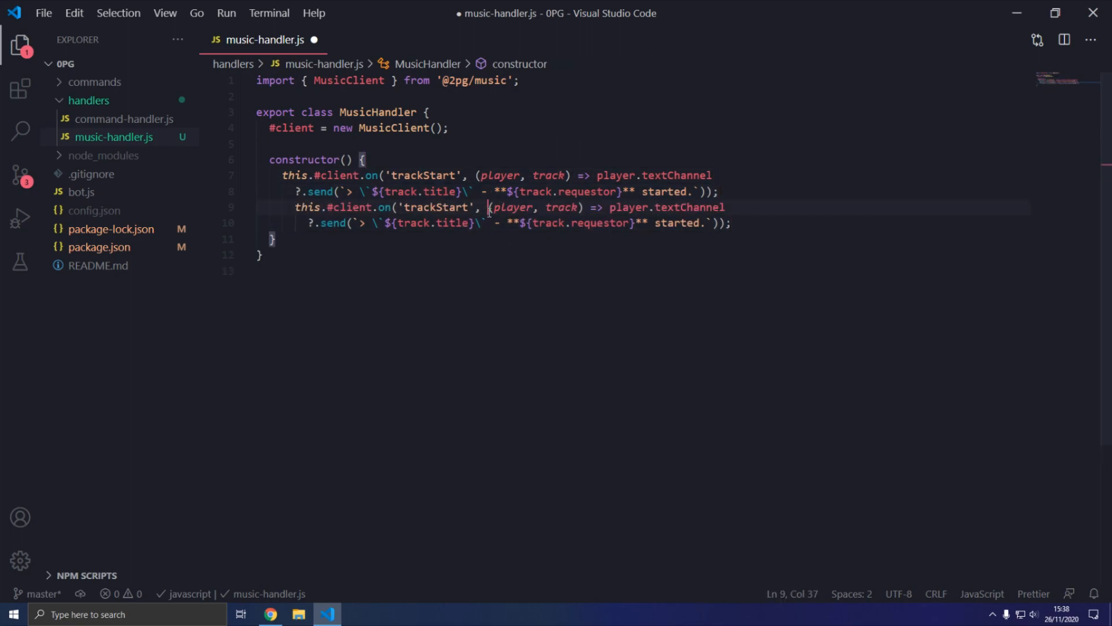
Convert the copied listener to a queueEnd handler posting '> Queue has ended.'
double_click(549, 208)
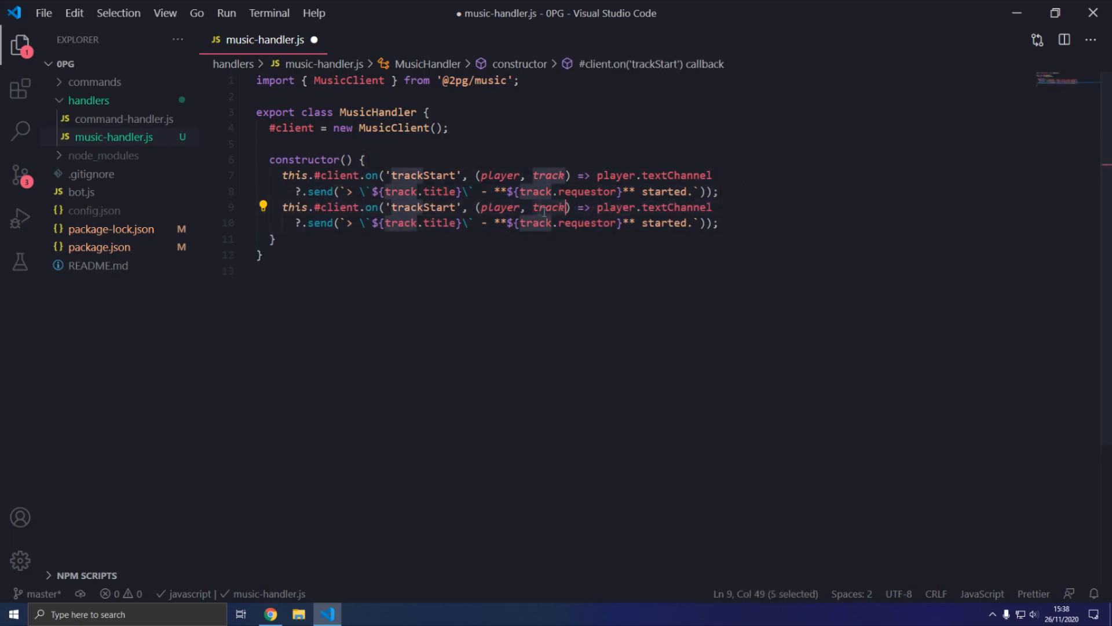
key(Delete)
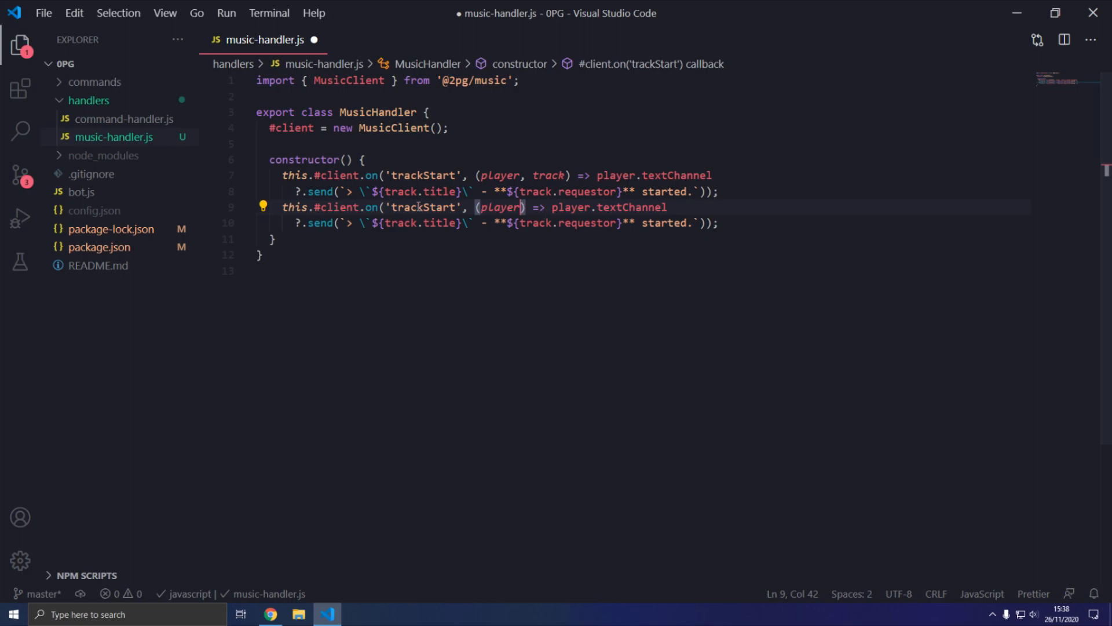
text(queueEn)
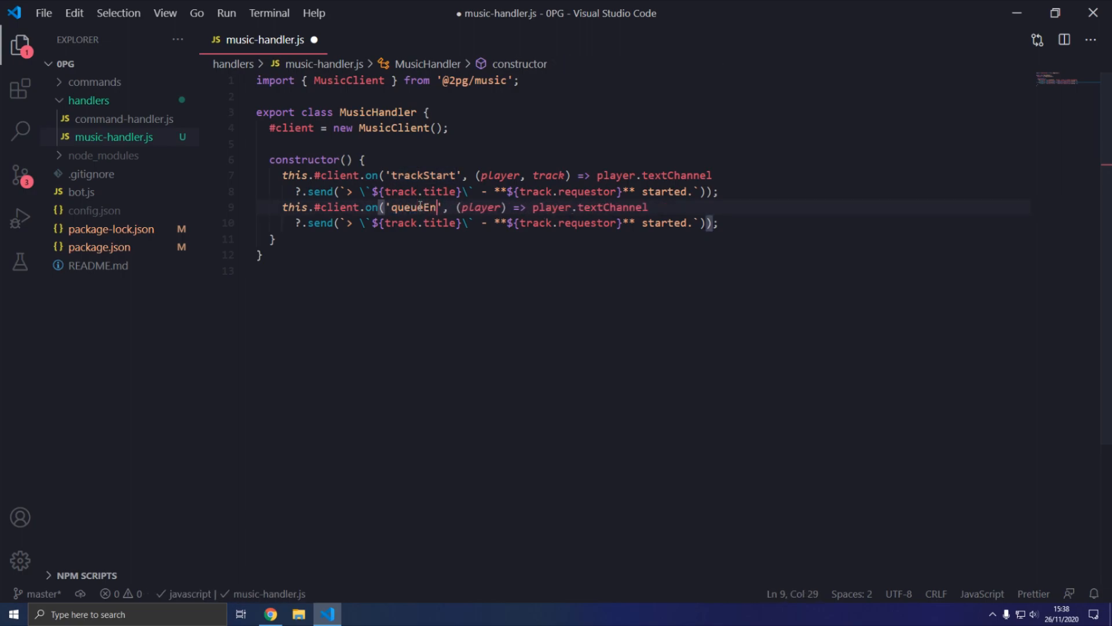
text(d)
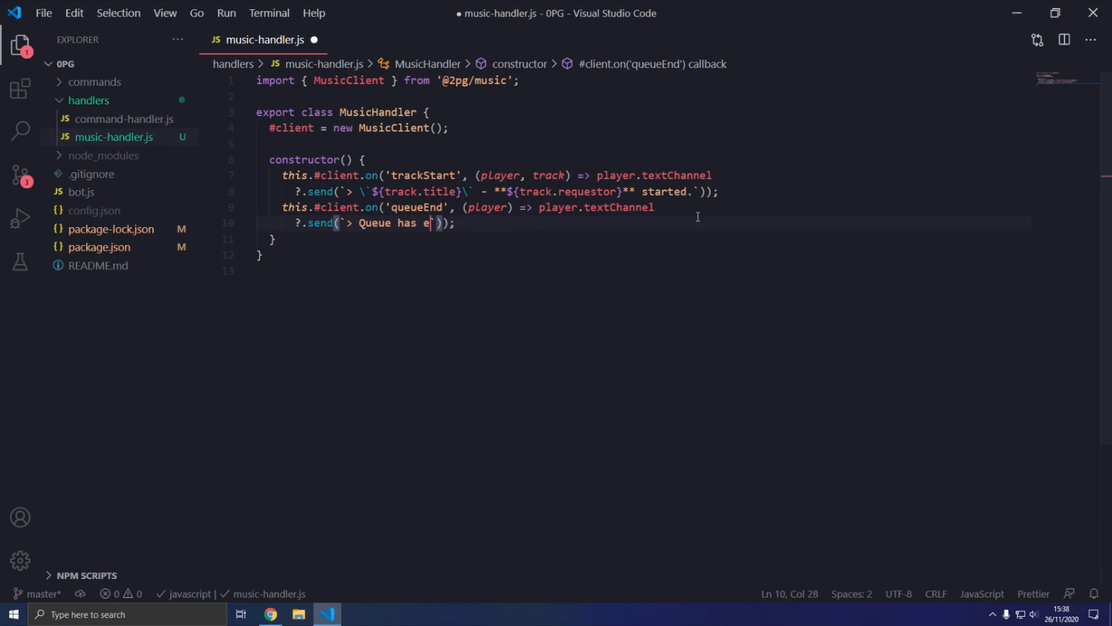
text(nded.)
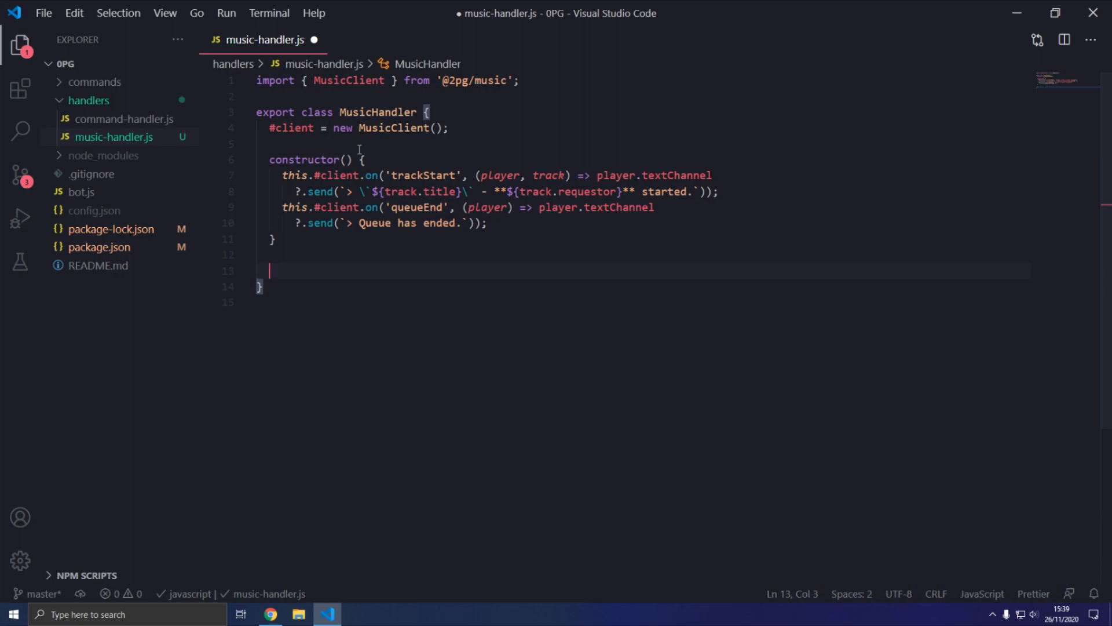
Make the #client field static and add an empty static get() method below the constructor
text(static get() {)
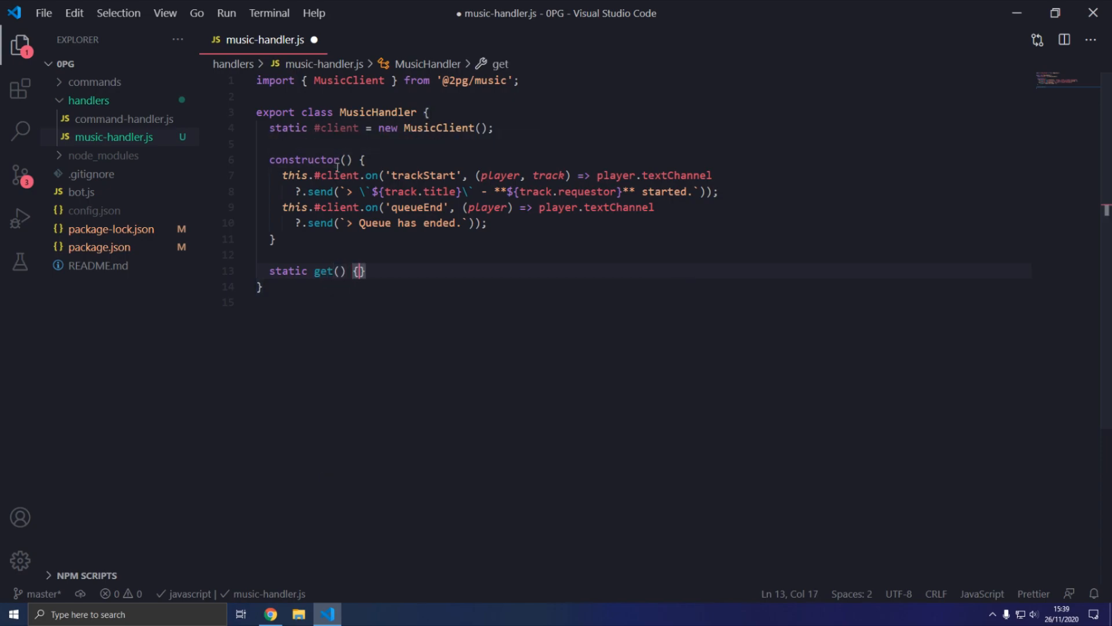
key(enter)
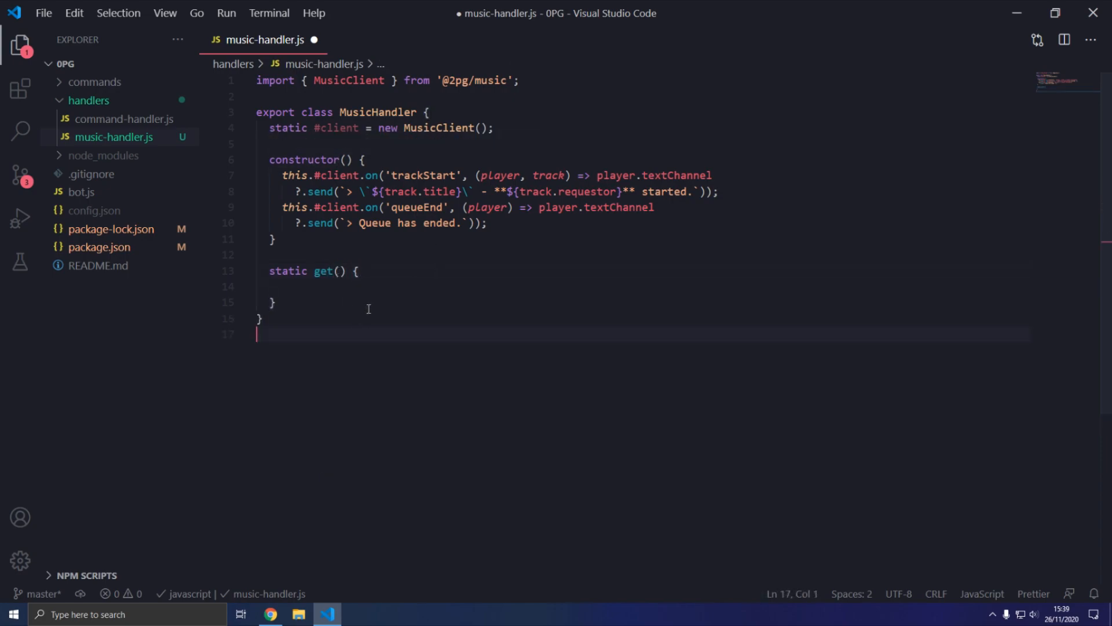
text(MusicClient)
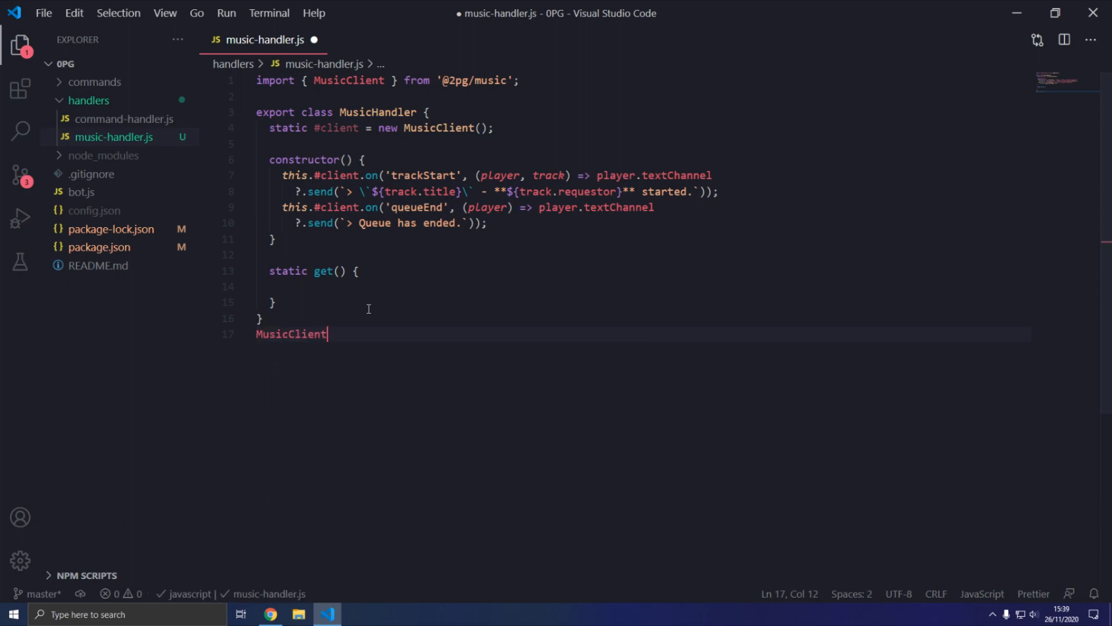
text(musi)
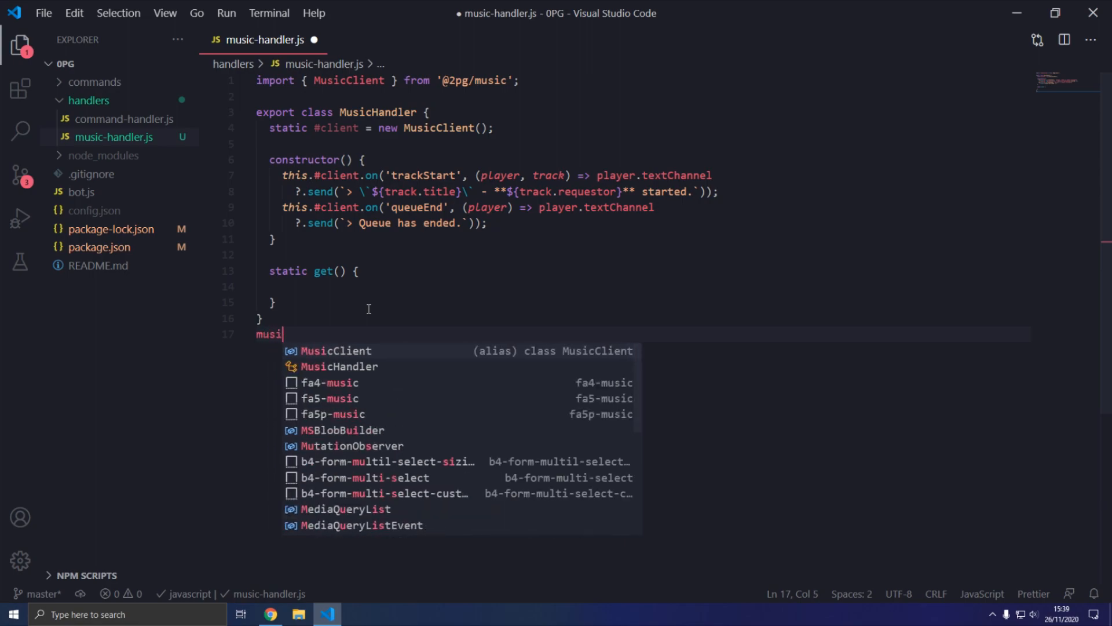
text(MusicHandler.)
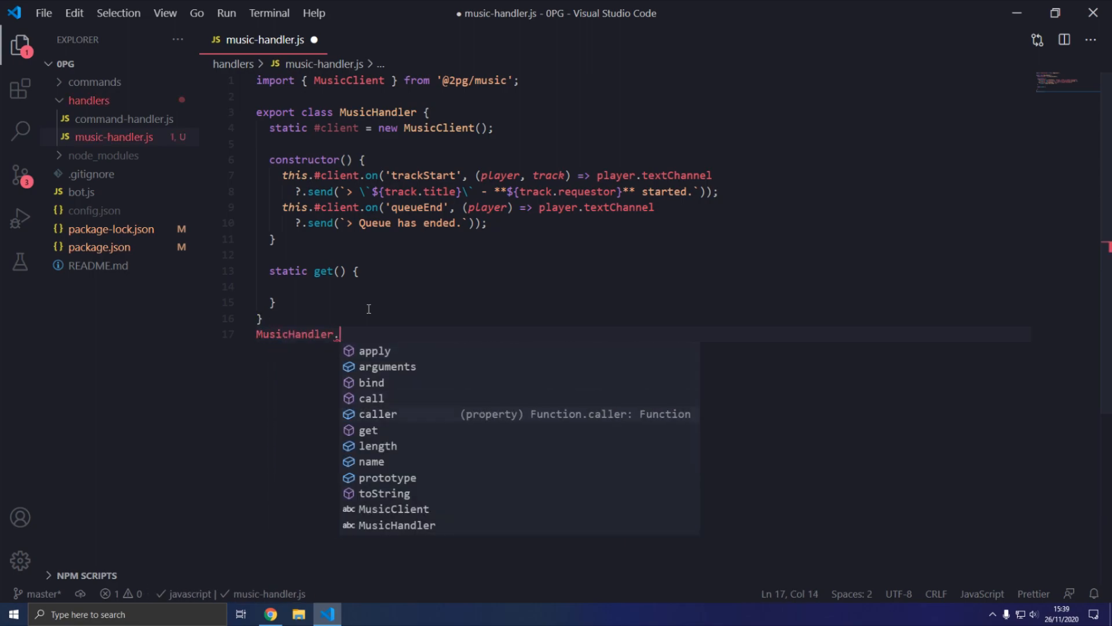
text(get)
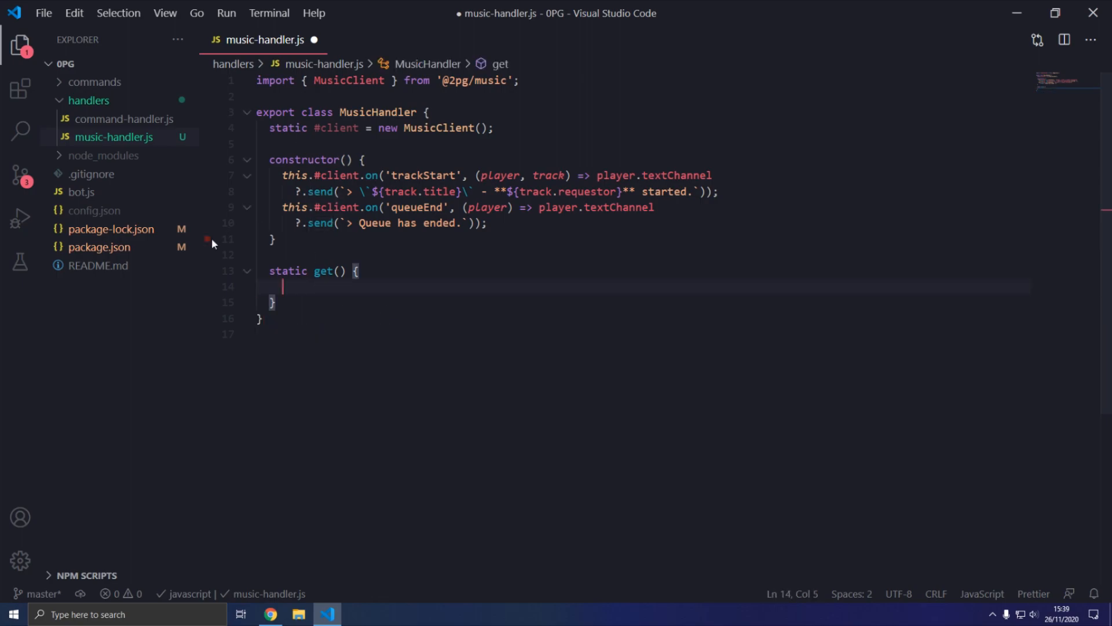
Make get take msg and return this.#client.get(msg.guild.id)
text(#c)
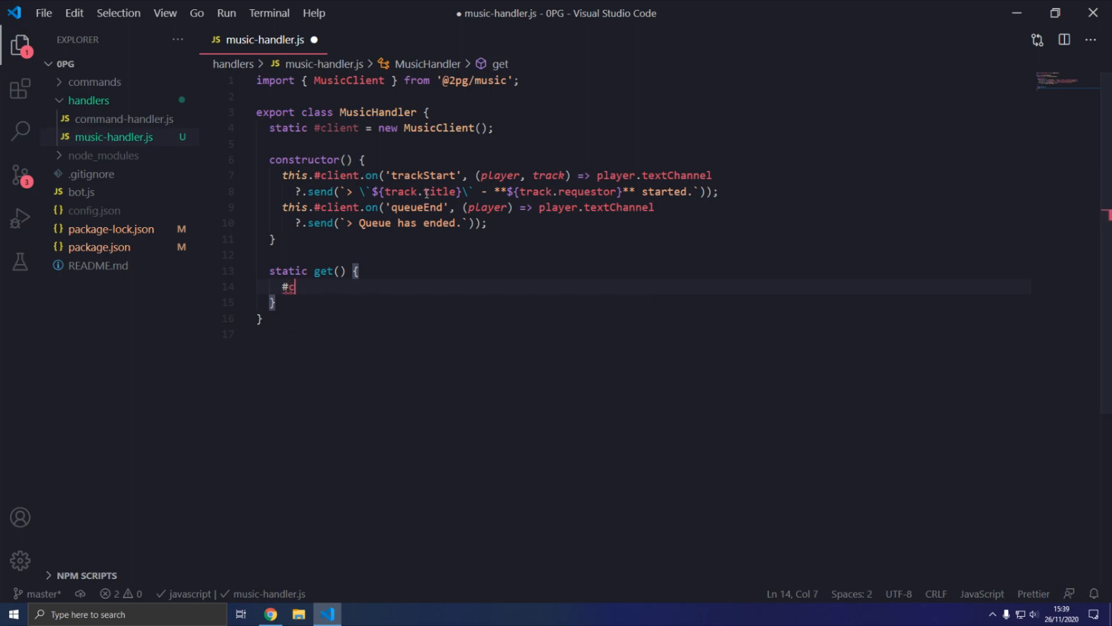
text(this.)
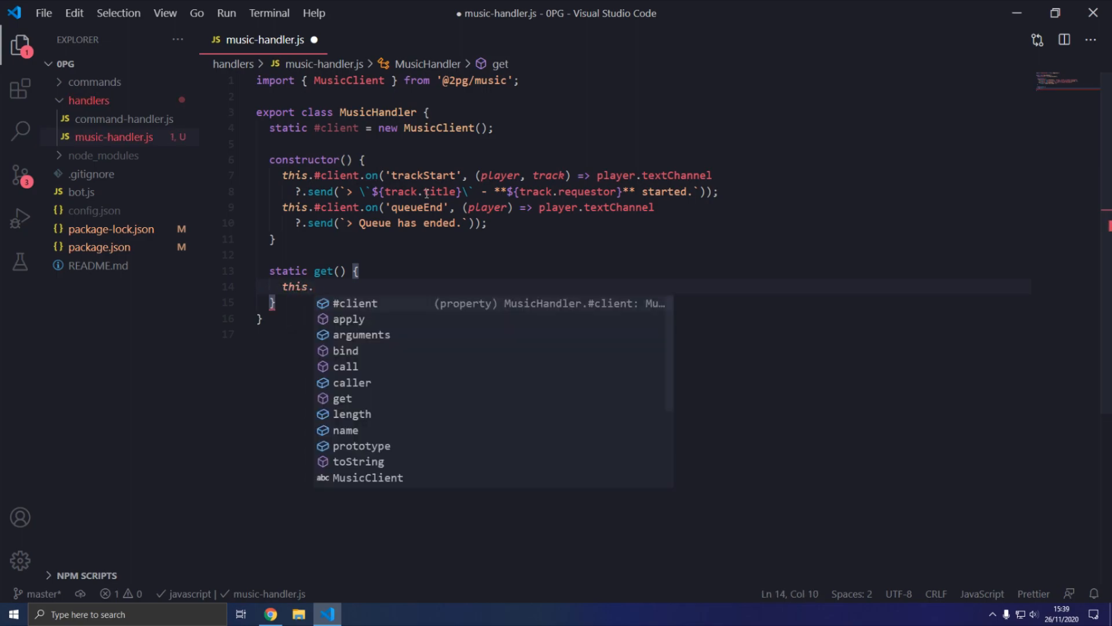
key(Backspace)
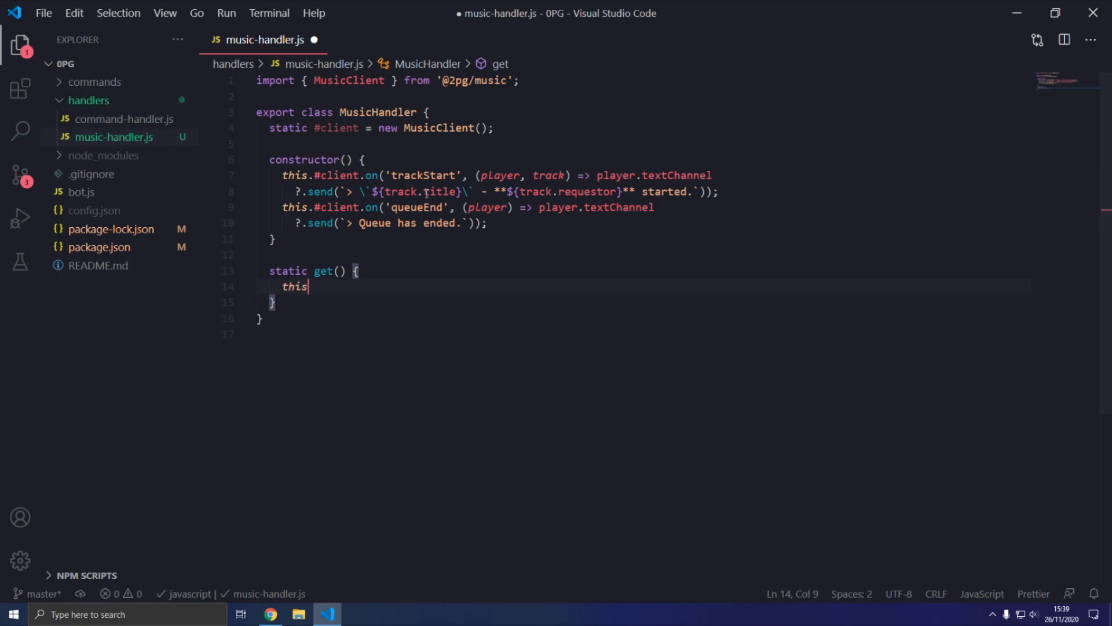
text(.#client.get())
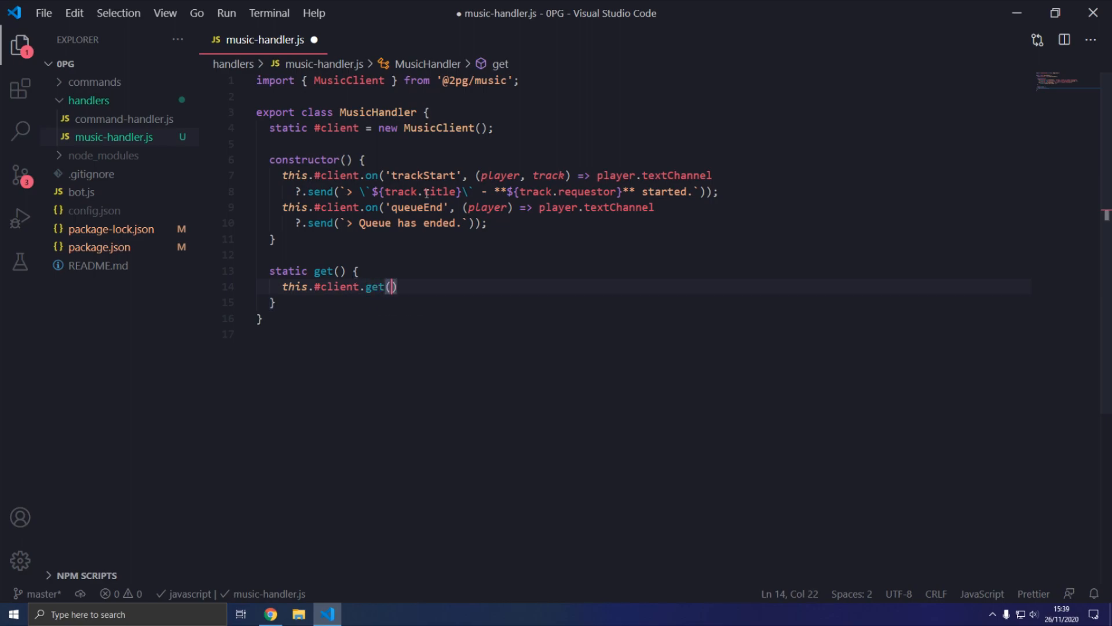
text(msg.g)
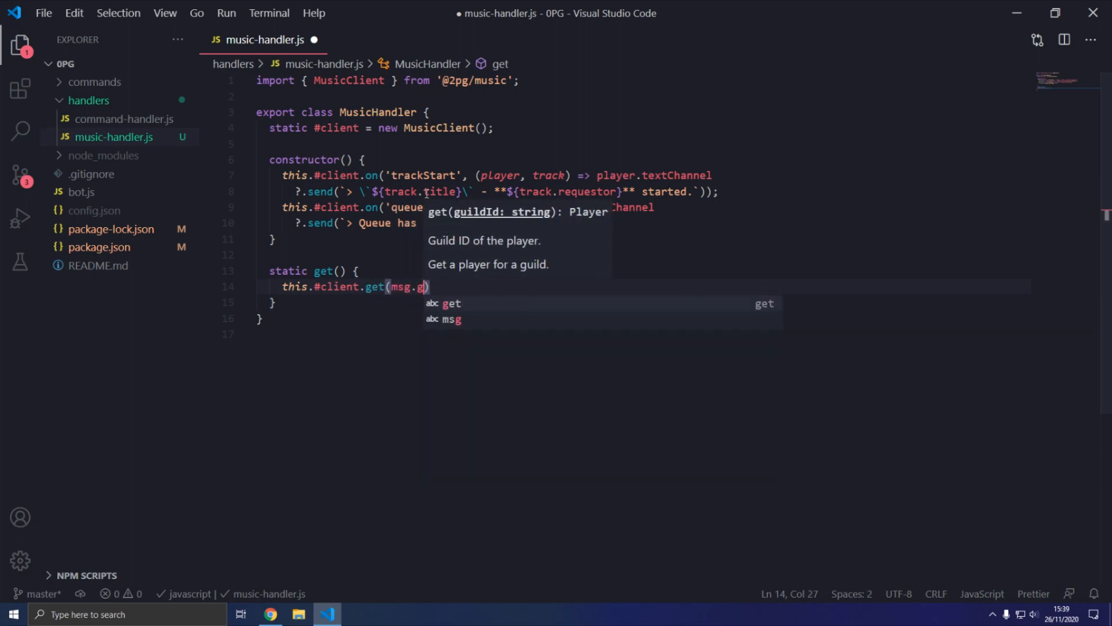
text(uild.id)
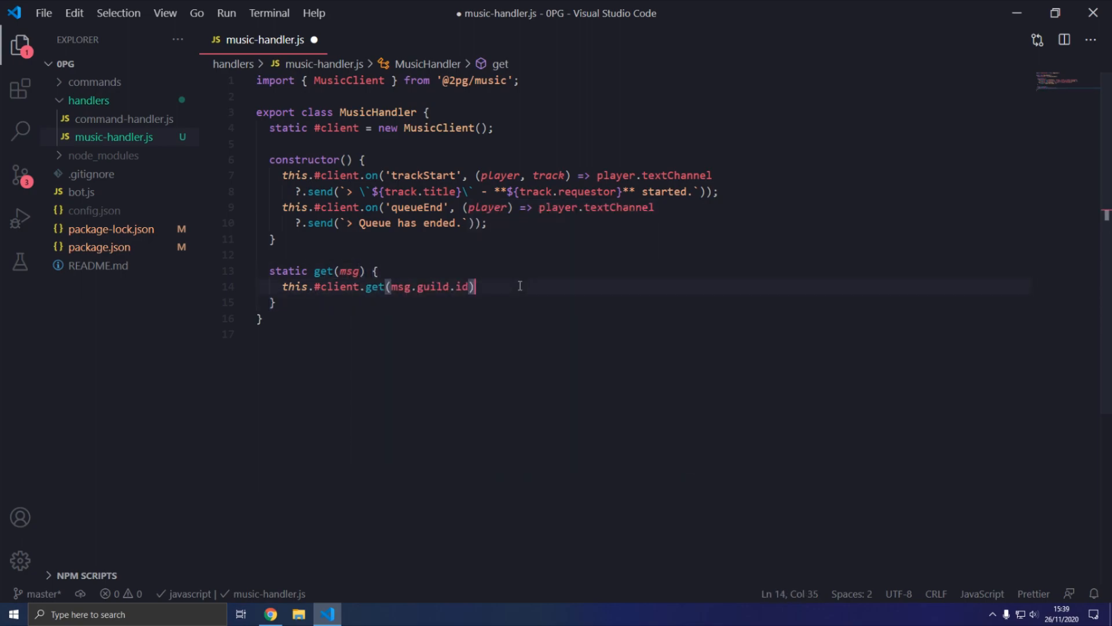
Fall back to this.#client.create(msg.guild.id) with msg.channel and msg.member.voice.channel
text(?? this.)
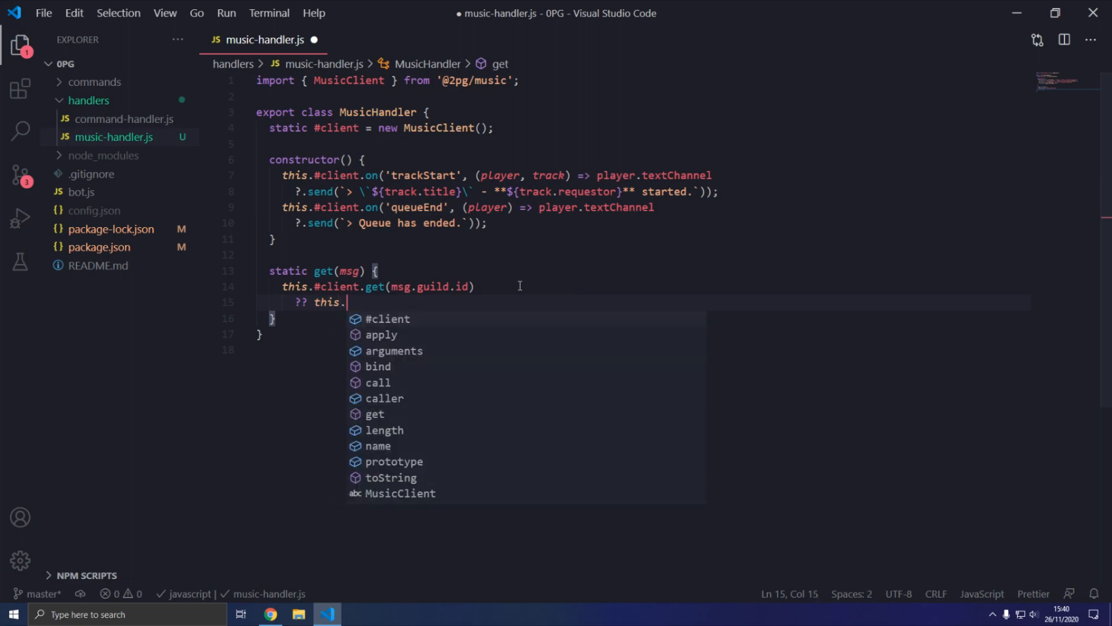
text(#client.c)
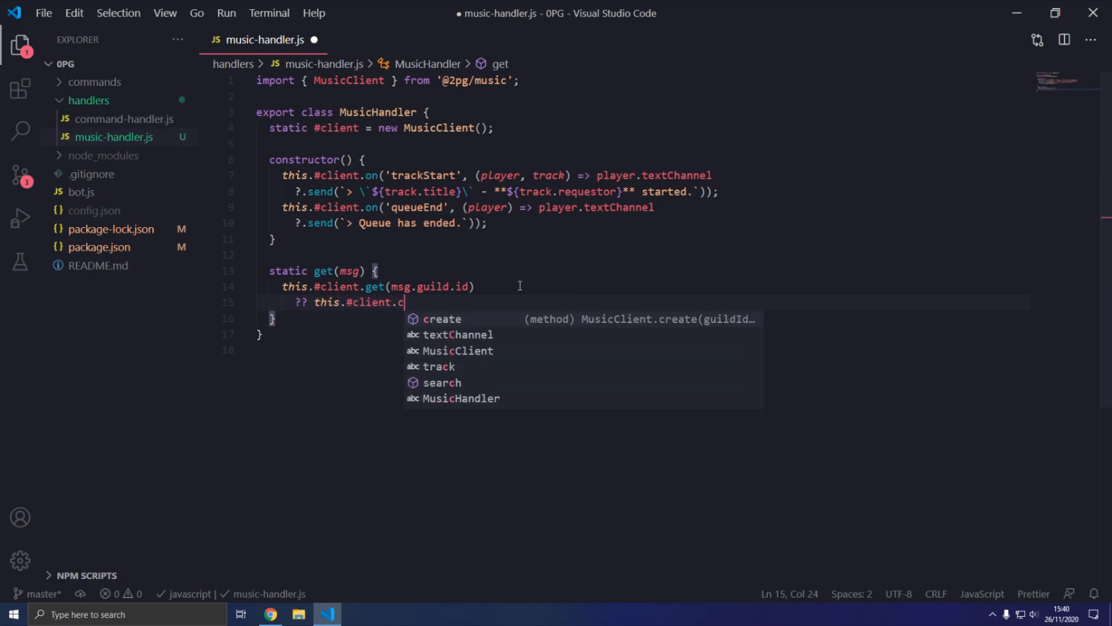
text(reate(msg.guil)
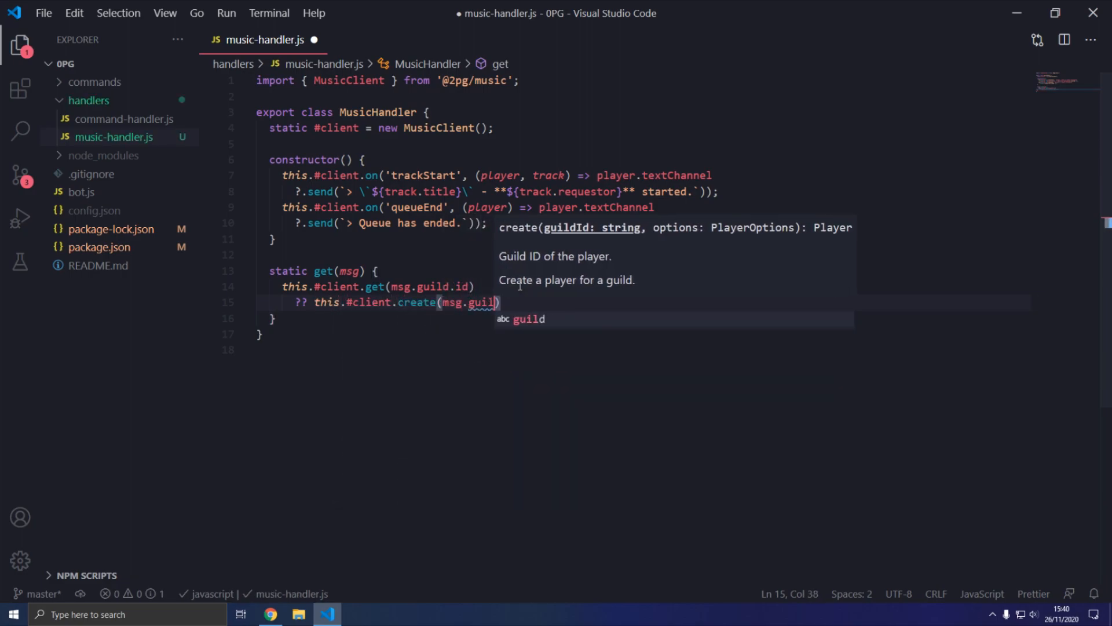
text(.id, ms)
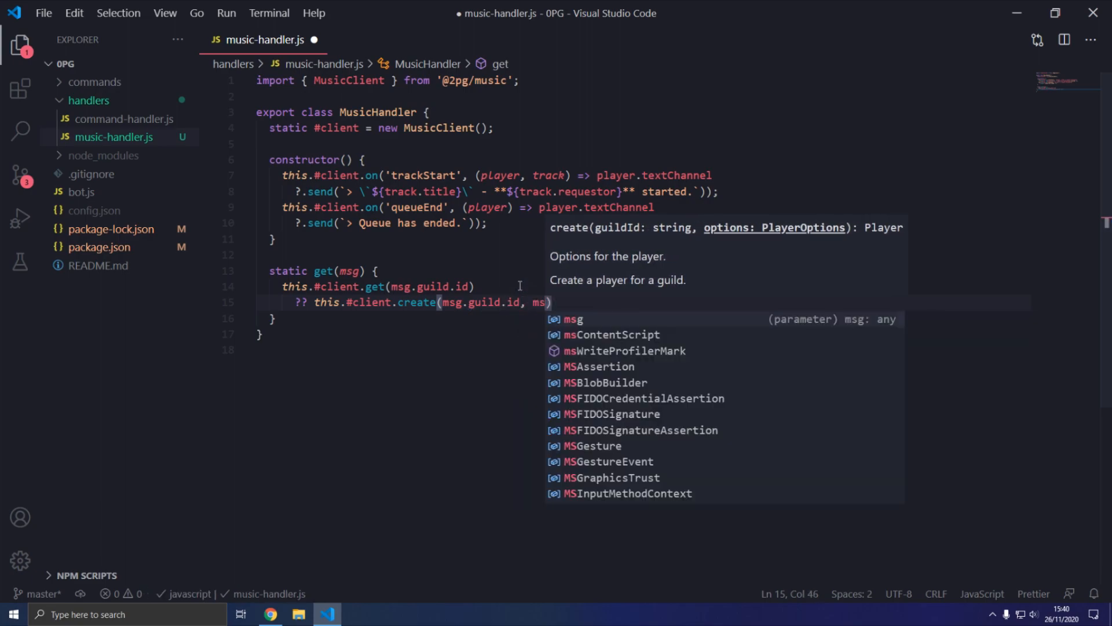
text({)
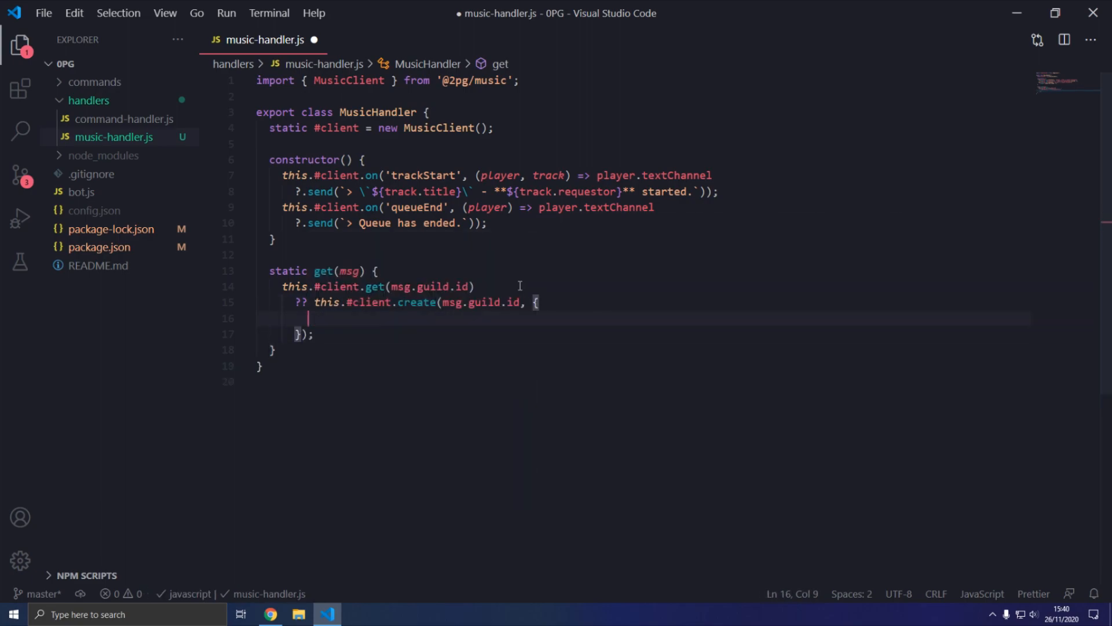
text(textChannel: msg.)
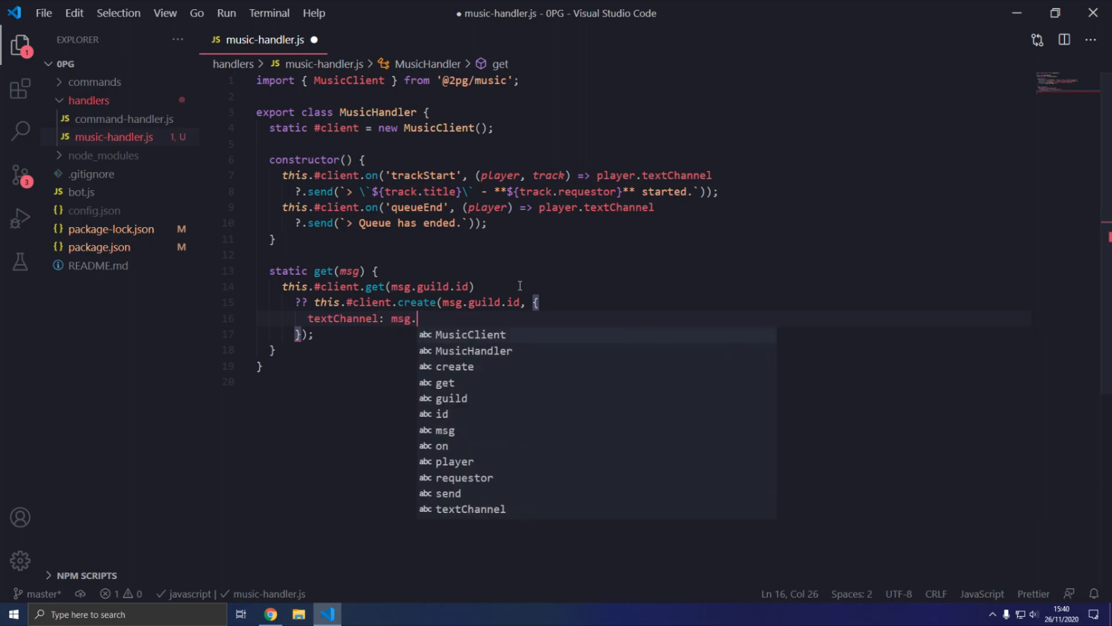
text(channel)
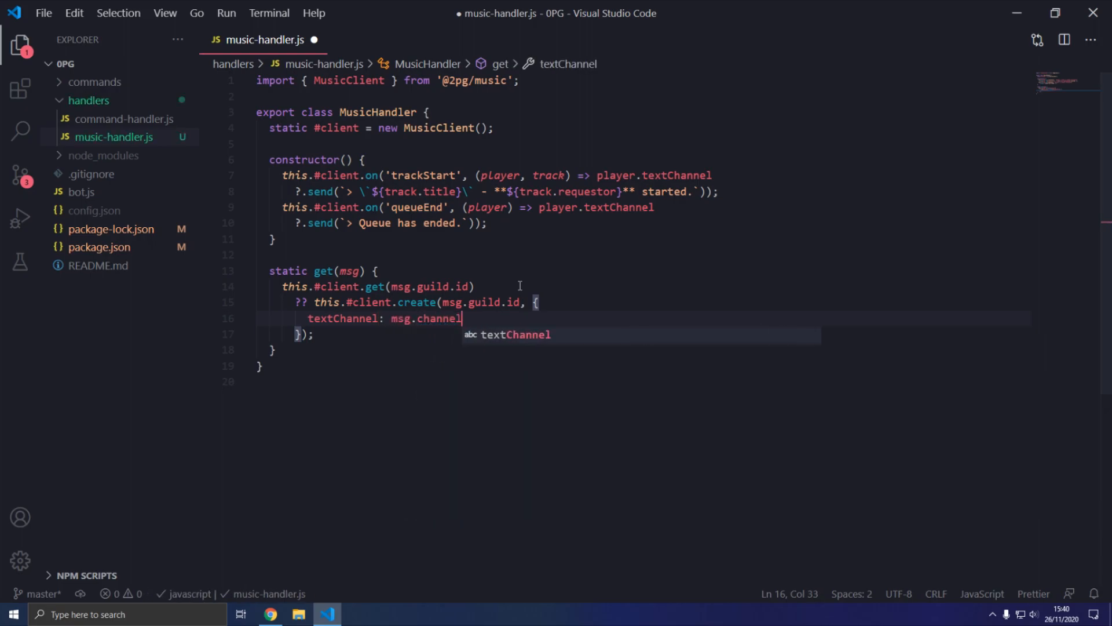
text(voiceChannel: msg.member.voice.channel)
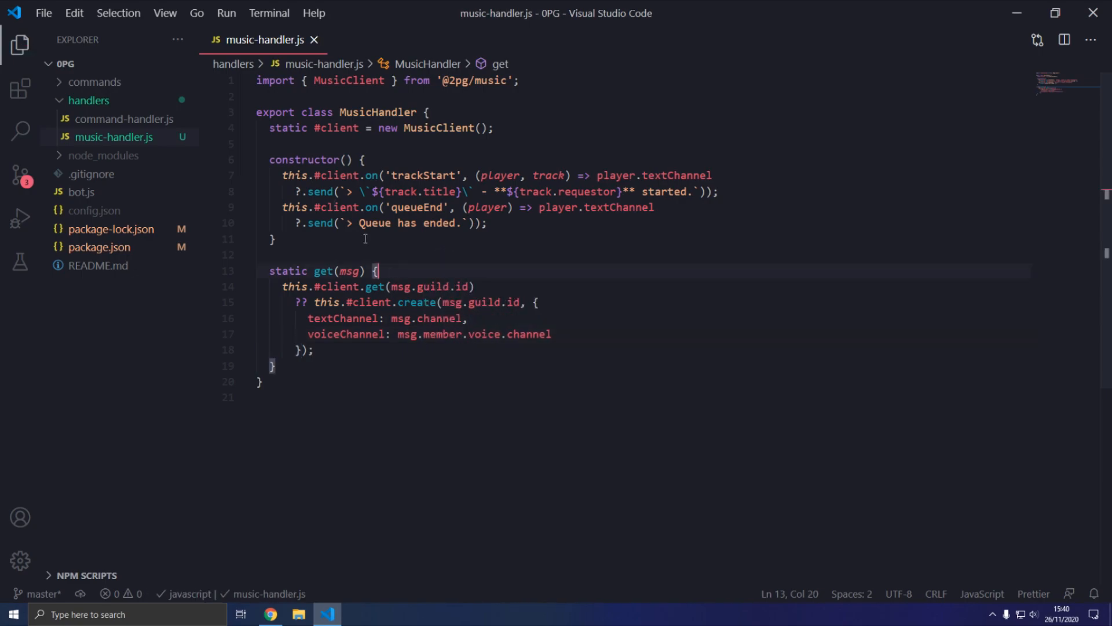
double_click(440, 334)
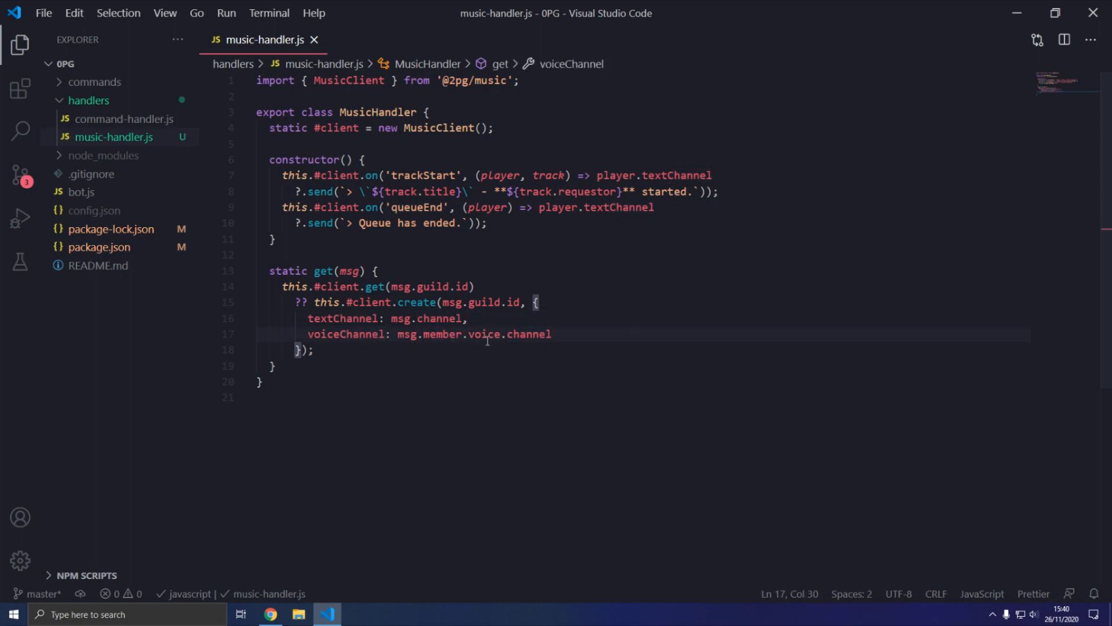
double_click(442, 334)
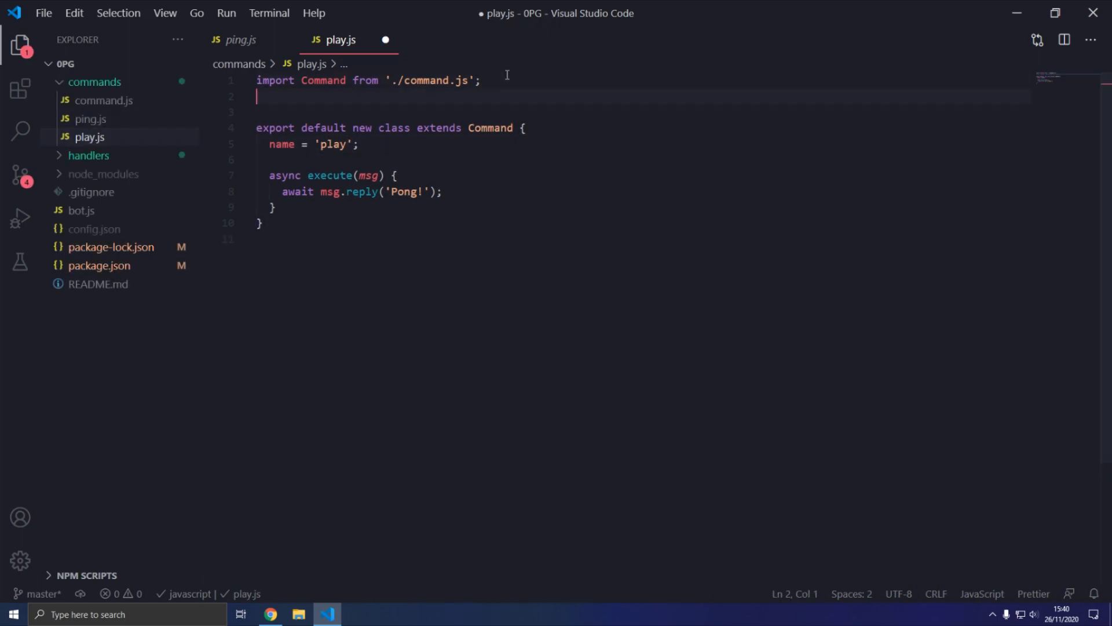
Type the import of MusicHandler from '../handlers/music-handler' into play.js
text(import { })
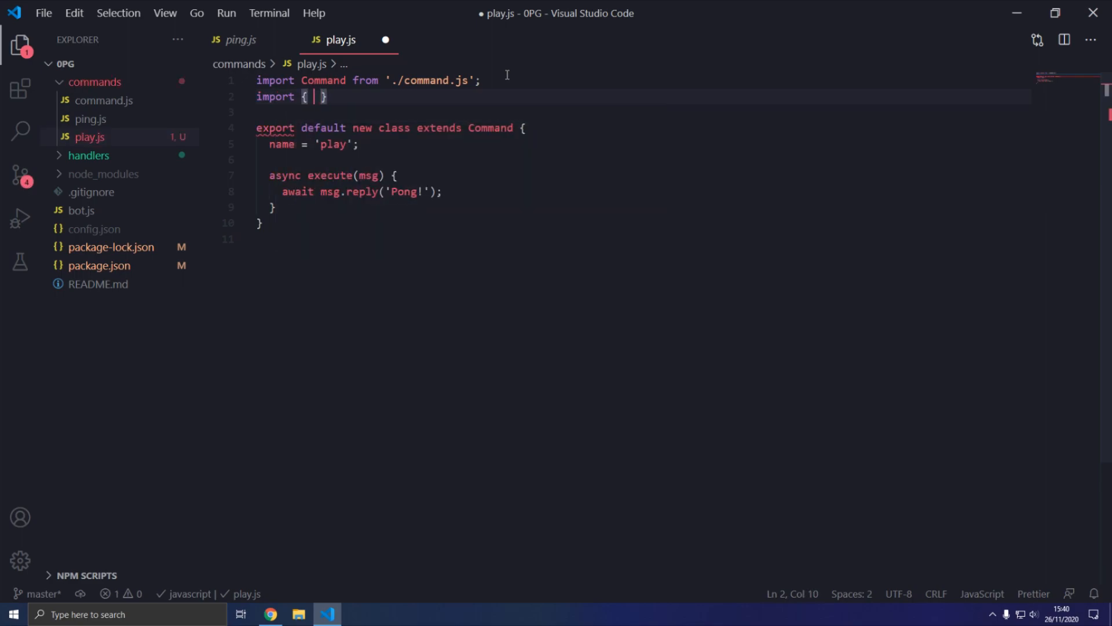
text(MusicHa)
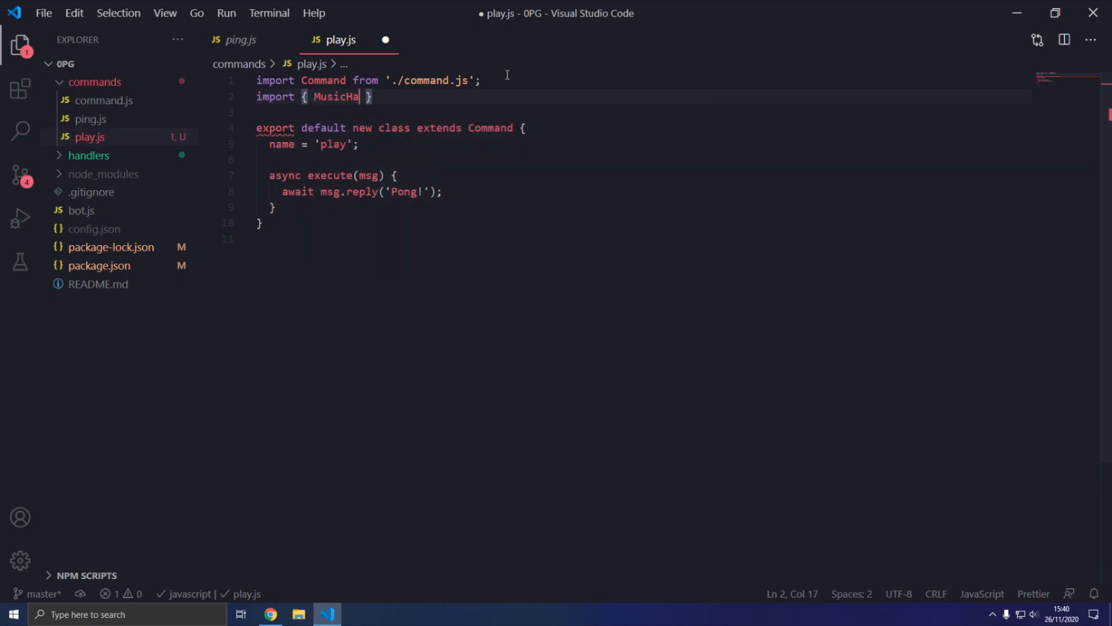
text(ndler } from ')
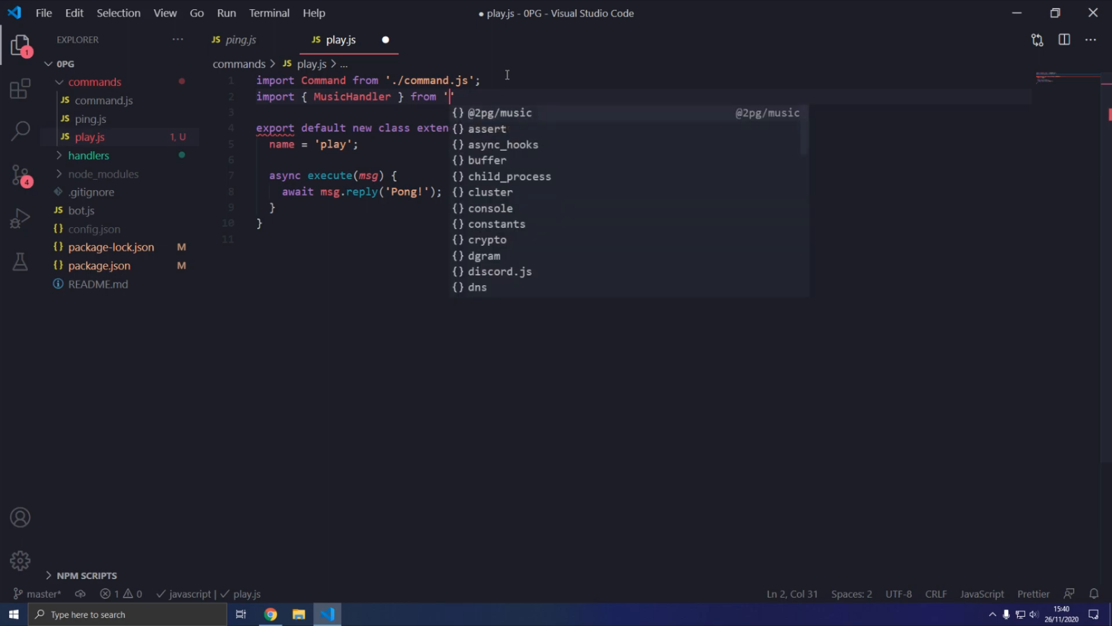
text(../)
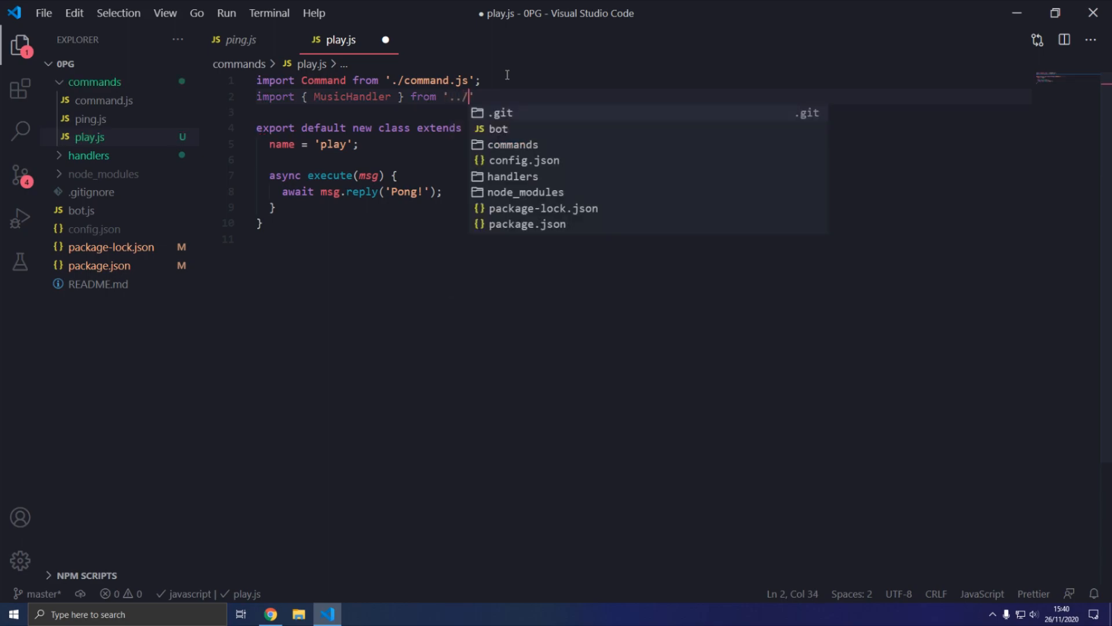
text(handlers/music-handler)
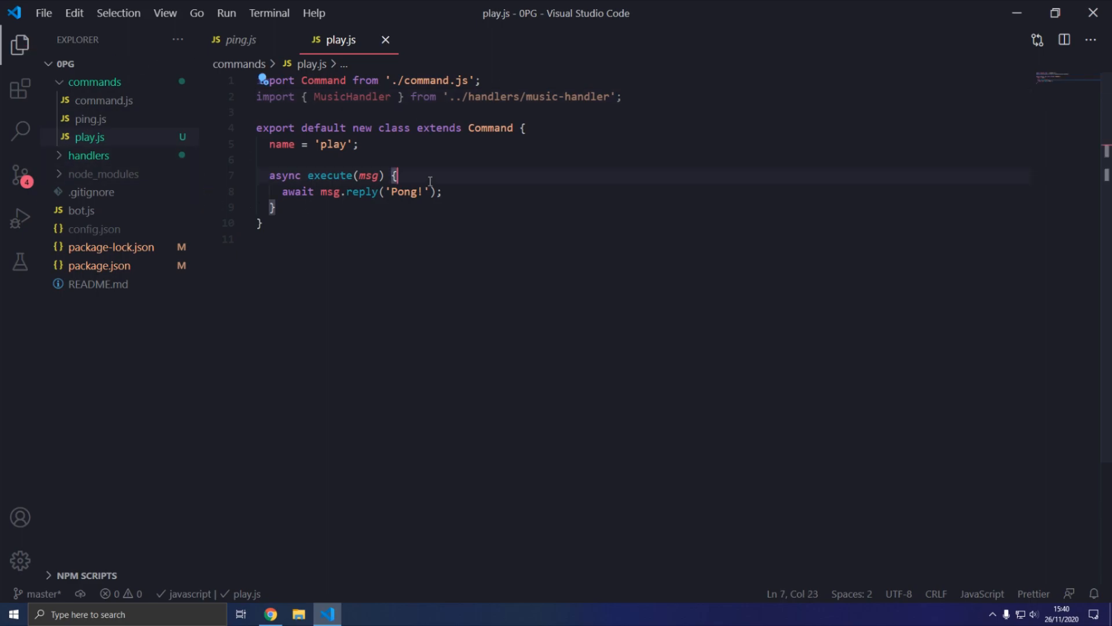
Add const player = MusicHandler.get(msg) to execute and expand the handlers folder
text(MusicHandler.get(msg)
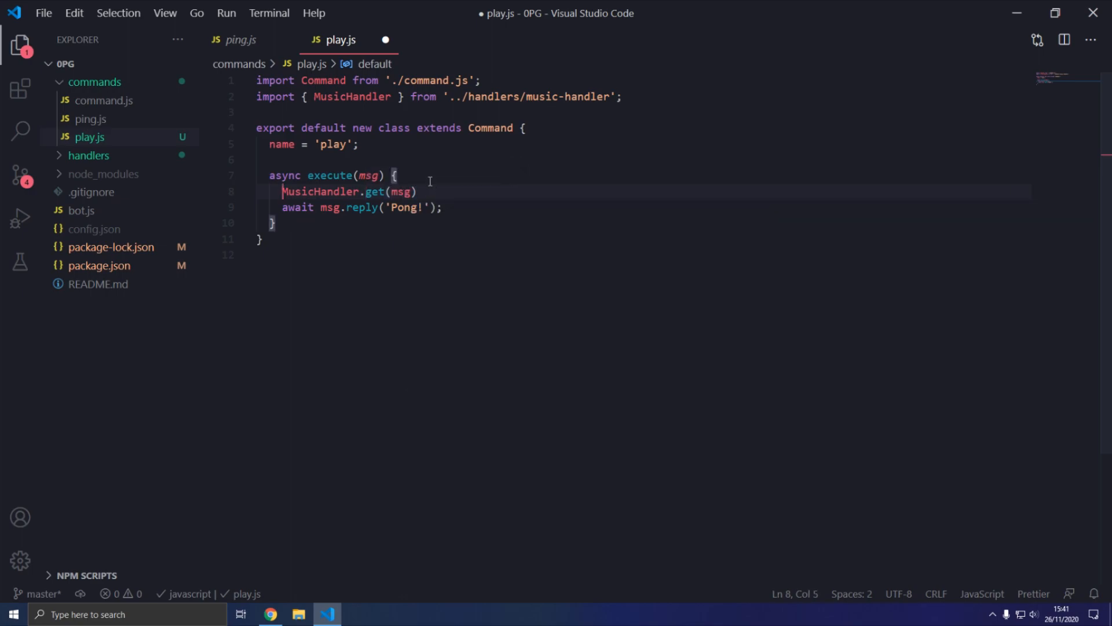
text(const player =)
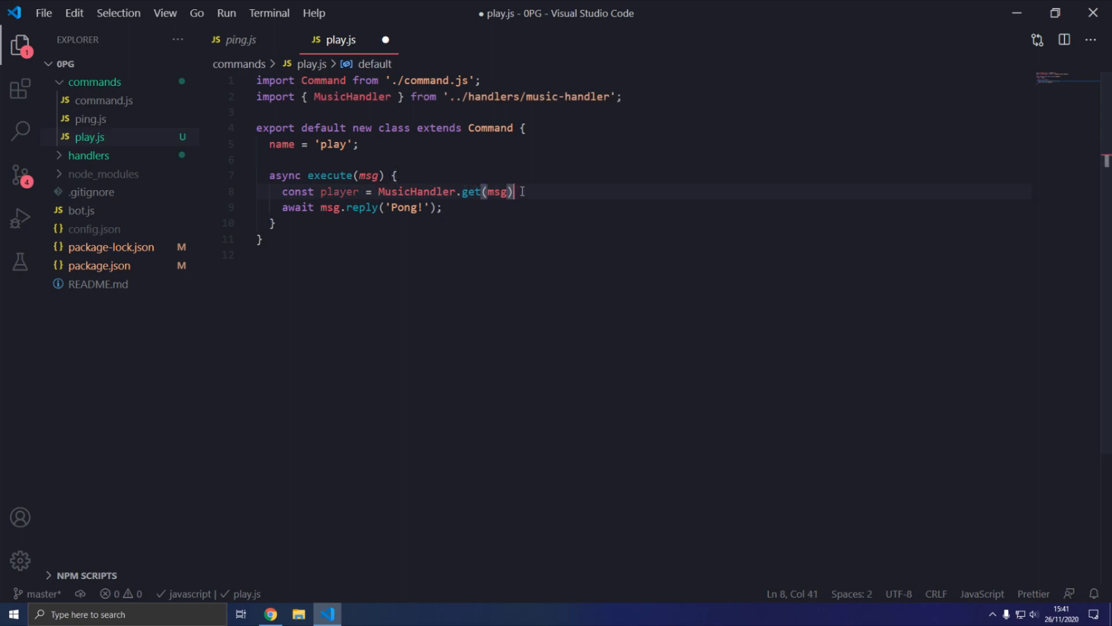
text(player.)
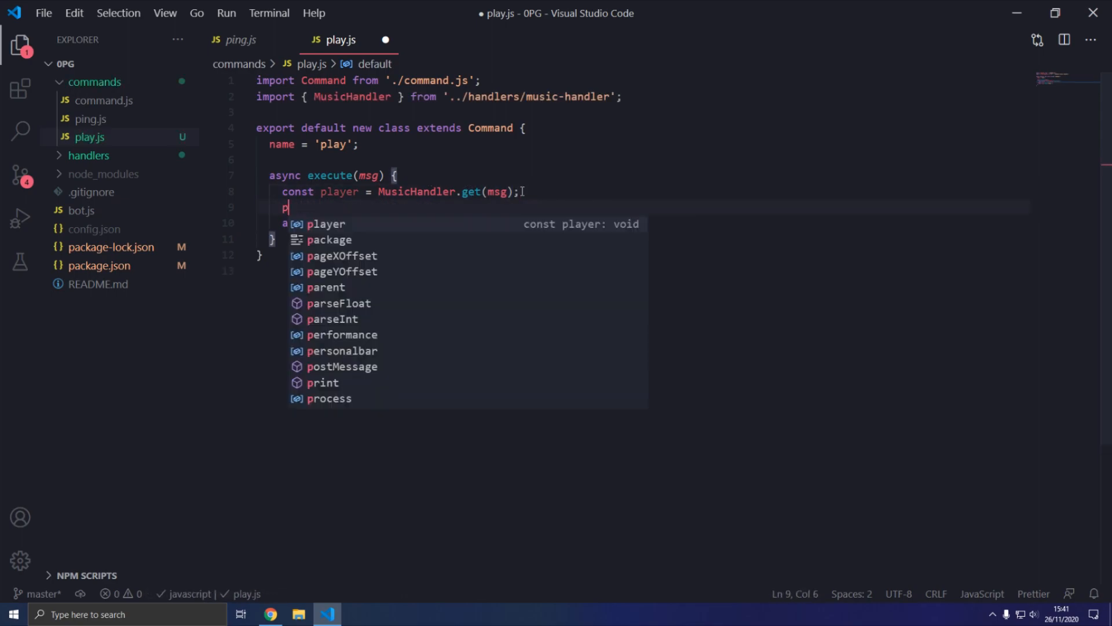
text(layer.)
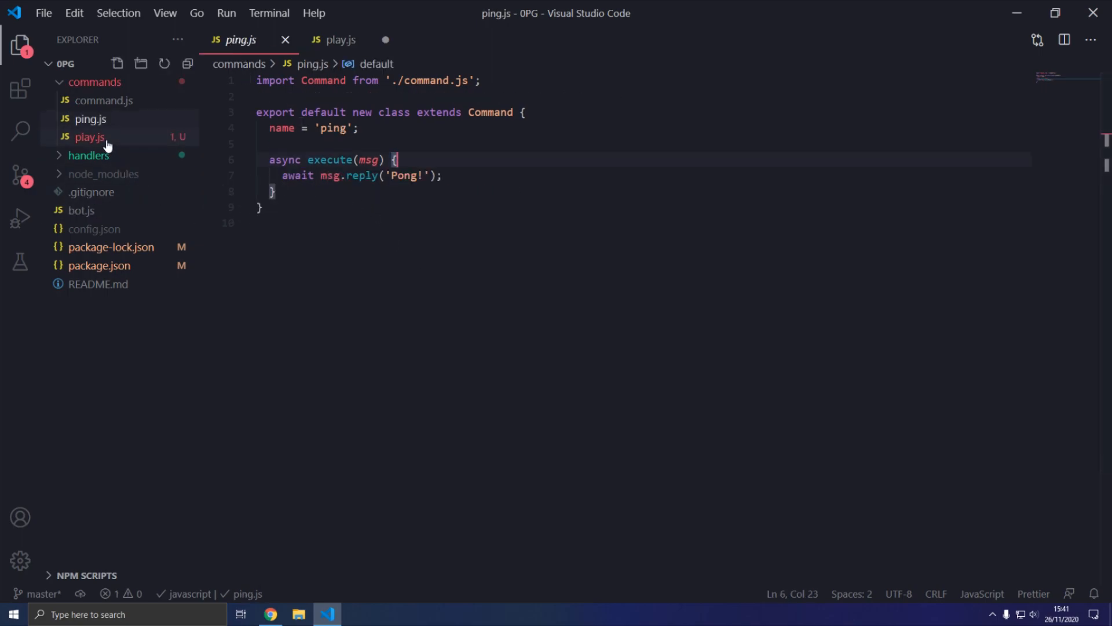
click(88, 155)
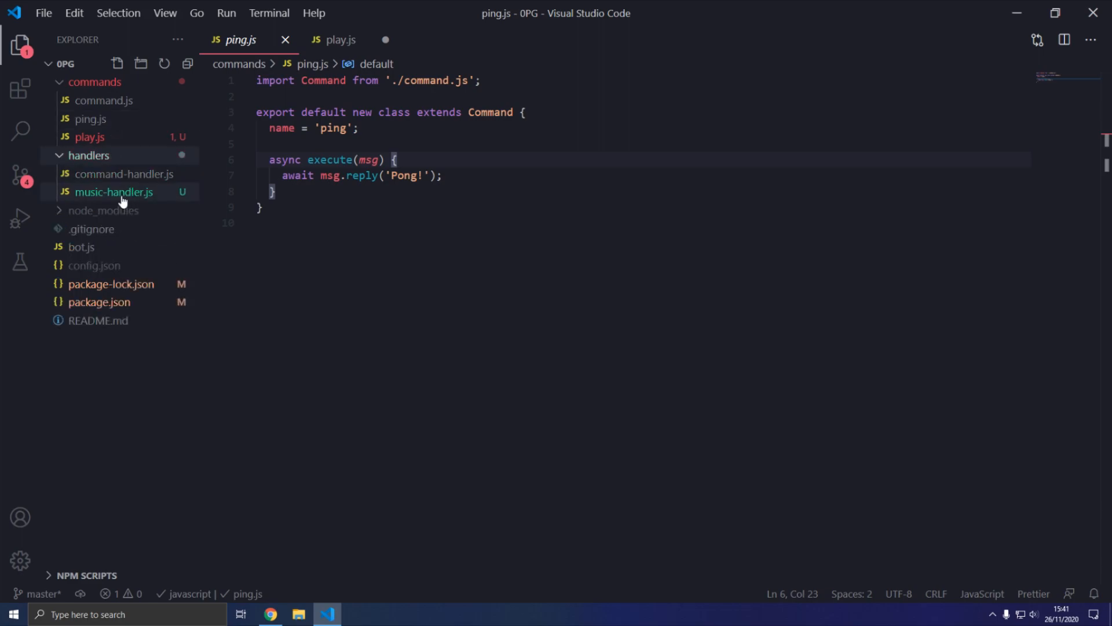
In music-handler.js, add return before this.#client.get(msg.guild.id) in the get method
click(113, 192)
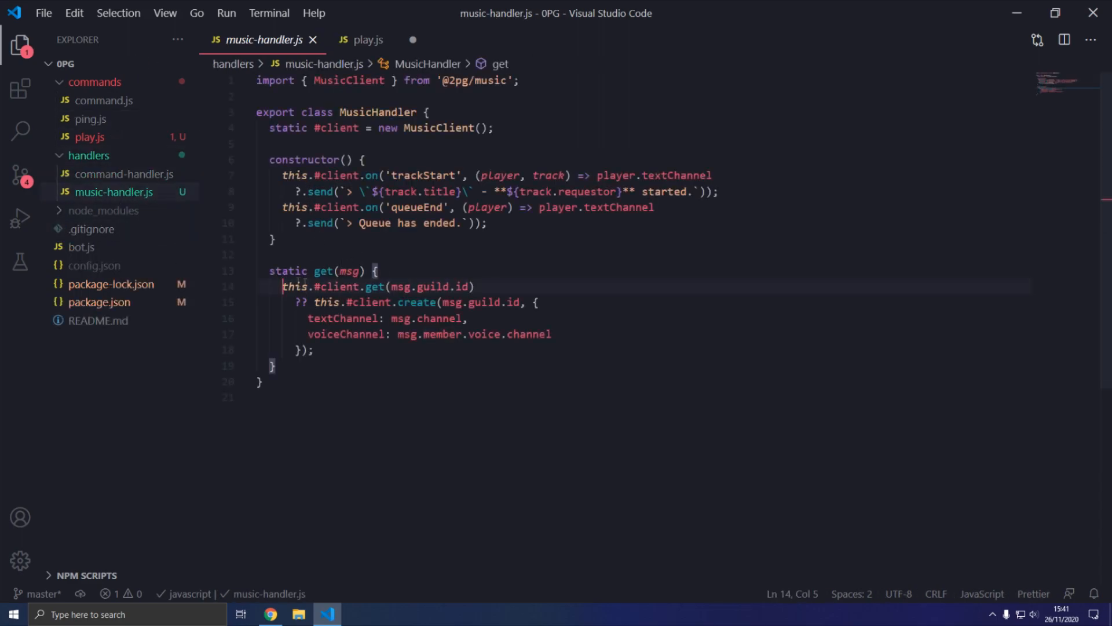
text(return)
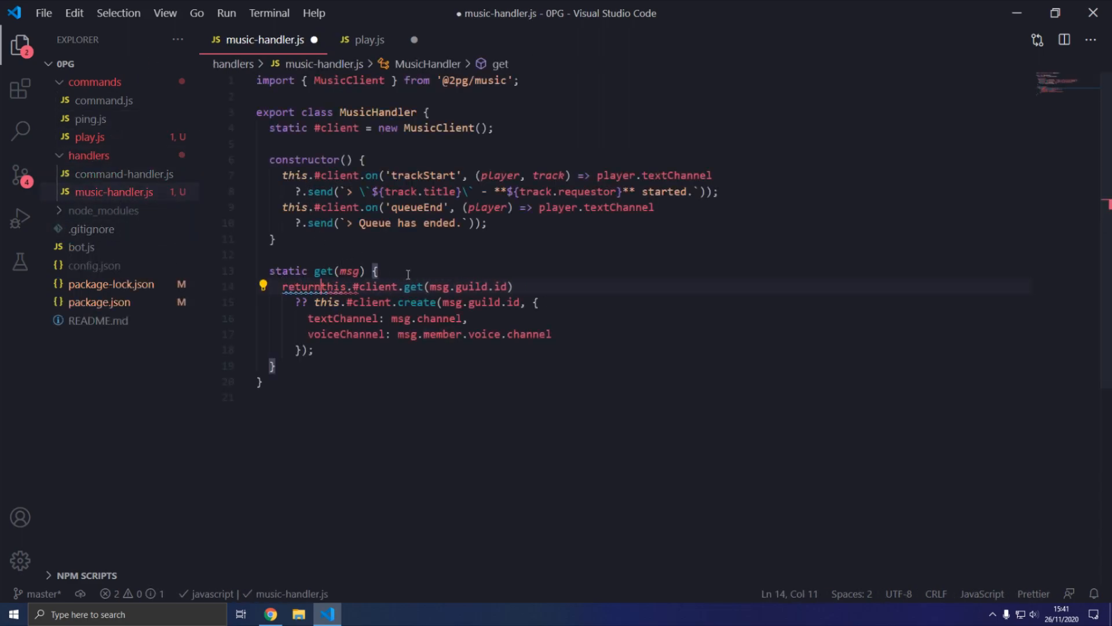
click(369, 39)
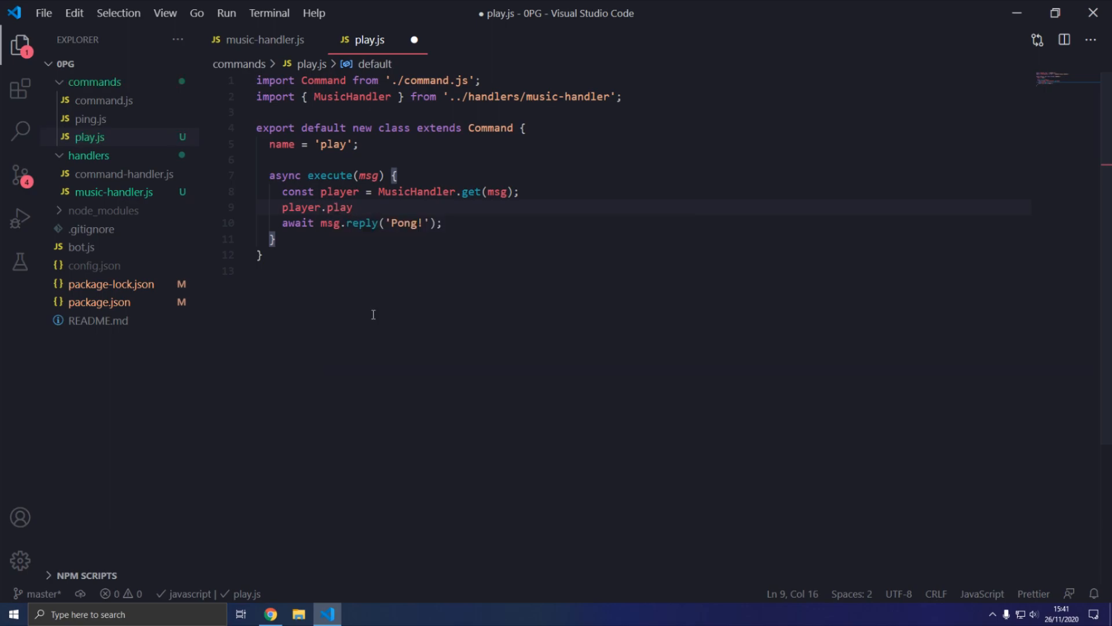
Build the query with args.join(' ') and pass it to player.play
text(();)
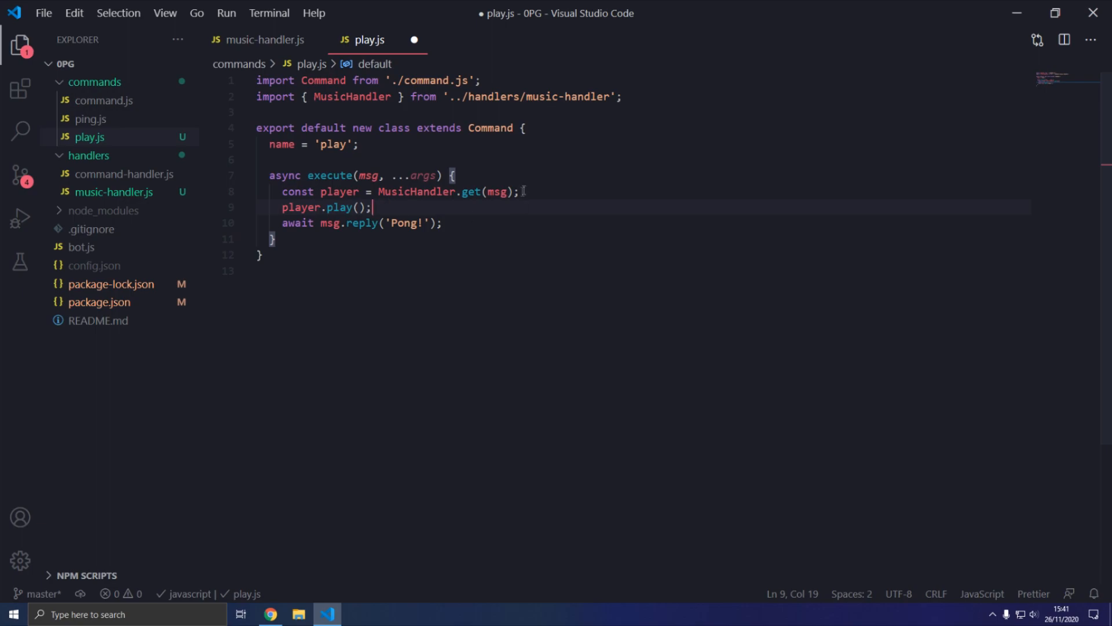
text(const quer)
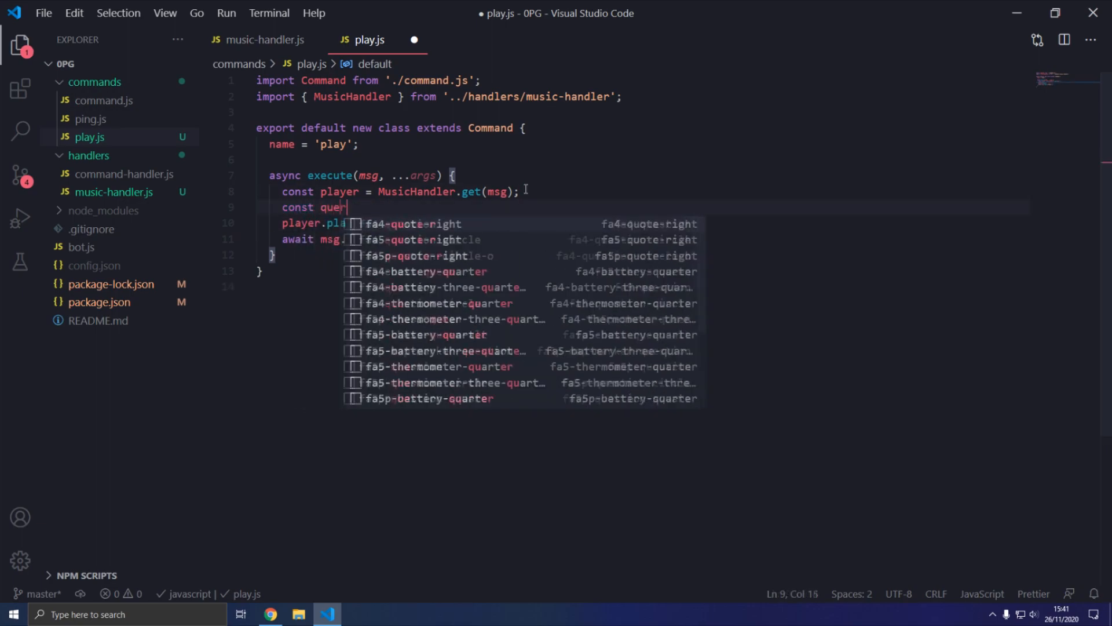
text(= args.join)
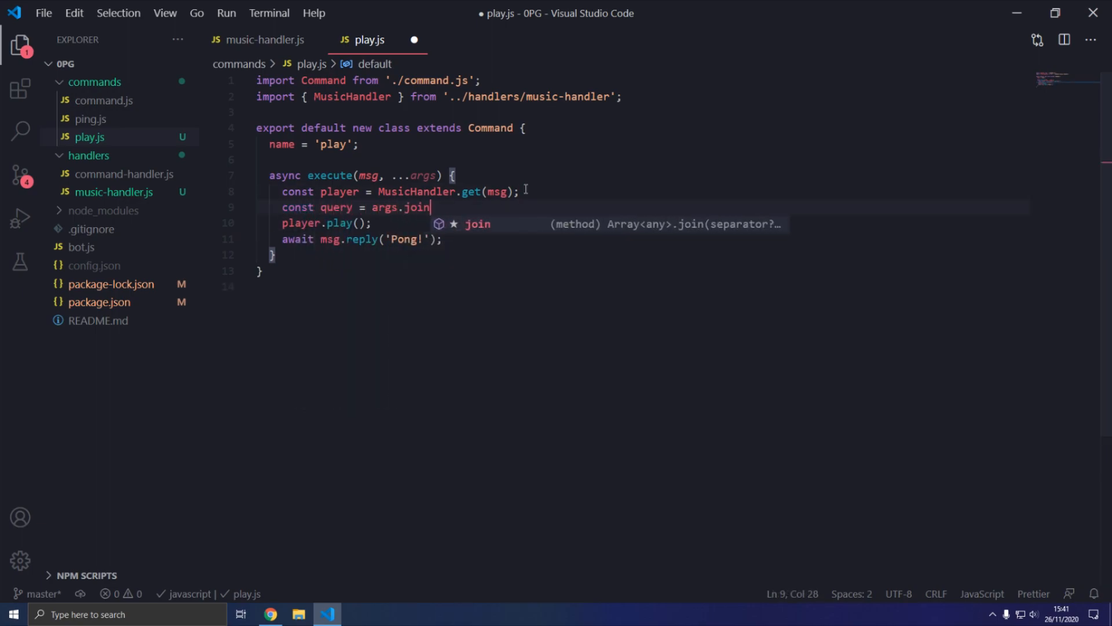
text((' ');')
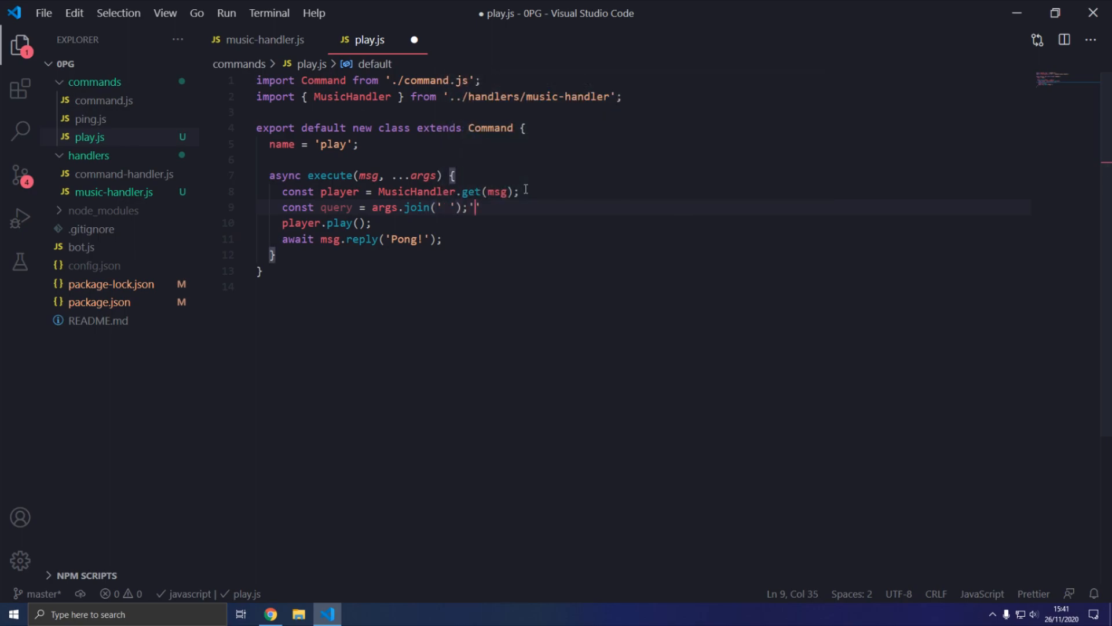
text(query)
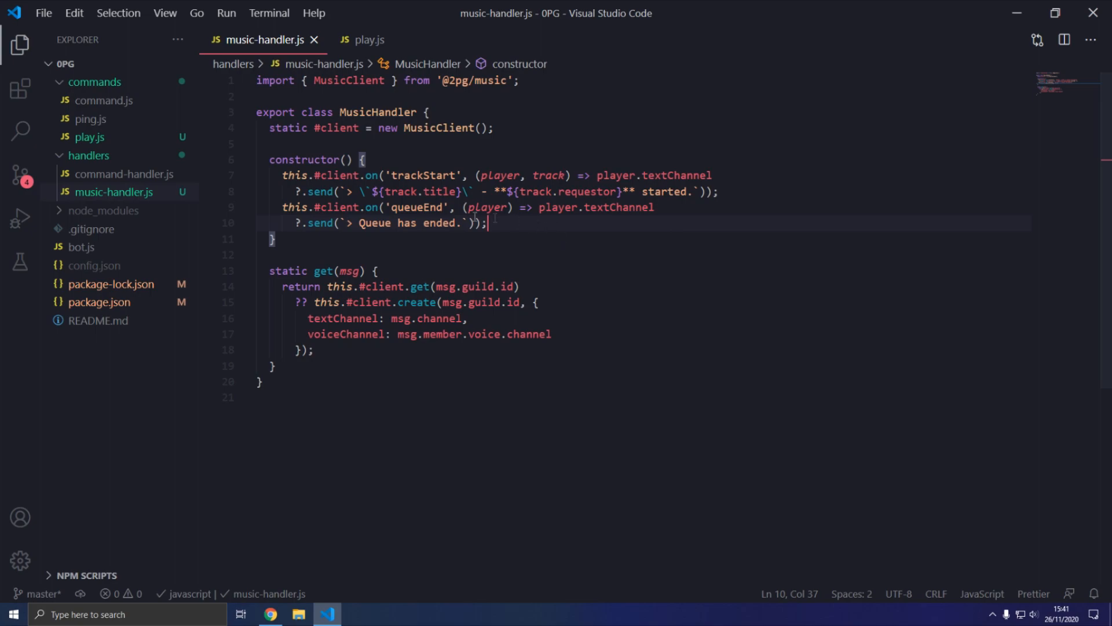
double_click(617, 175)
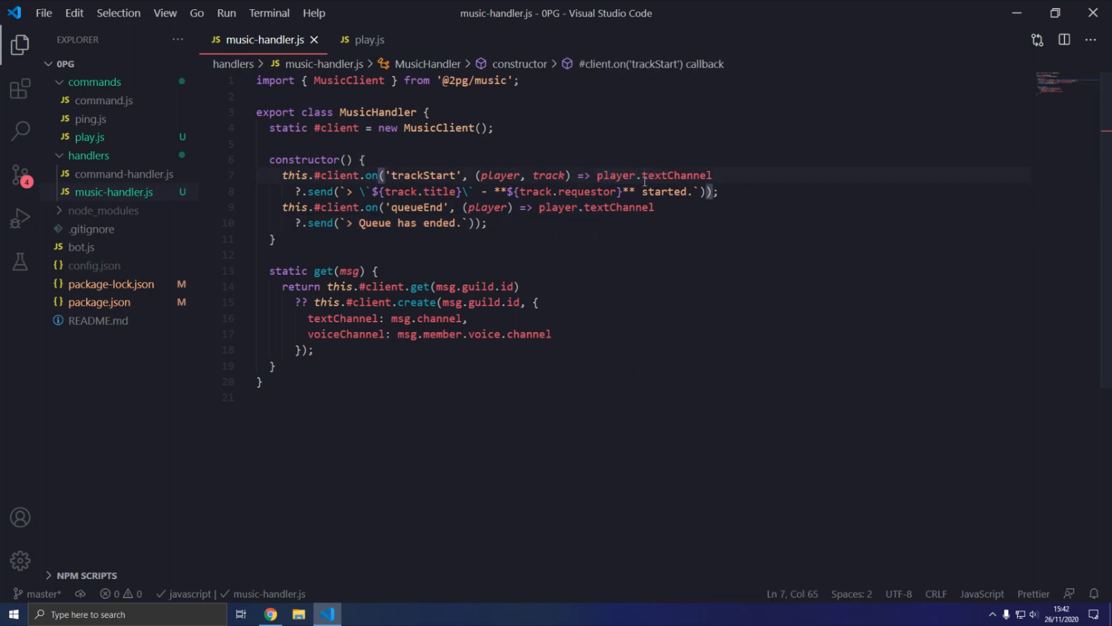
double_click(556, 207)
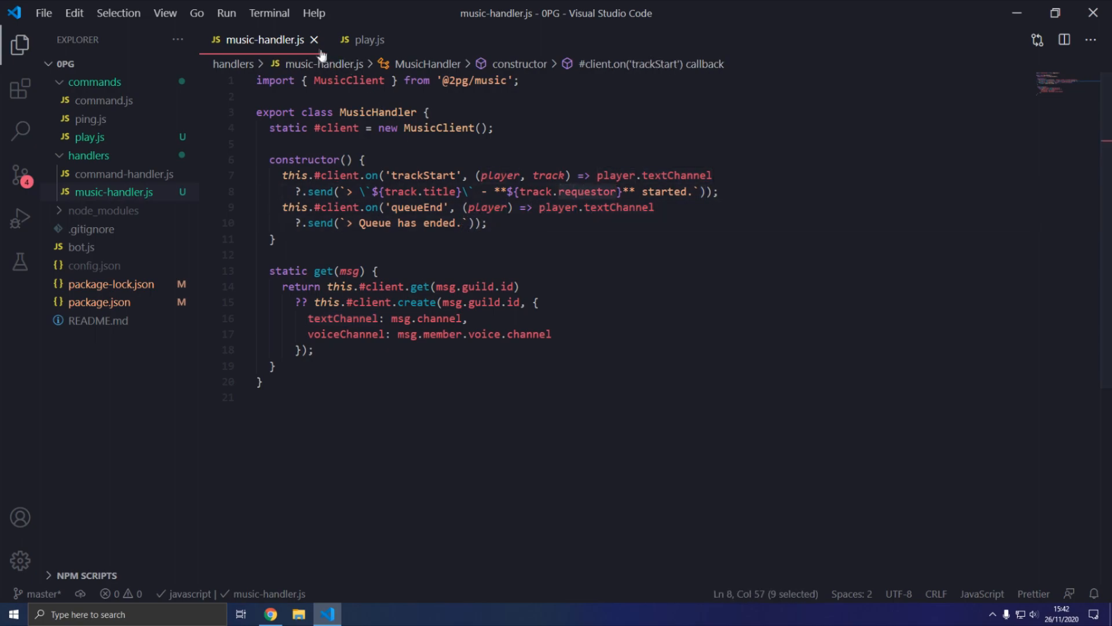
Store the play result as track and reply `> ${track.title} was added to the queue.`
click(369, 39)
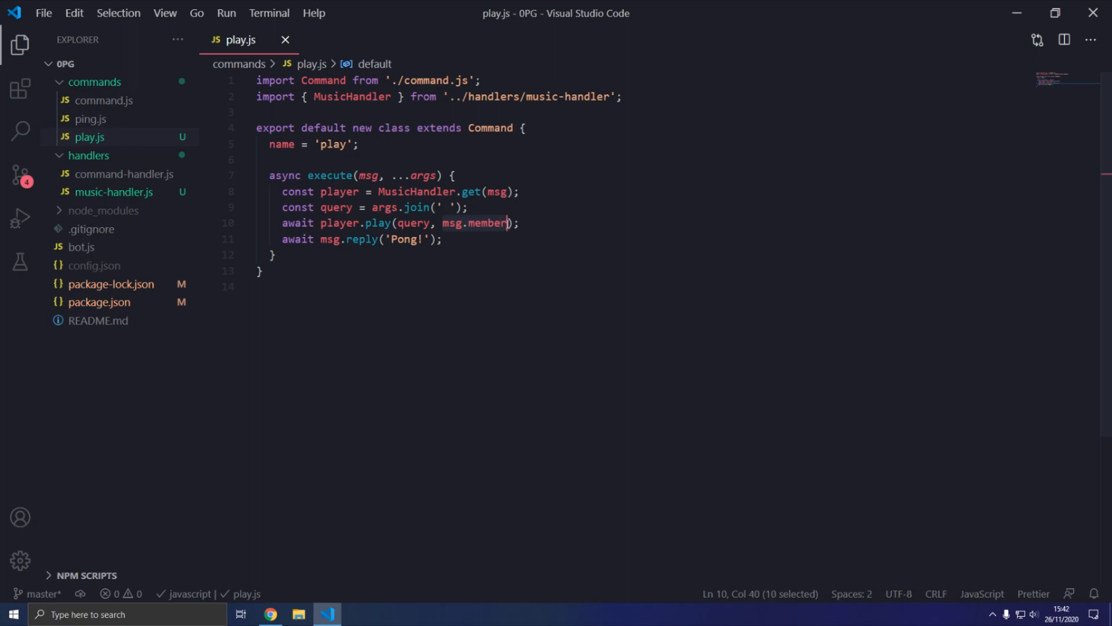
key(Enter)
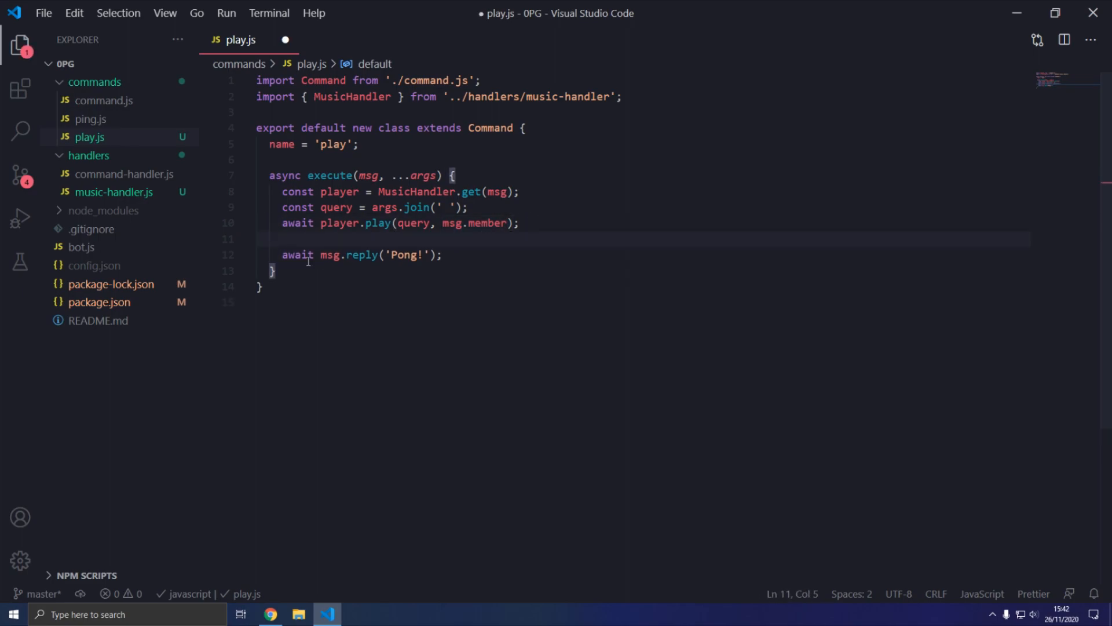
text(chann)
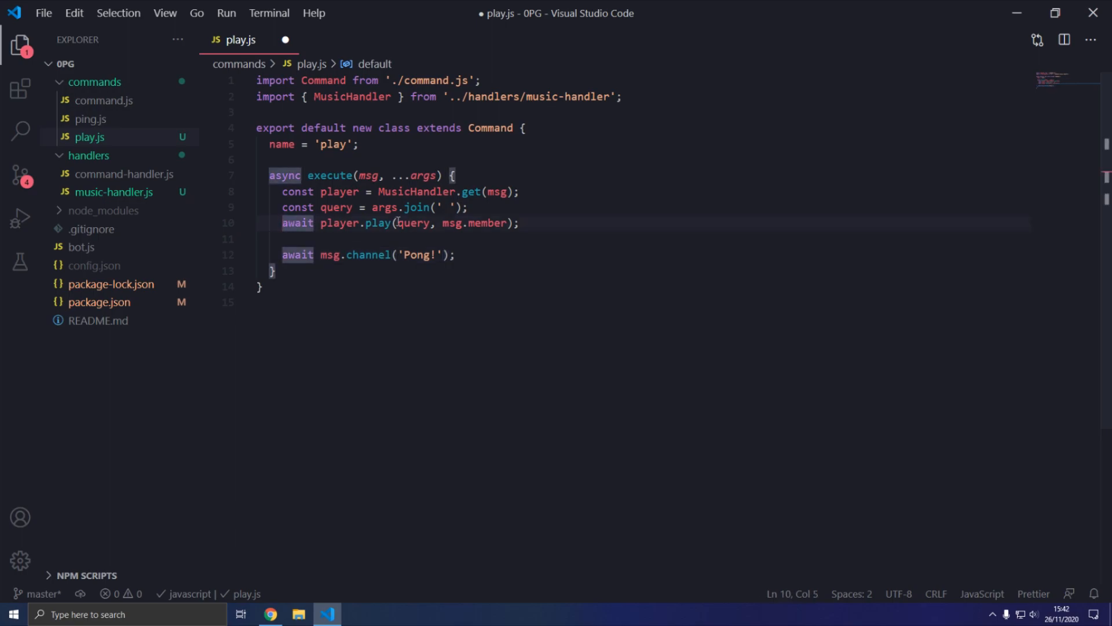
text(const track =)
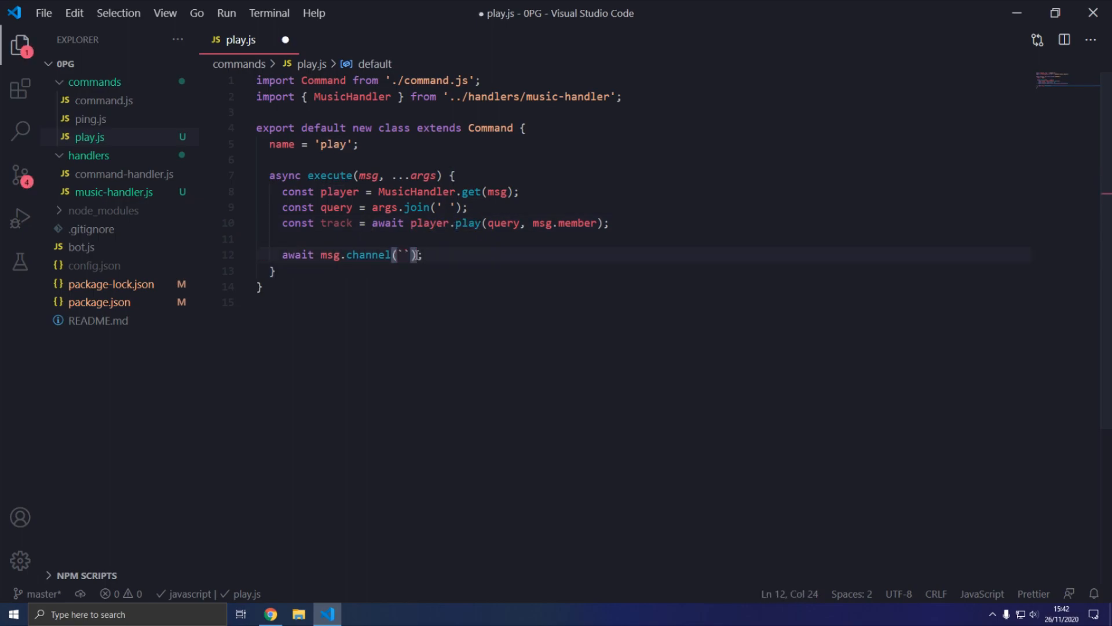
text(>)
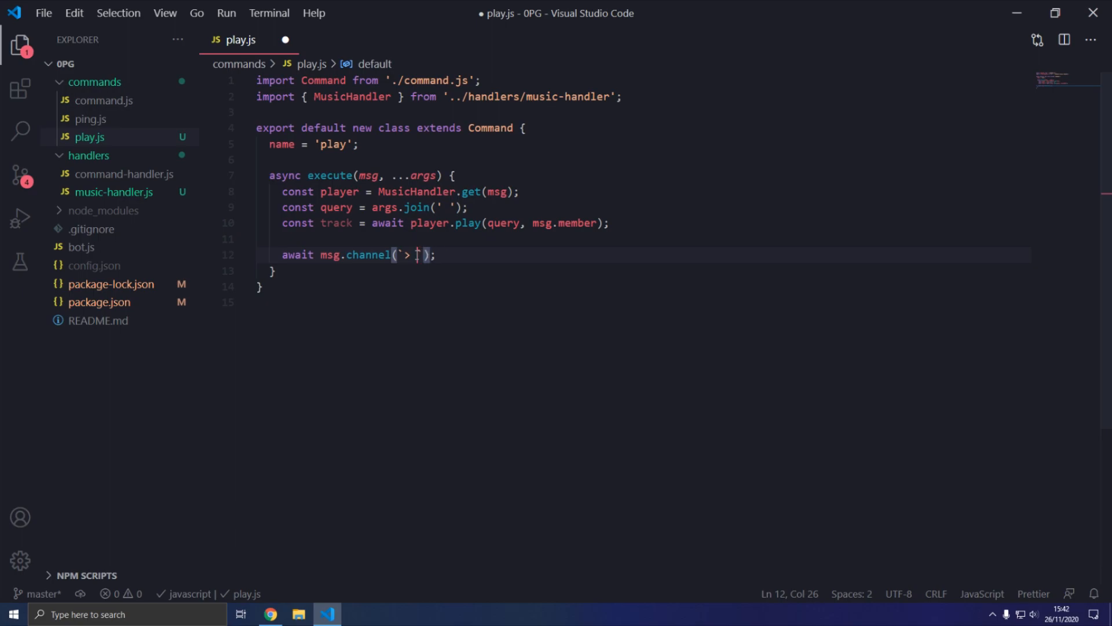
text(${track.title)
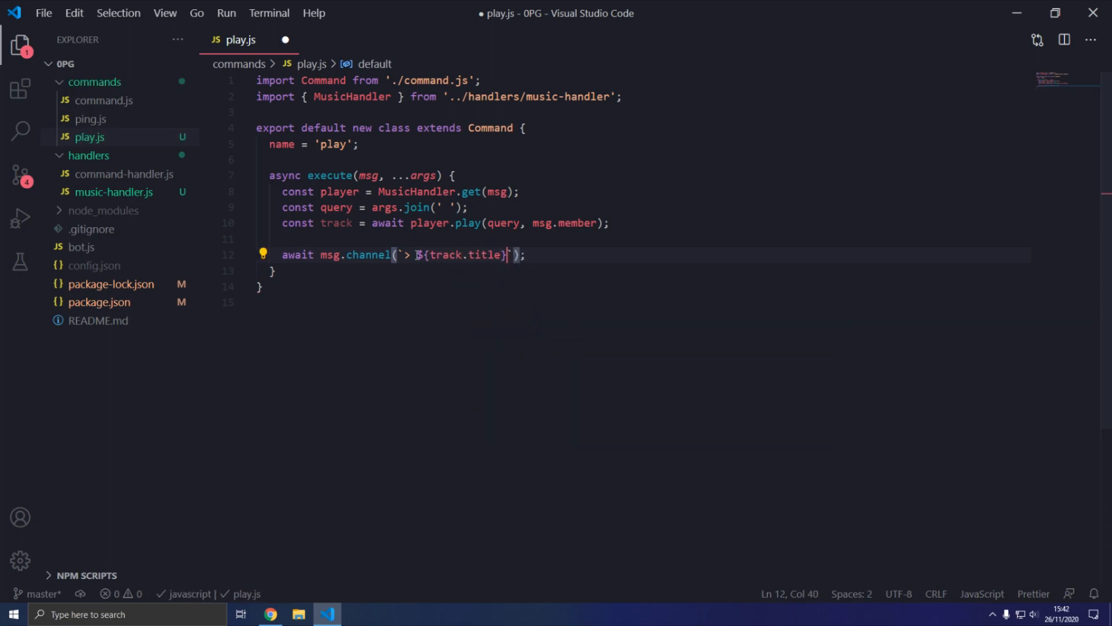
text(was added to t)
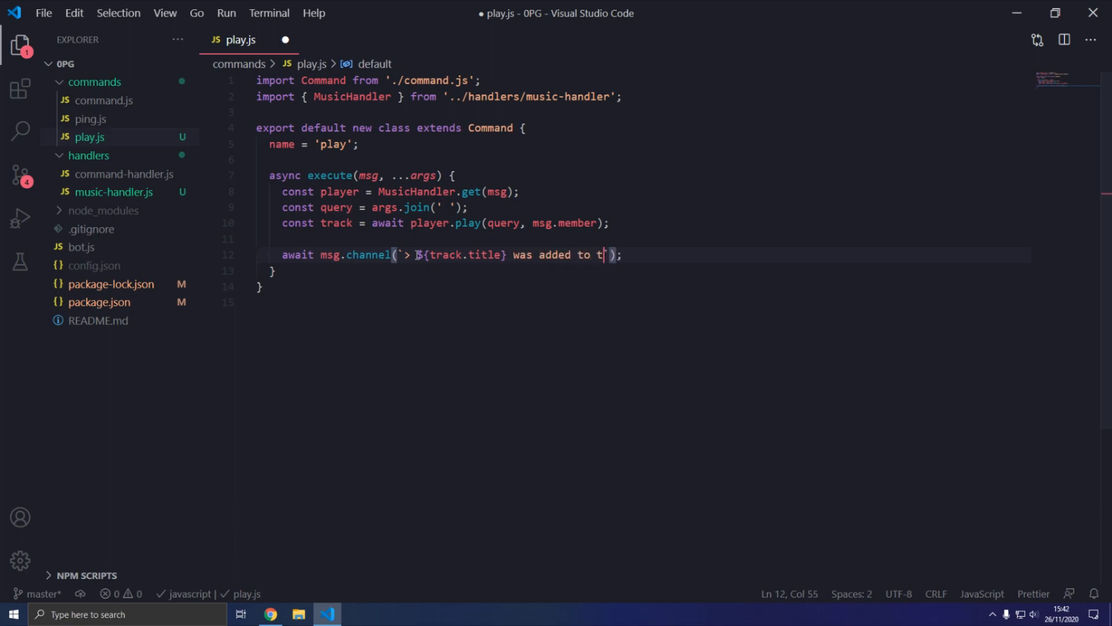
text(he queue.)
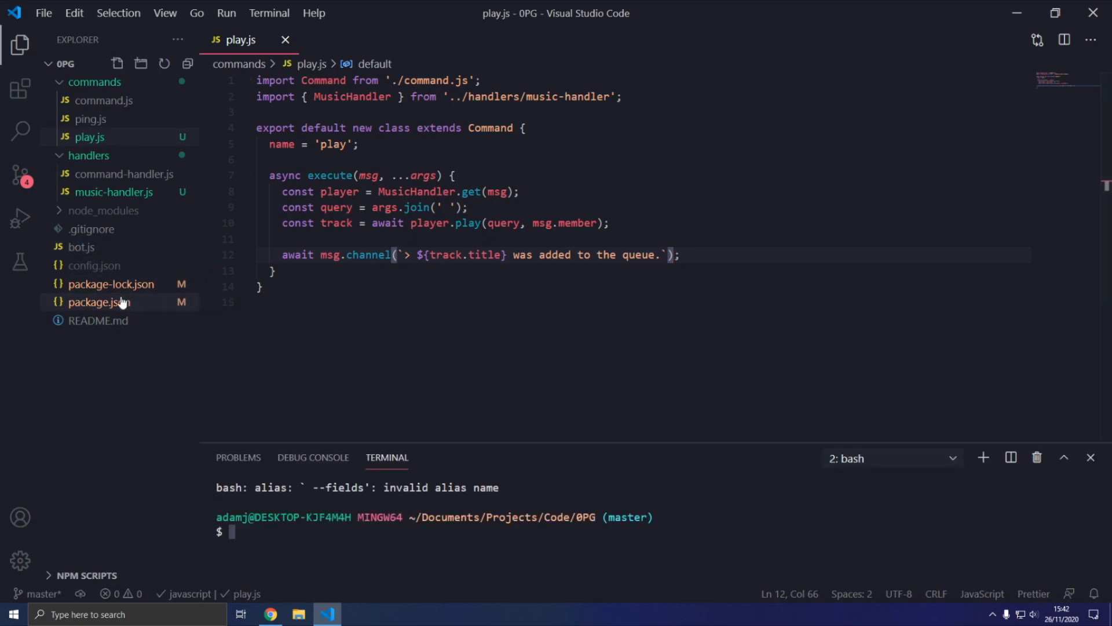
Add the .js extension to the music-handler import path in play.js
click(99, 301)
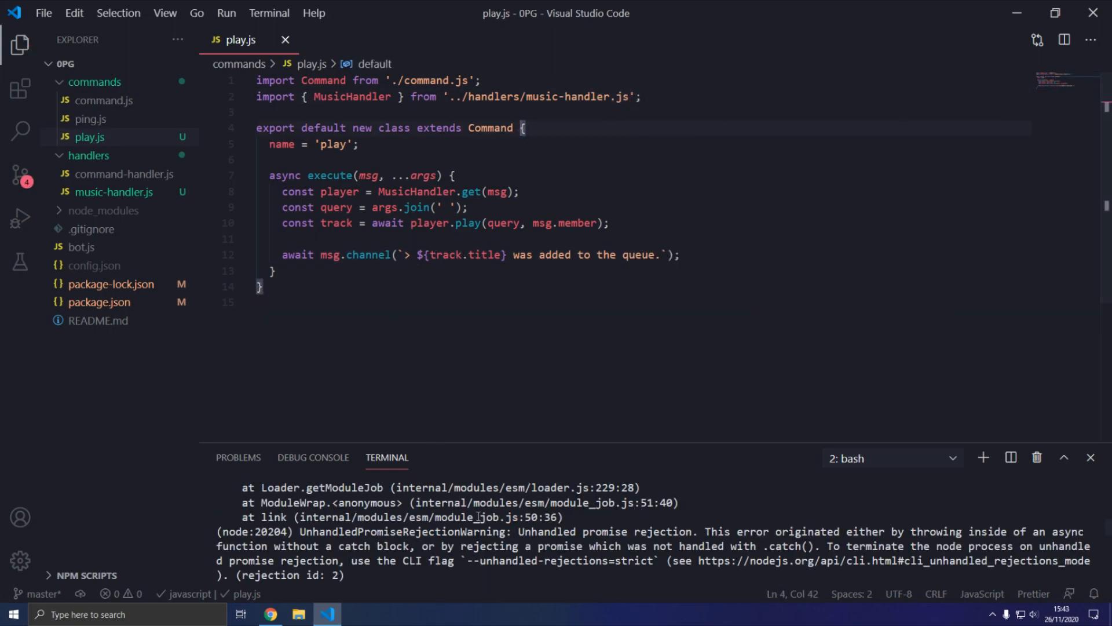
Send '.play discord bot' in test-0pg, getting the 'msg.channel is not a function' error
click(270, 614)
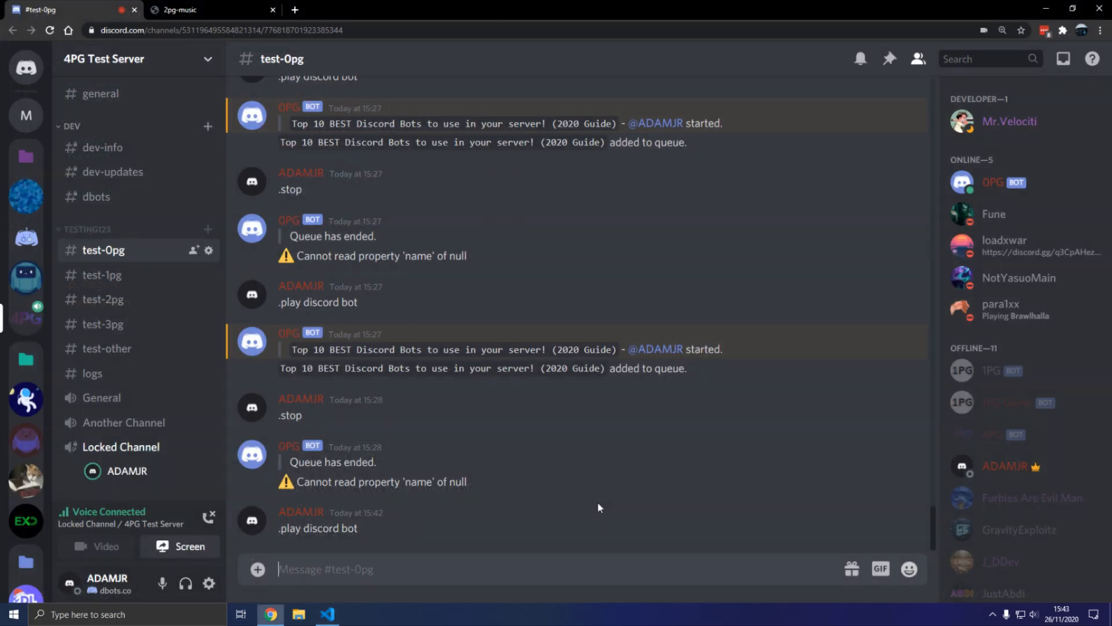
text(.play discor)
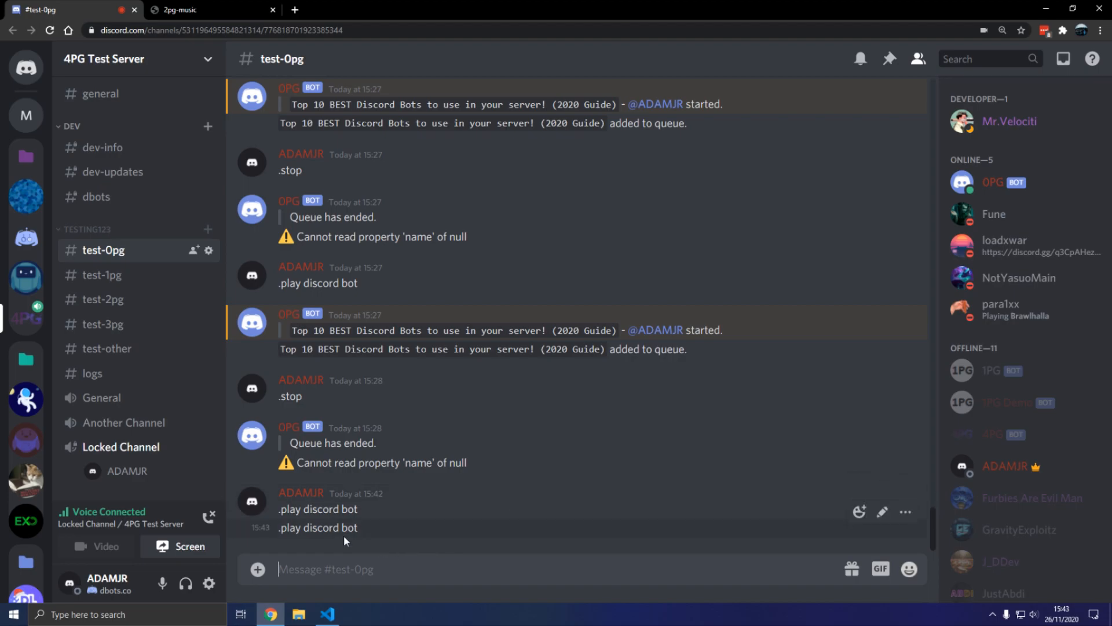
click(326, 614)
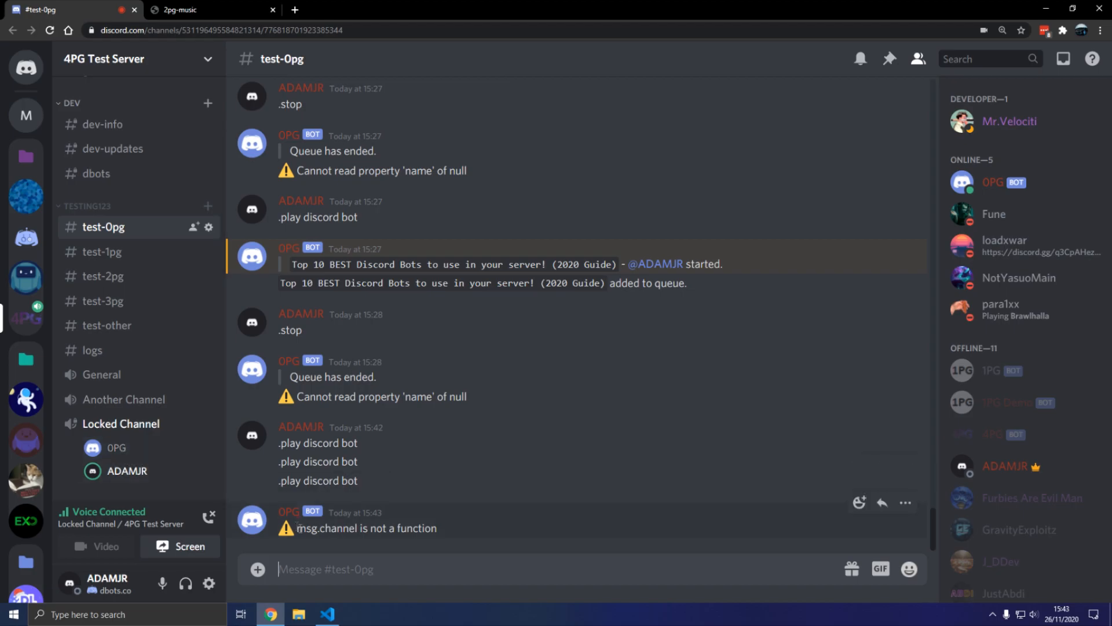
click(327, 614)
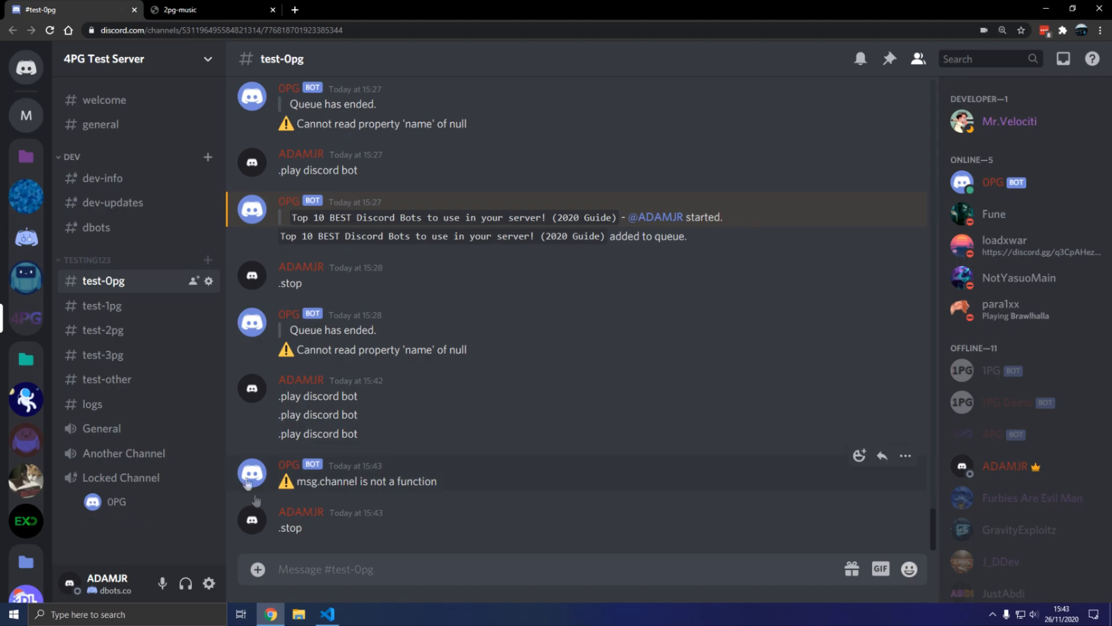
mouse_move(328, 477)
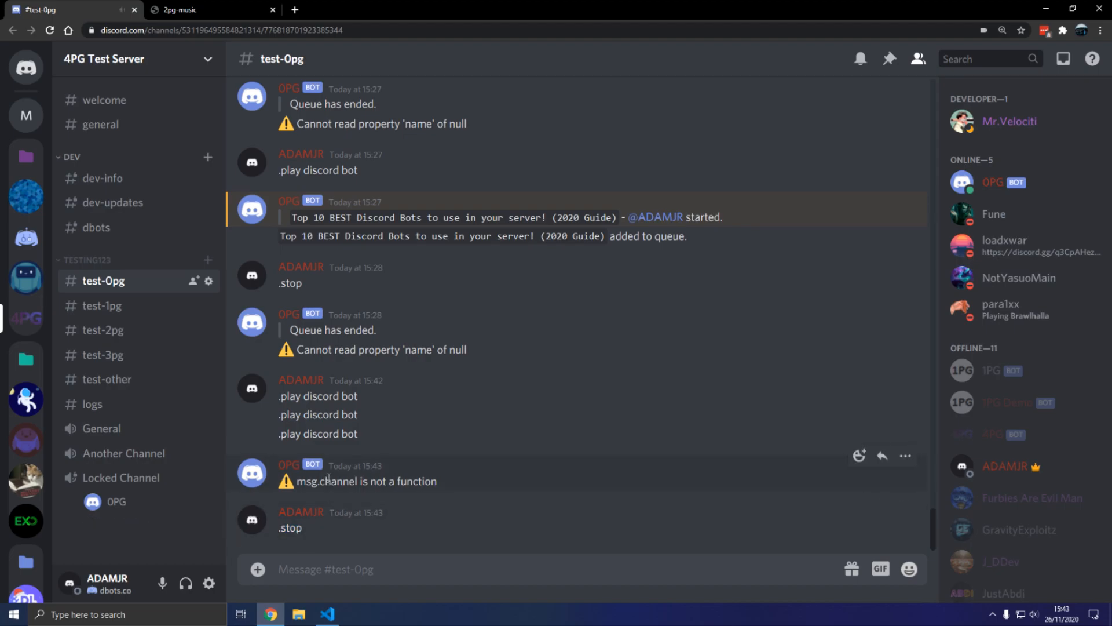
Change the queue reply in play.js from msg.channel(...) to msg.channel.send(...)
click(327, 615)
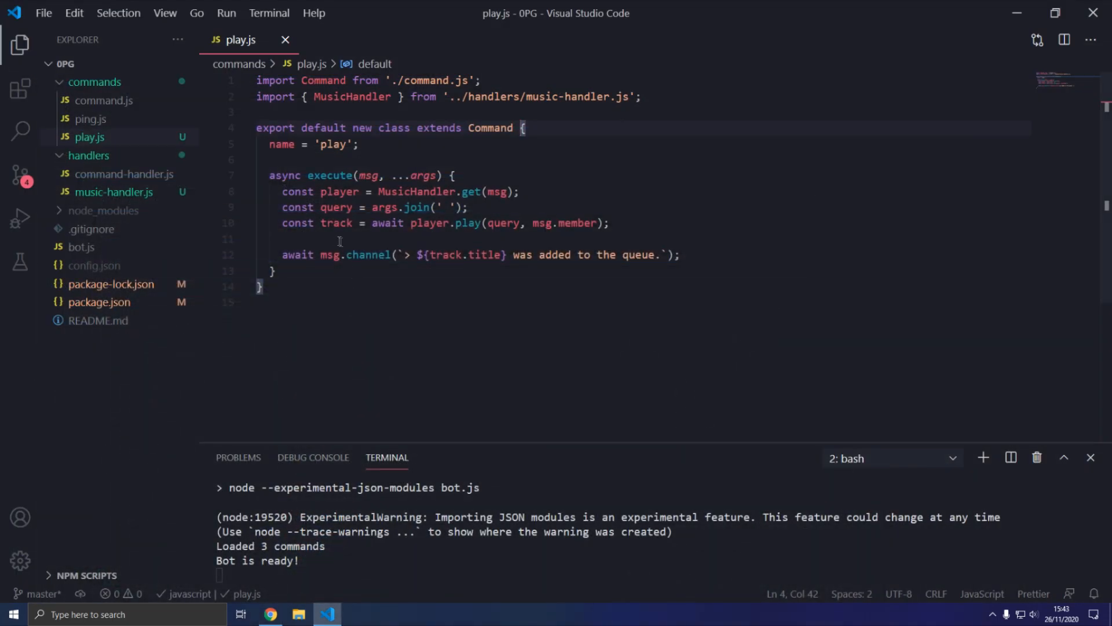
click(347, 255)
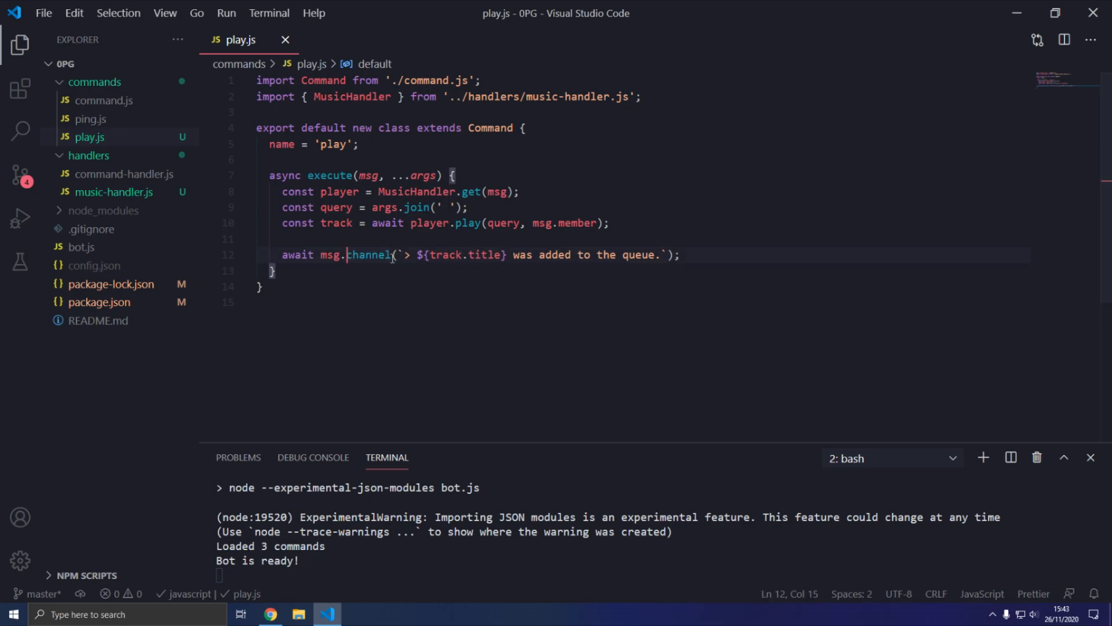
text(.send)
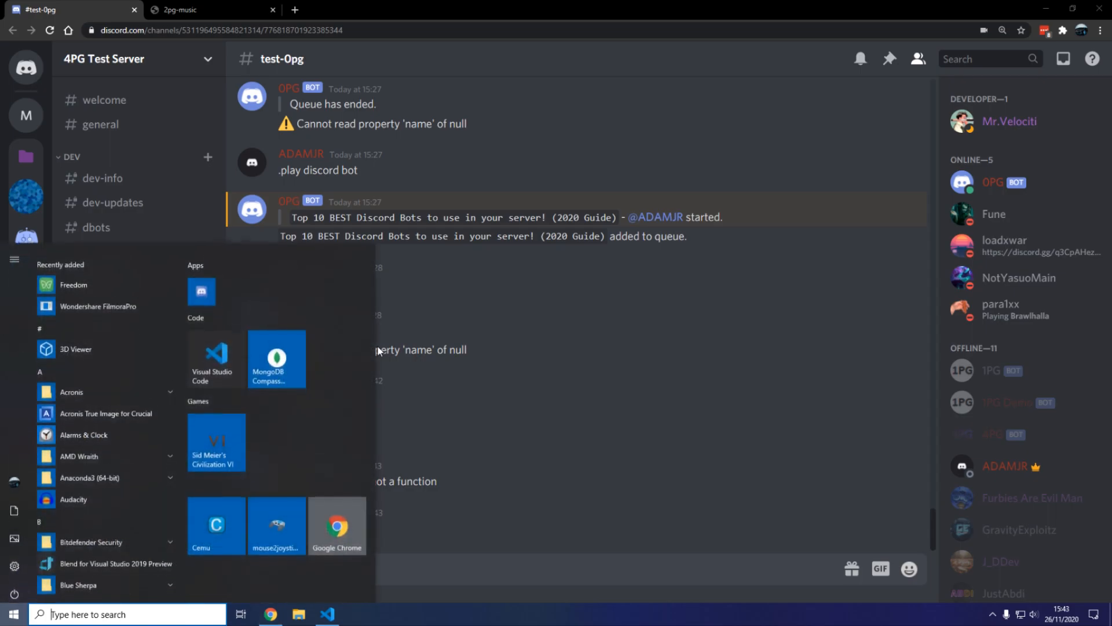
click(326, 614)
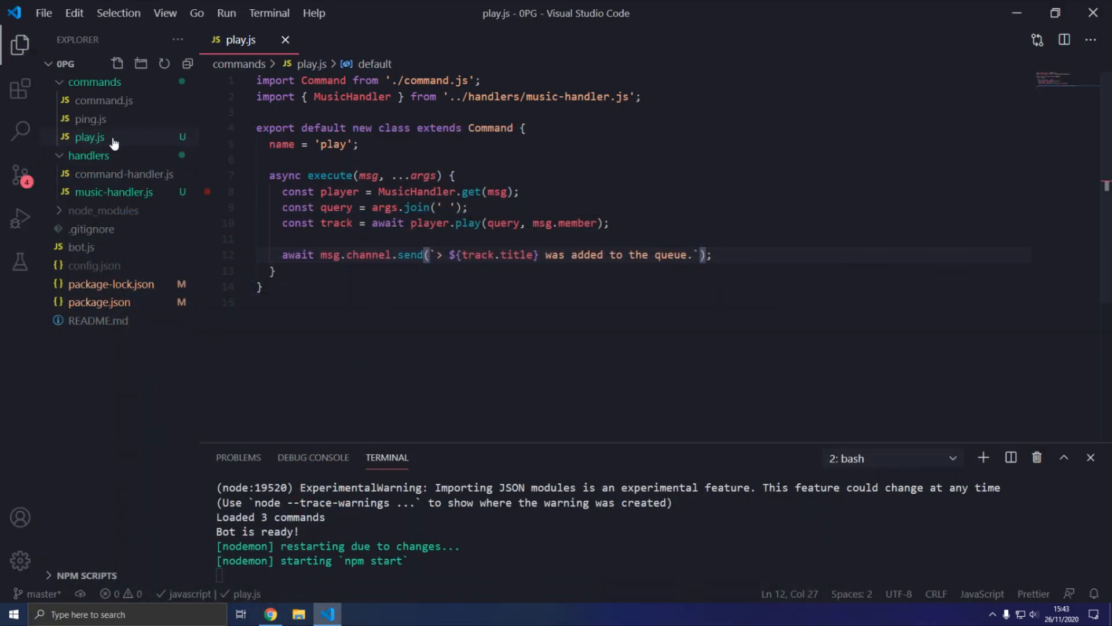
right_click(101, 137)
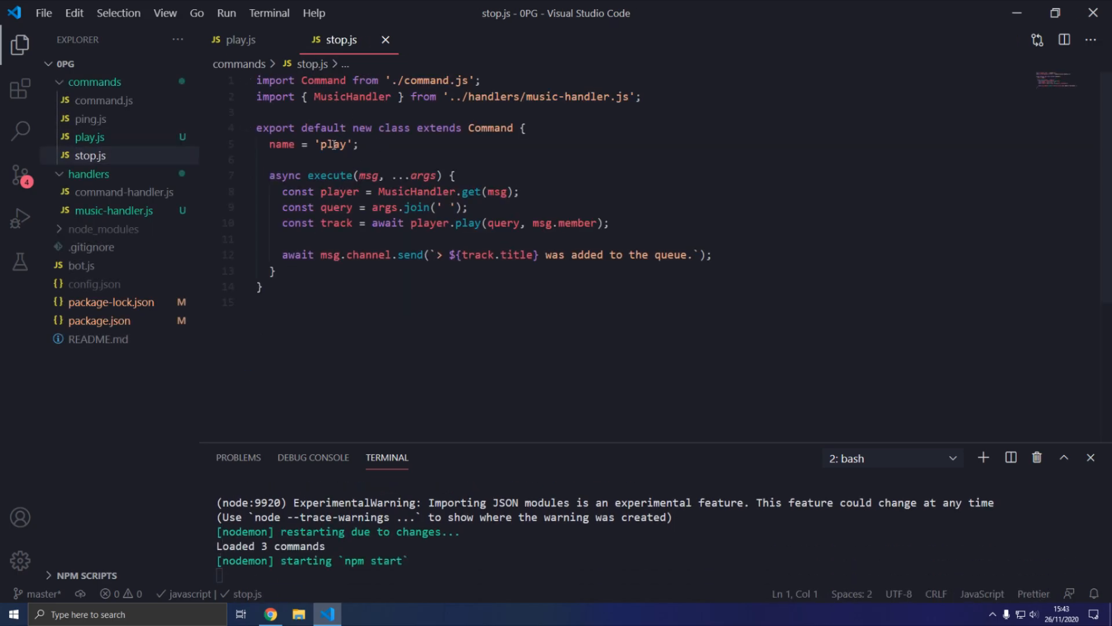
Make stop.js named 'stop' call player.leave() and reply 'Player was stopped, and left channel.'
text(stop)
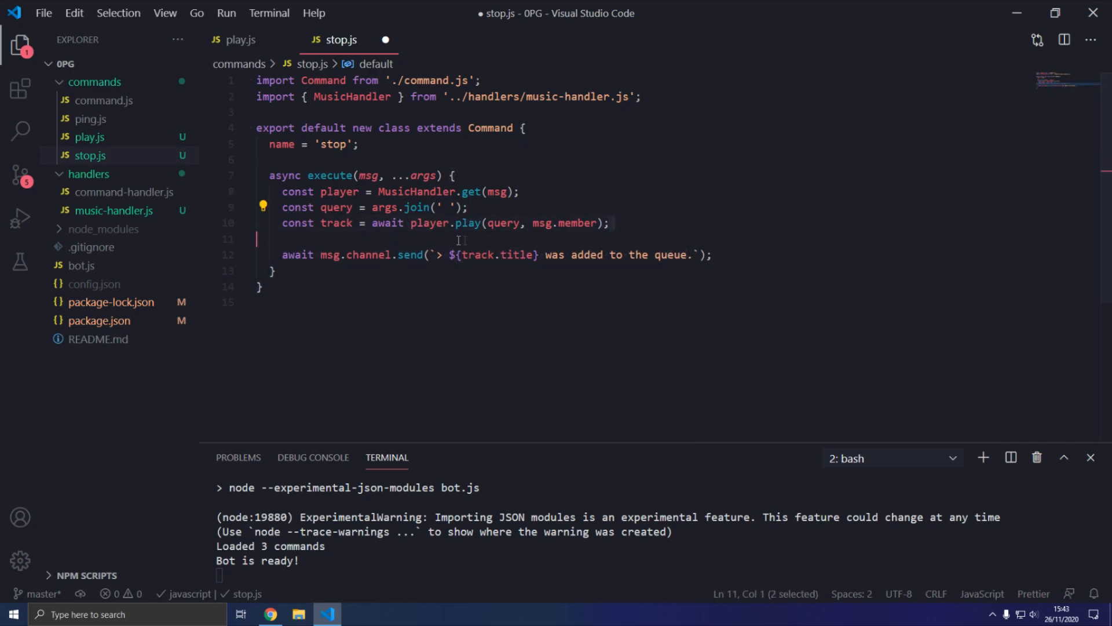
text(await player.leave();)
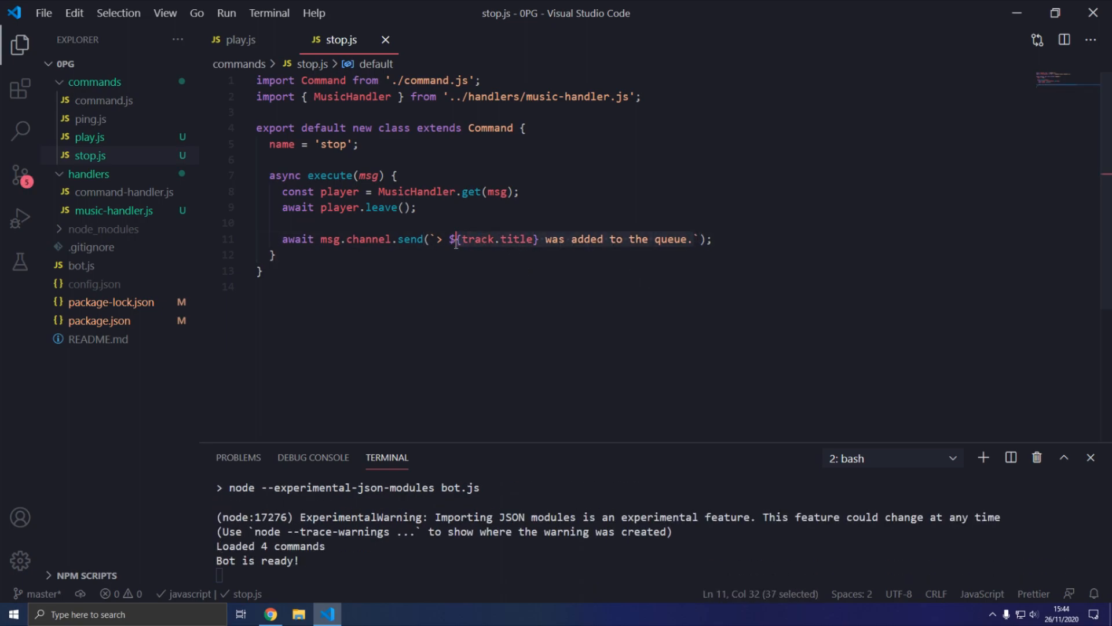
text(Player was)
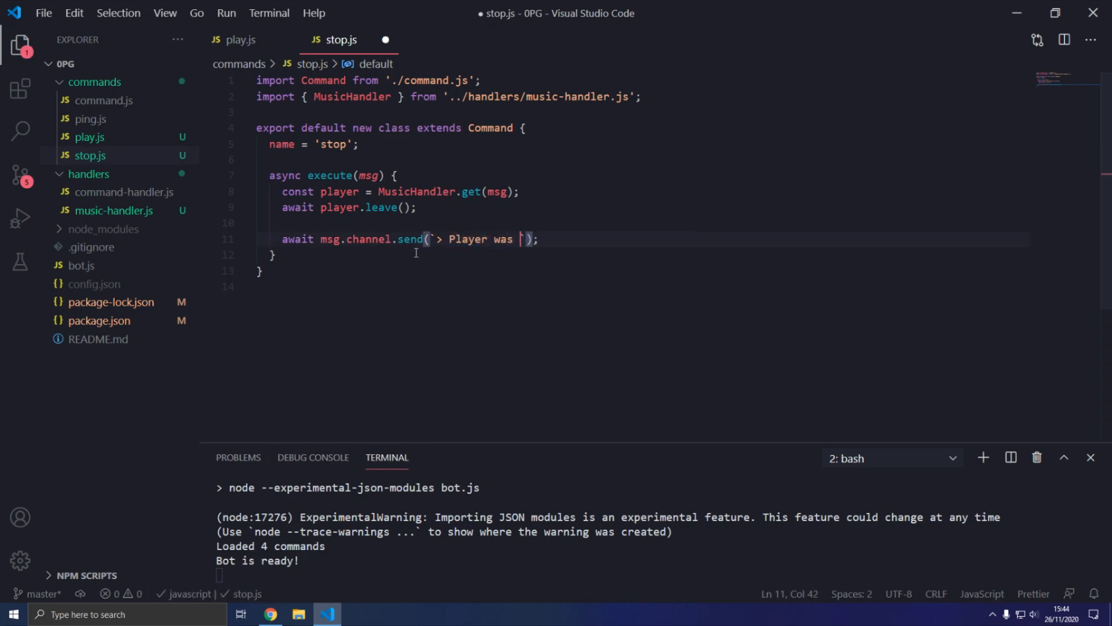
text(stopped)
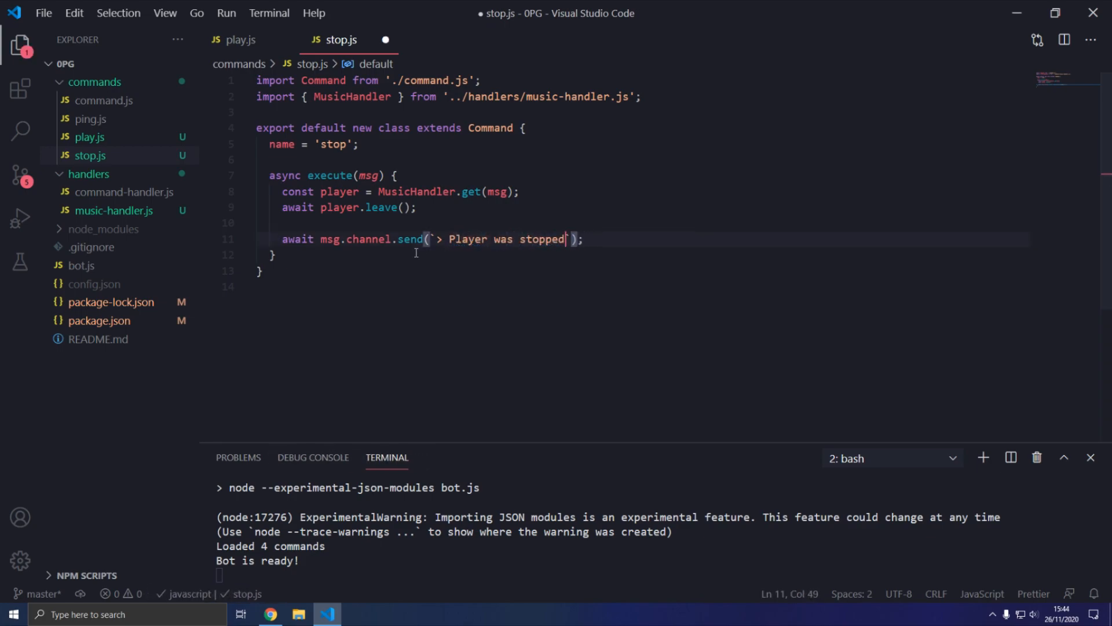
text(, and lef)
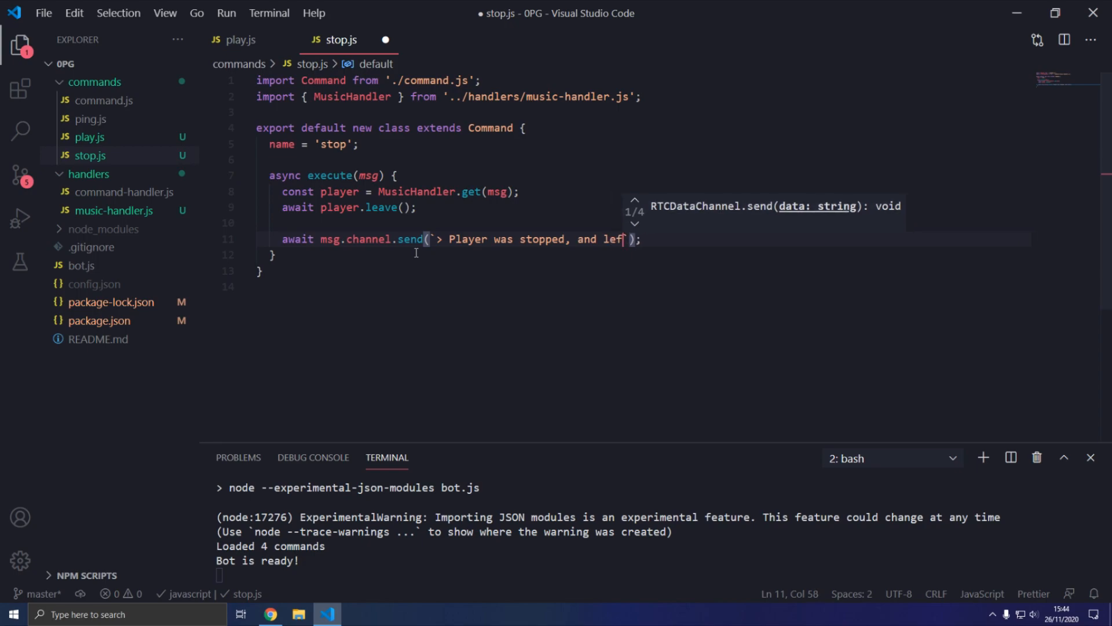
text(channe;)
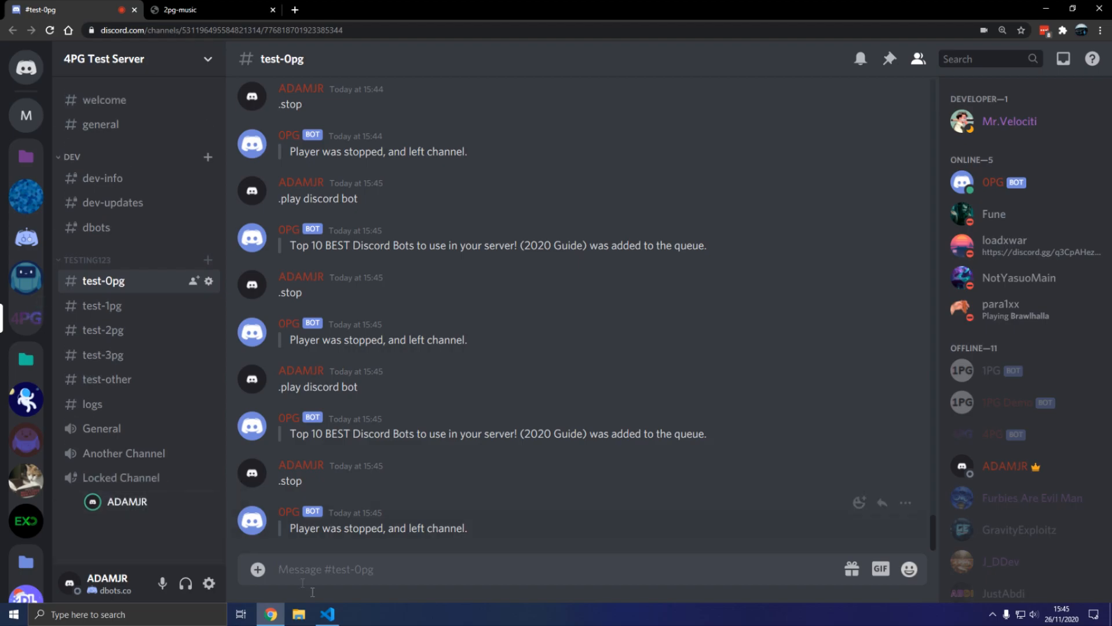
click(326, 614)
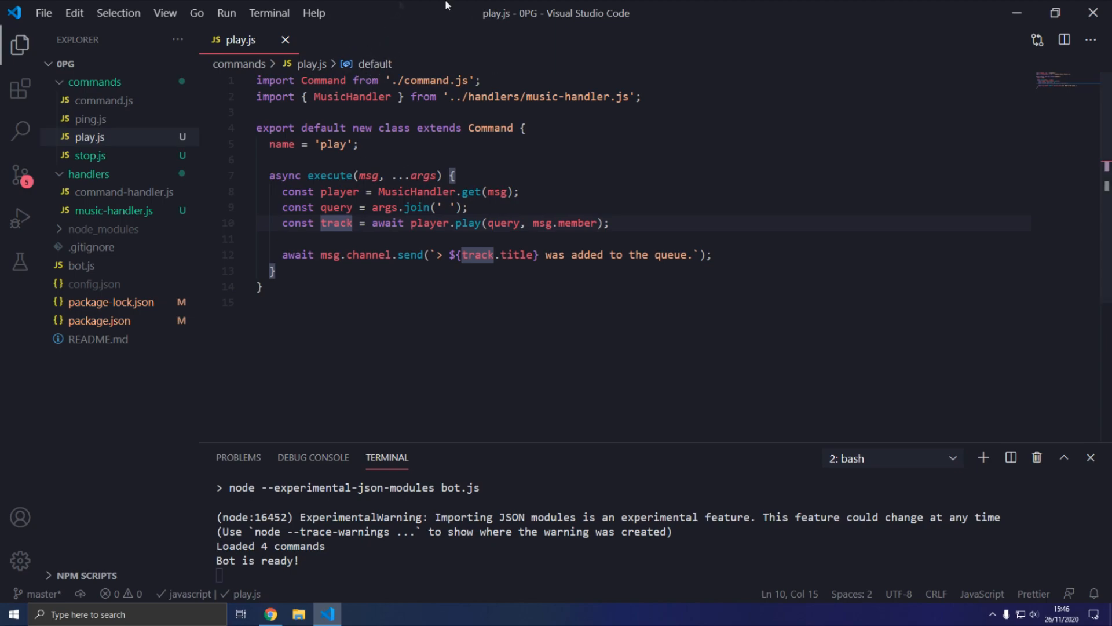
click(283, 159)
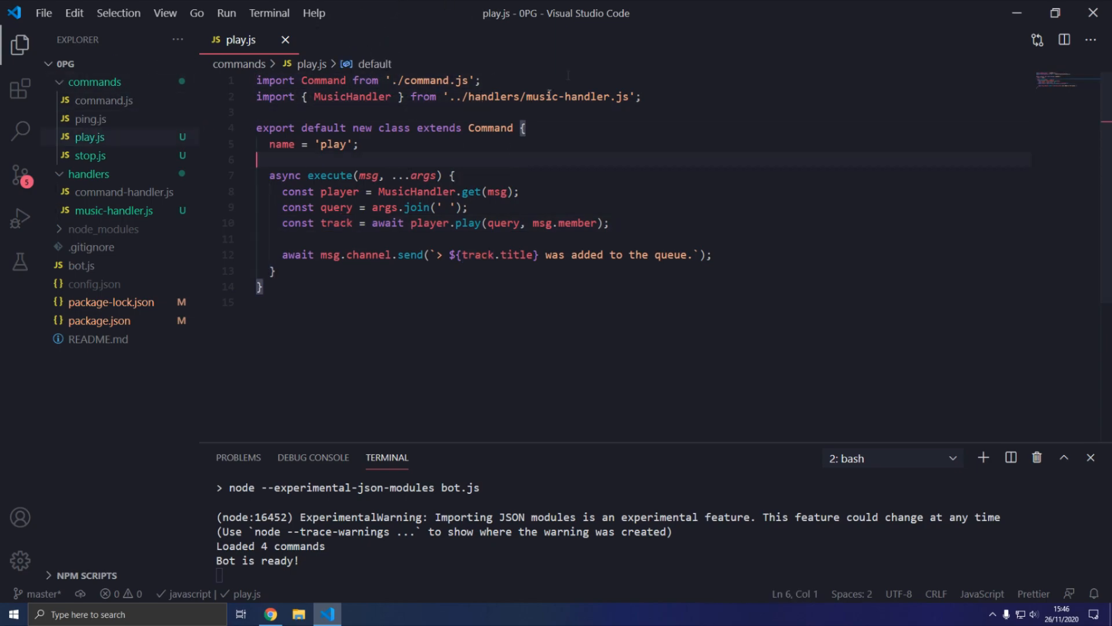